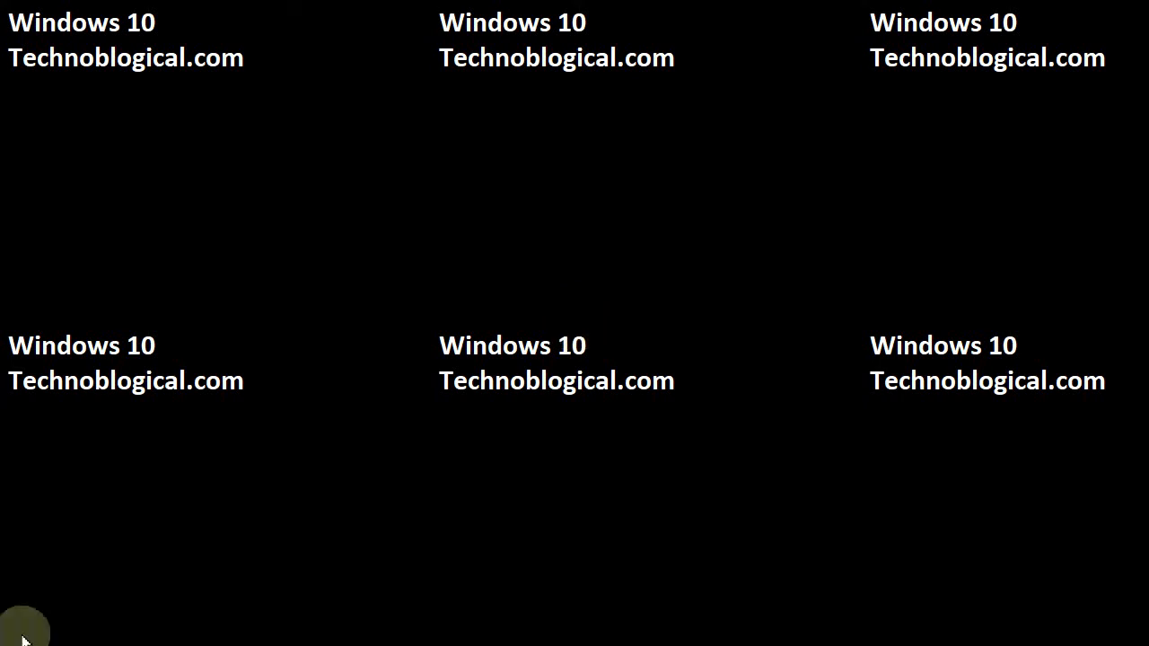
- Launch VNC Viewer and log in to the Pi connection at 192.168.1.190
left_click(22, 633)
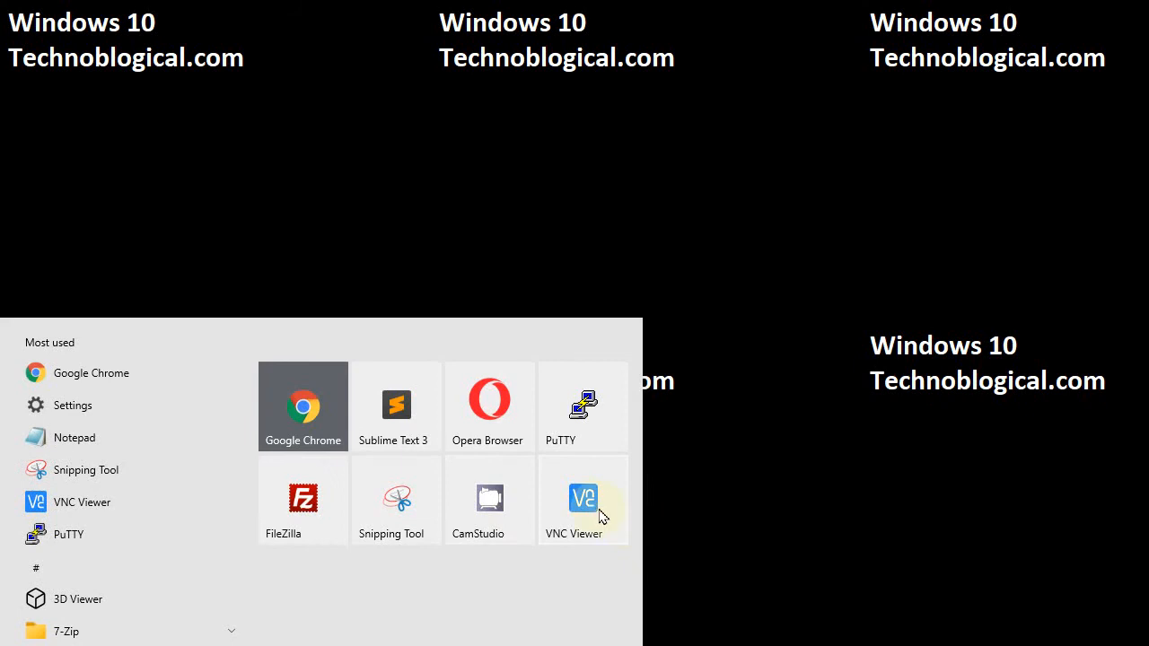
left_click(582, 500)
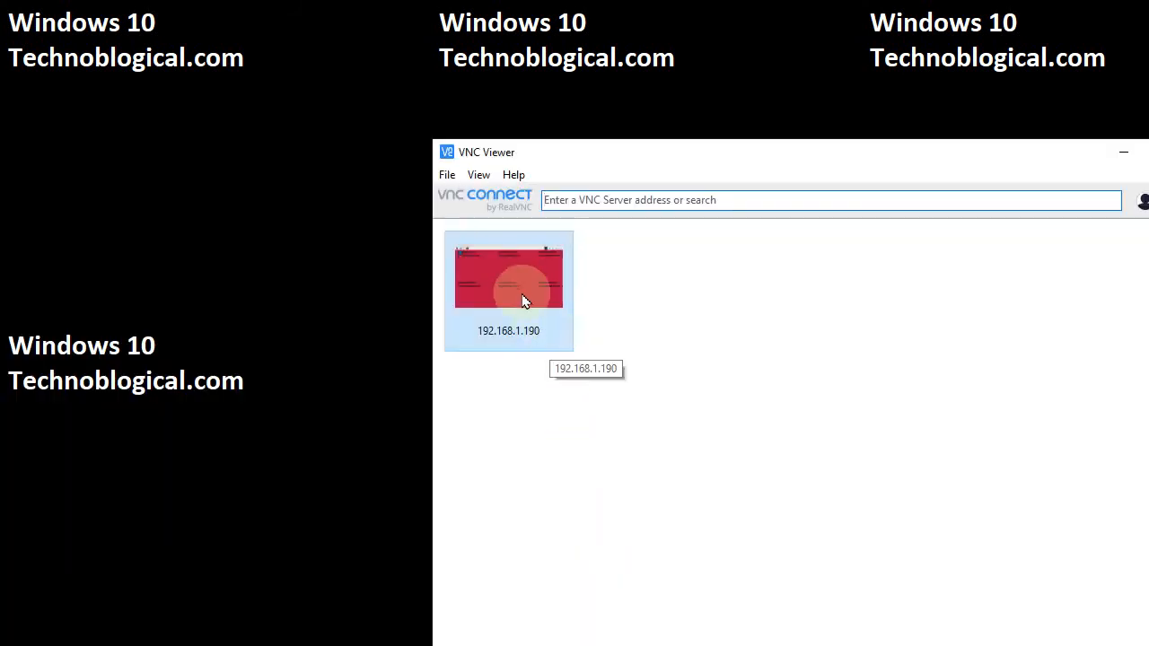
double_click(509, 278)
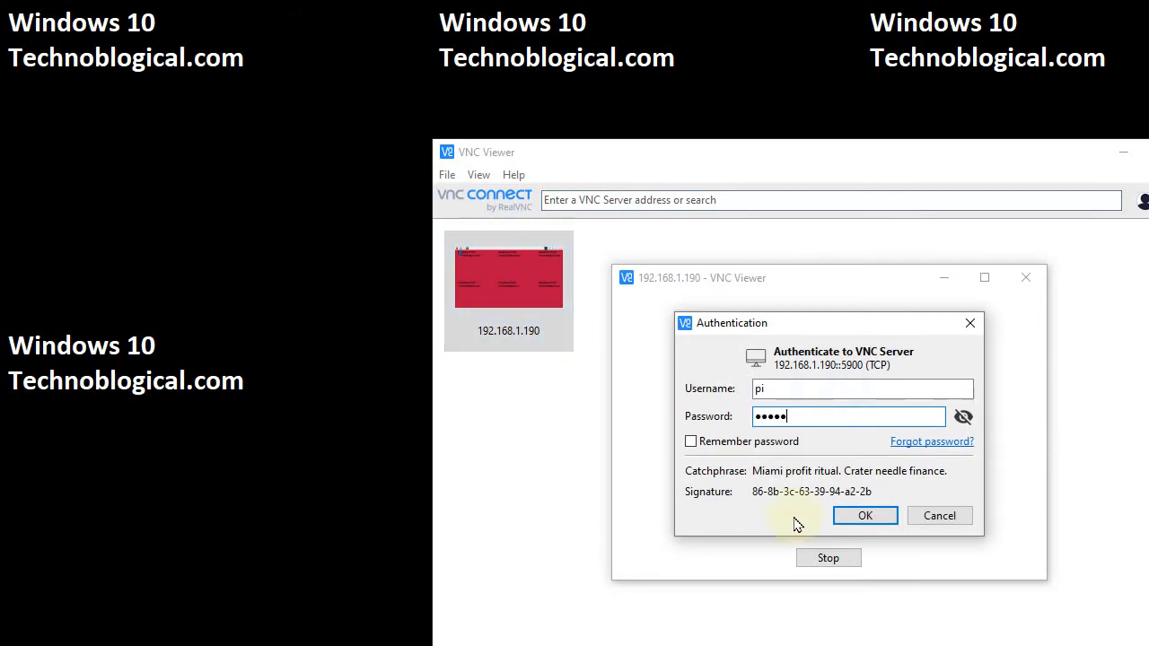
left_click(864, 515)
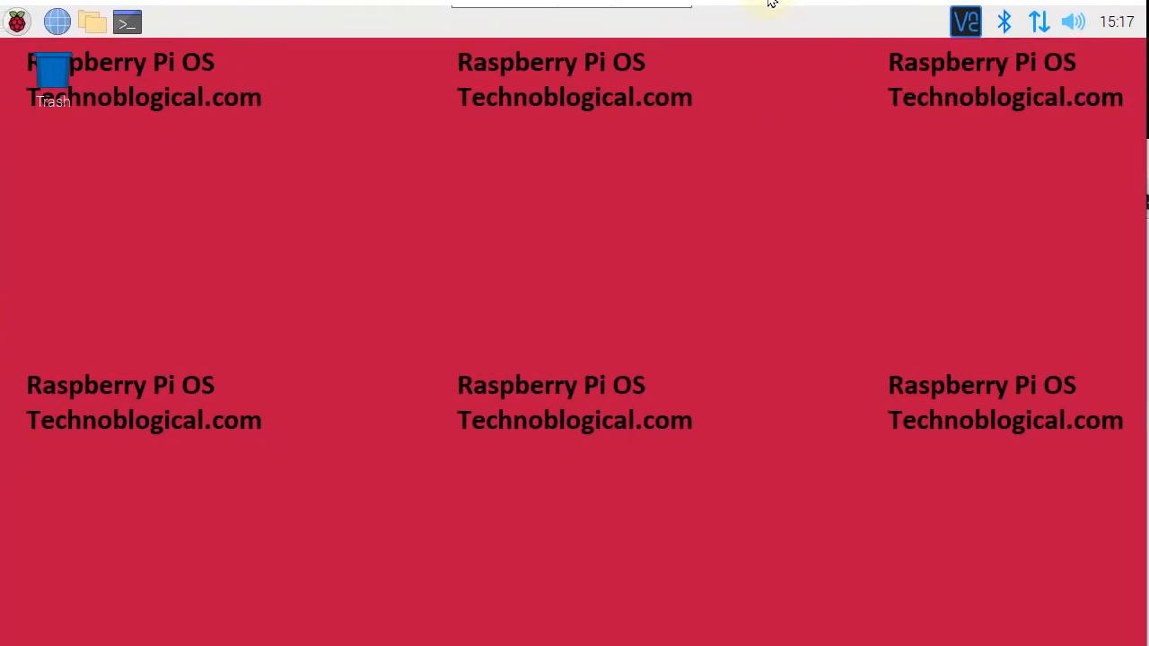
- Open a Pi terminal, then maximize, restore, resize and reposition its window
left_click(964, 21)
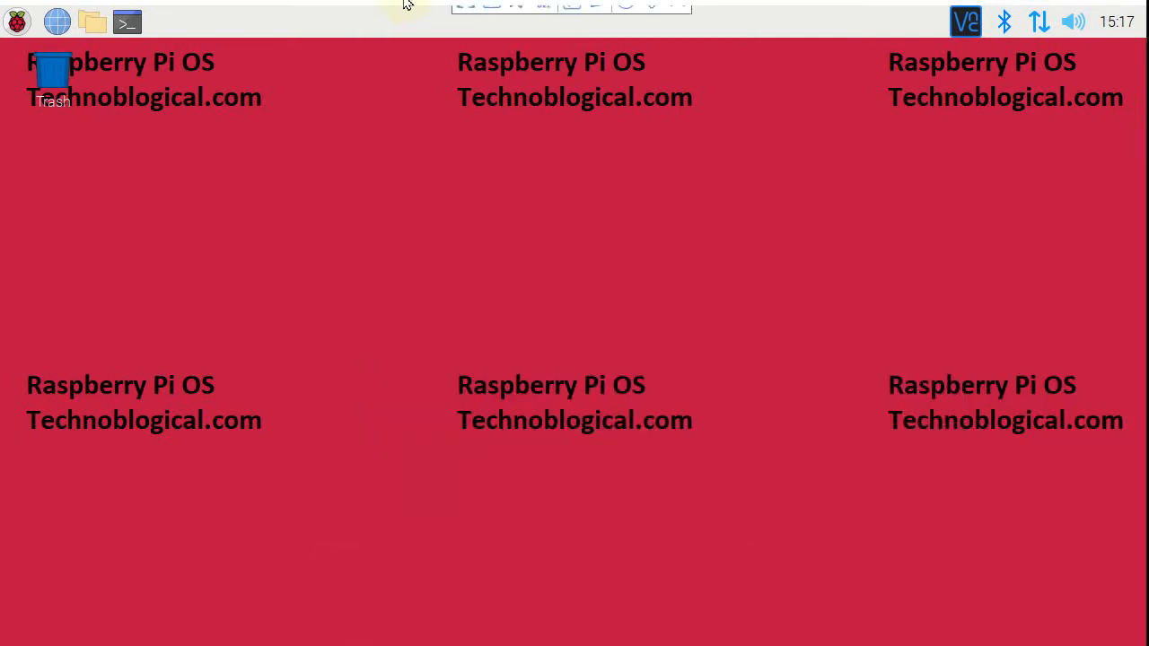
left_click(326, 254)
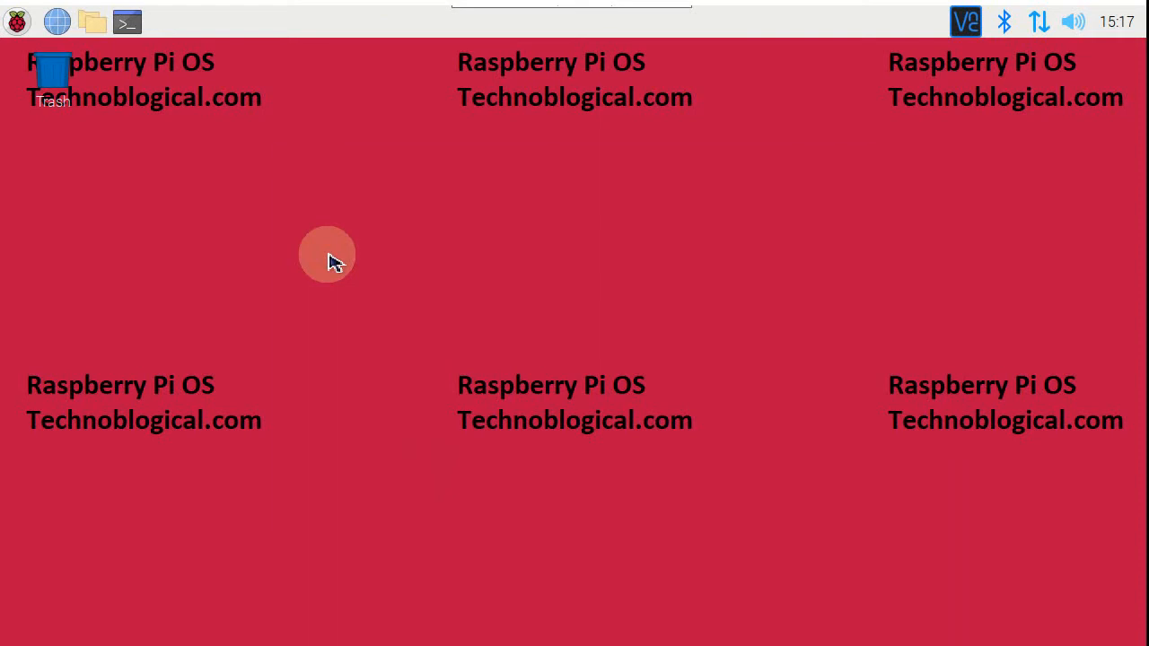
left_click(126, 21)
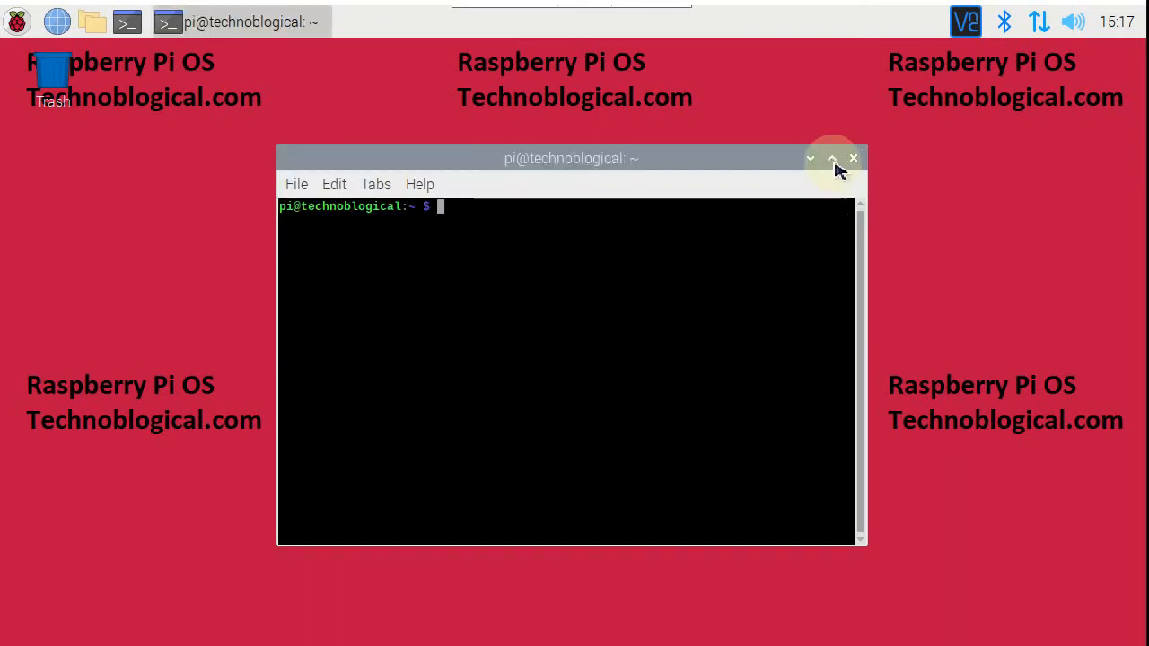
left_click(832, 159)
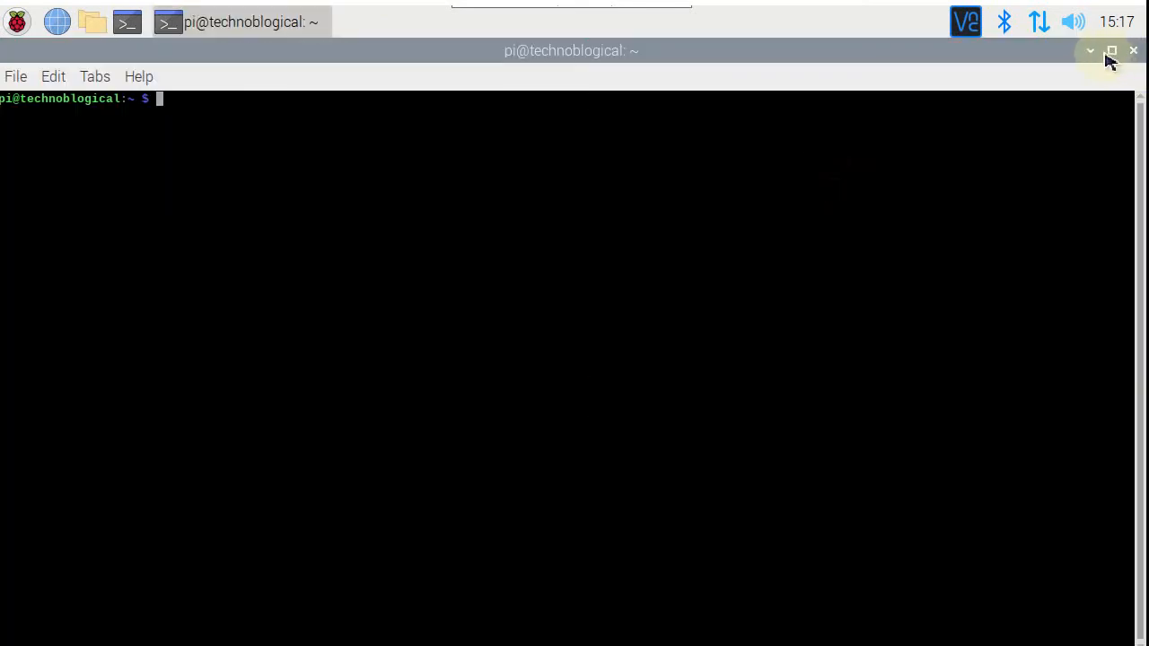
left_click(1111, 51)
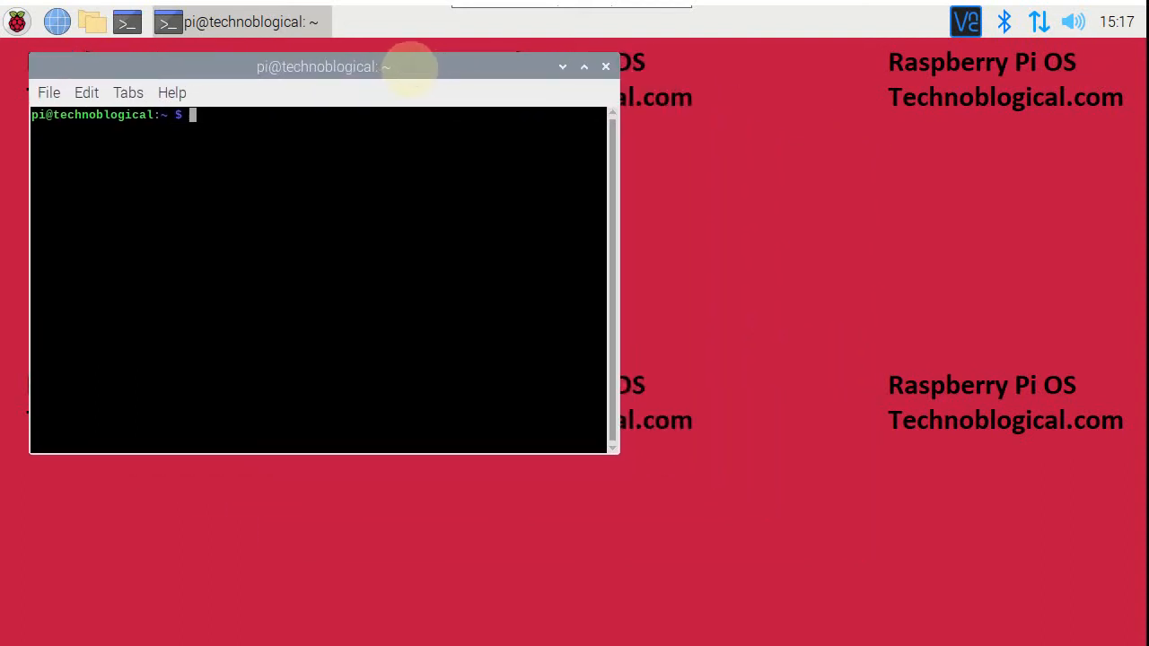
mouse_move(619, 456)
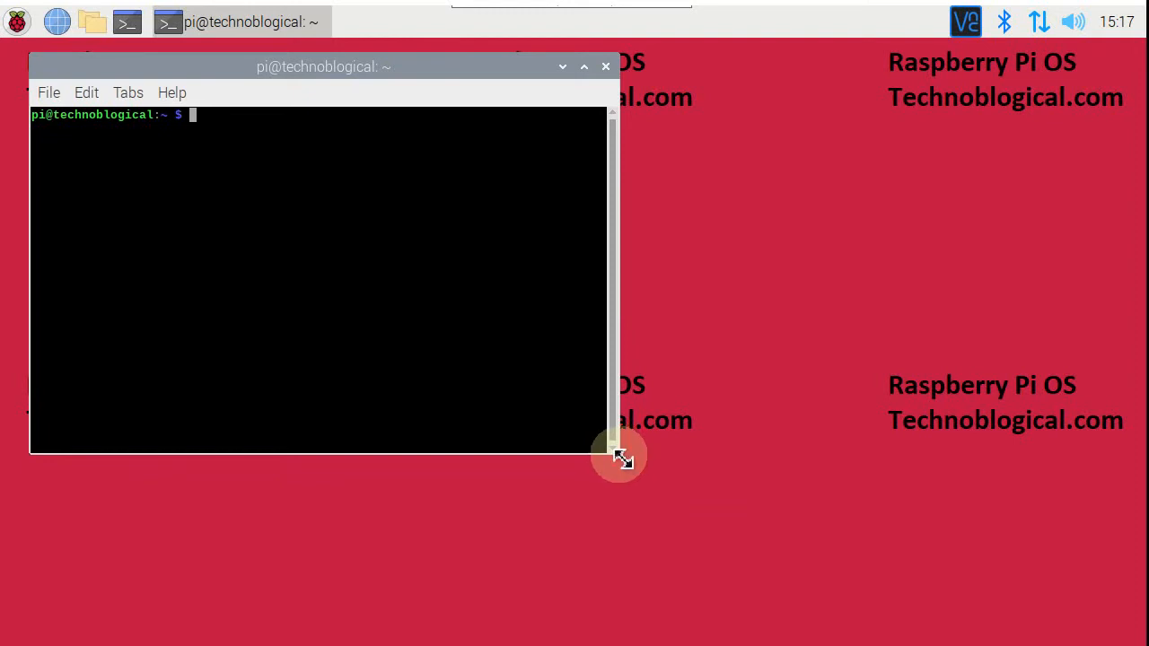
left_click_drag(619, 455, 1121, 628)
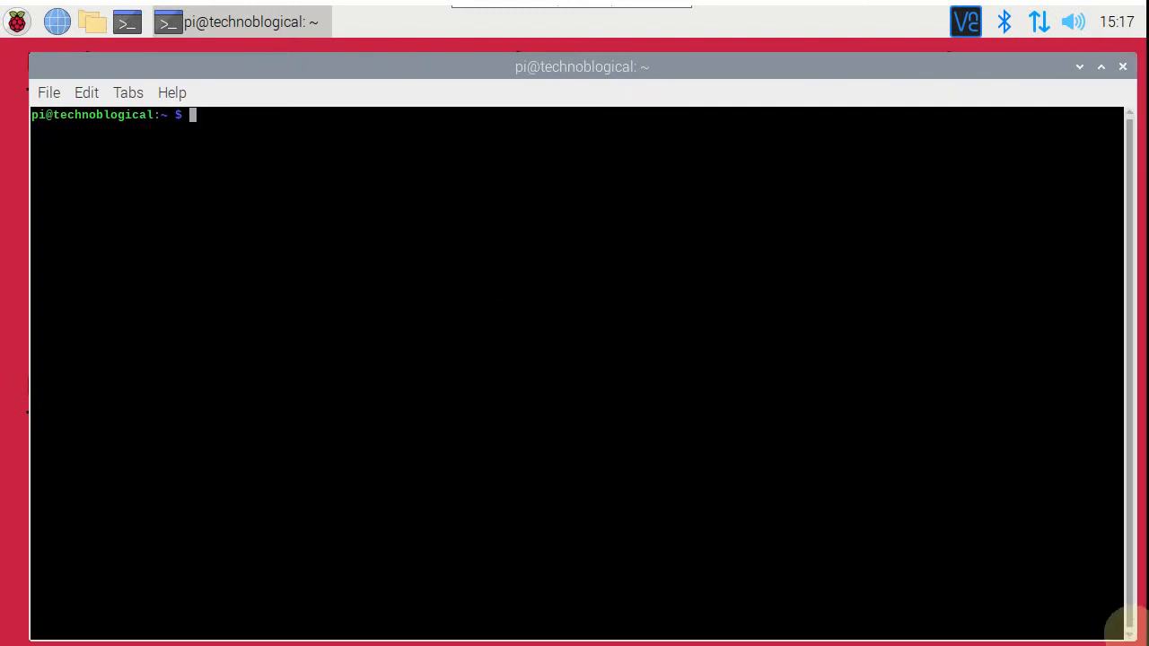
mouse_move(704, 73)
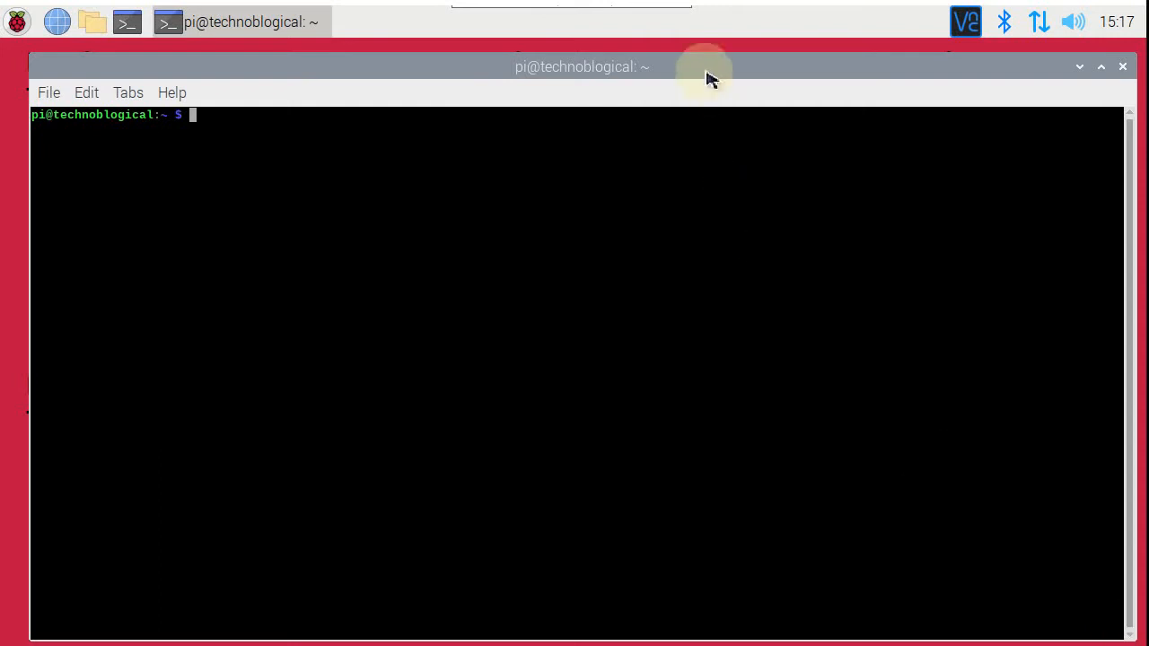
left_click_drag(704, 72, 694, 61)
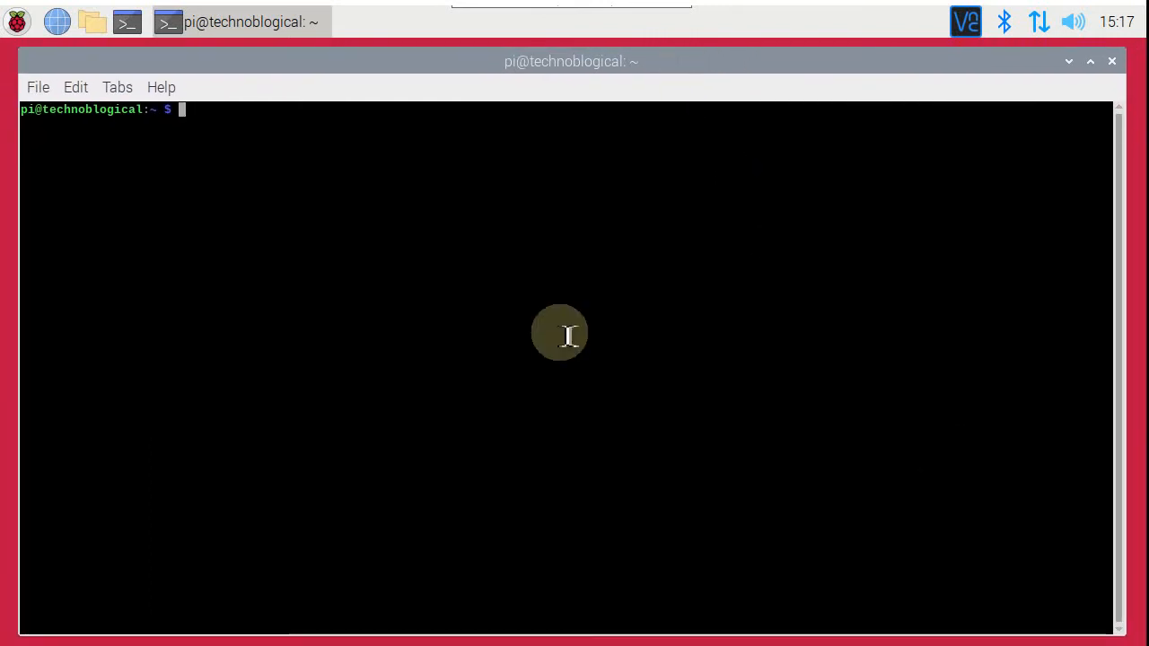
mouse_move(36, 112)
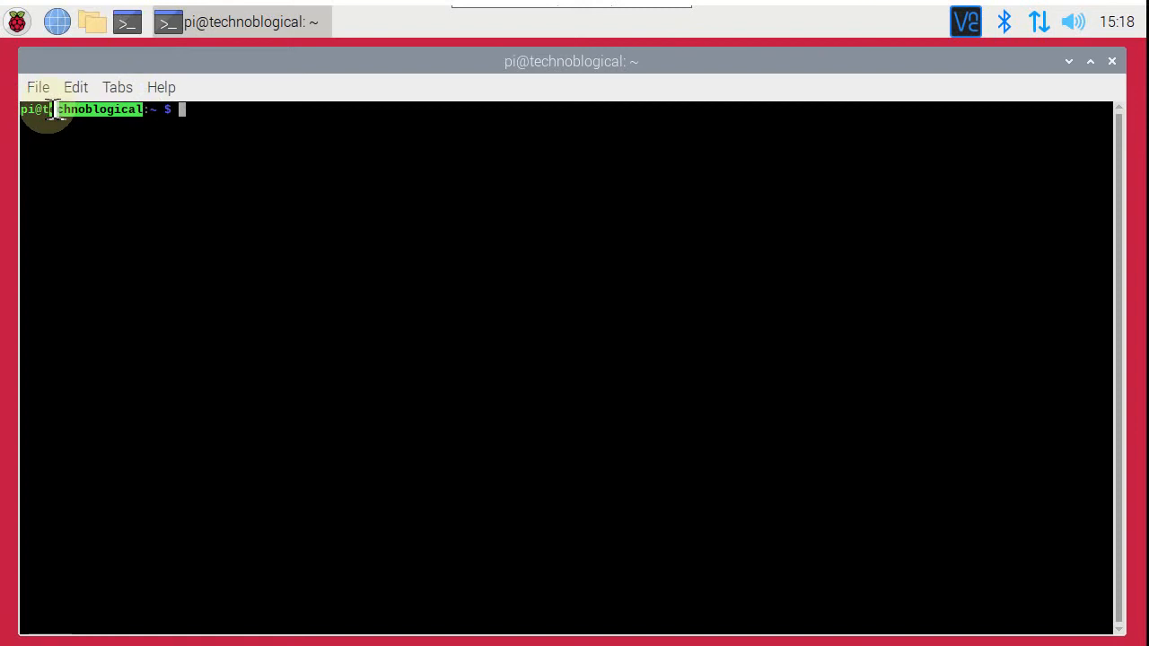
mouse_move(220, 128)
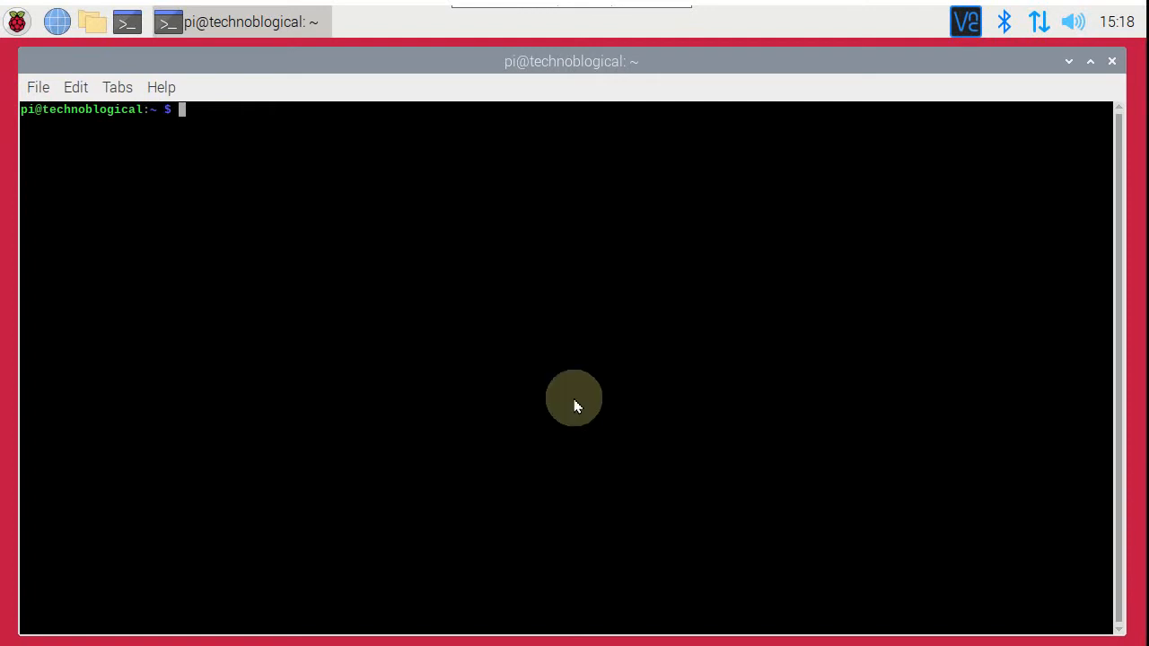
- Install vim by running sudo apt install vim
type("sudo")
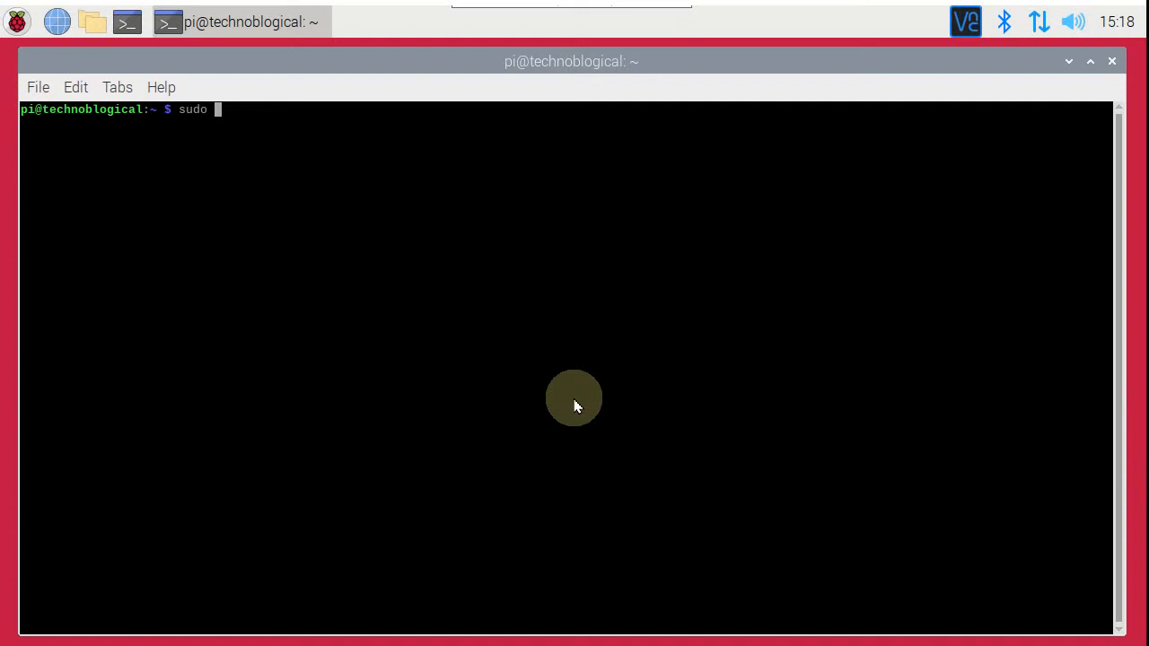
type("apt install")
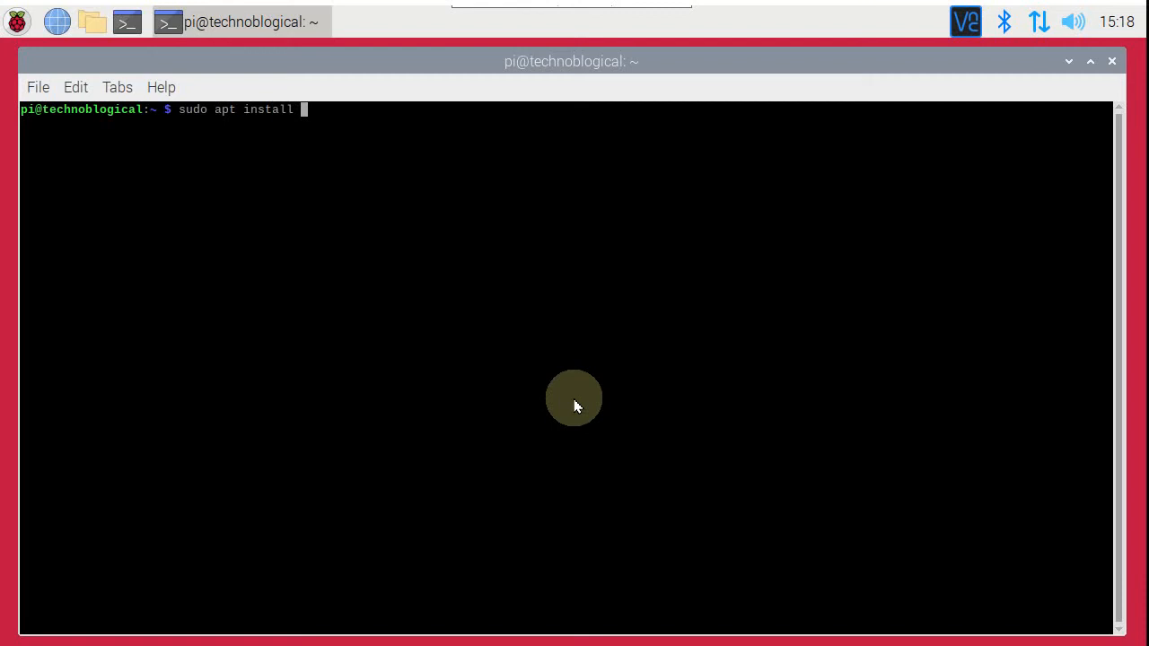
type("vim")
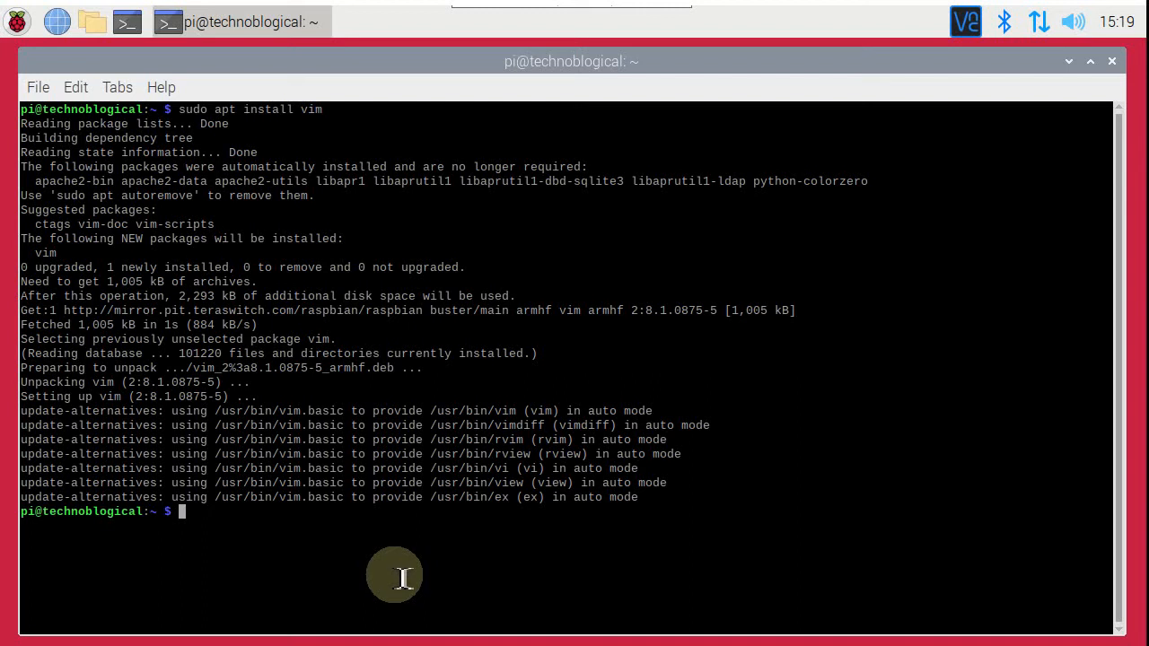
- Run sudo apt-get install apache2 -y, then search the host's programs for Notepad
type("sudo")
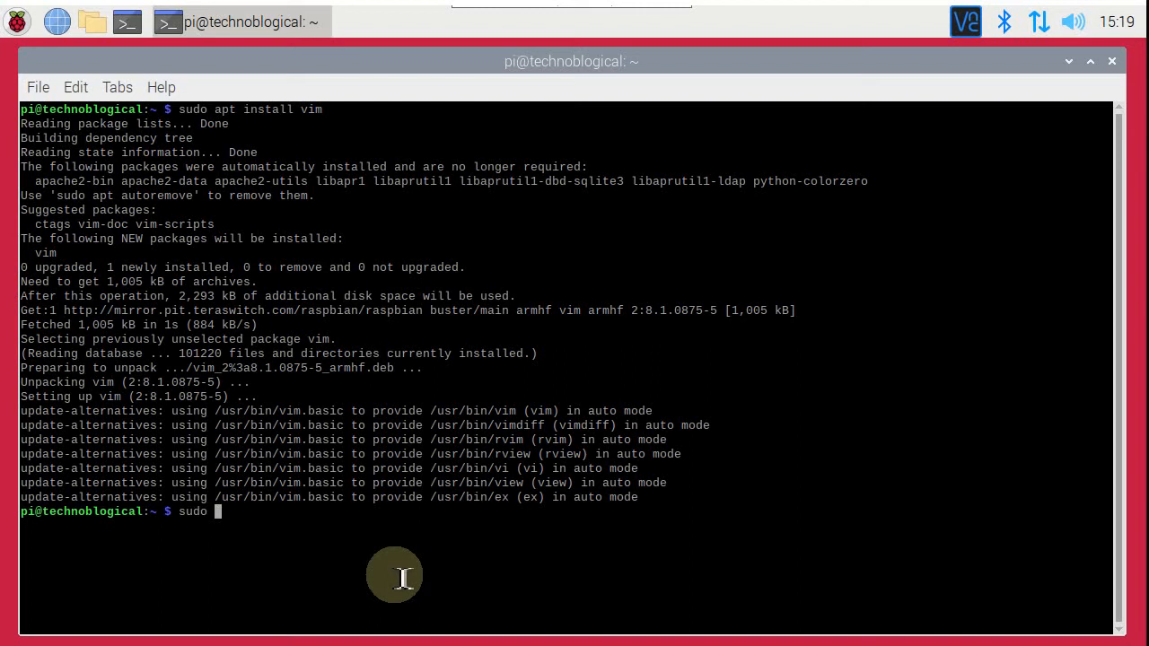
type("apt")
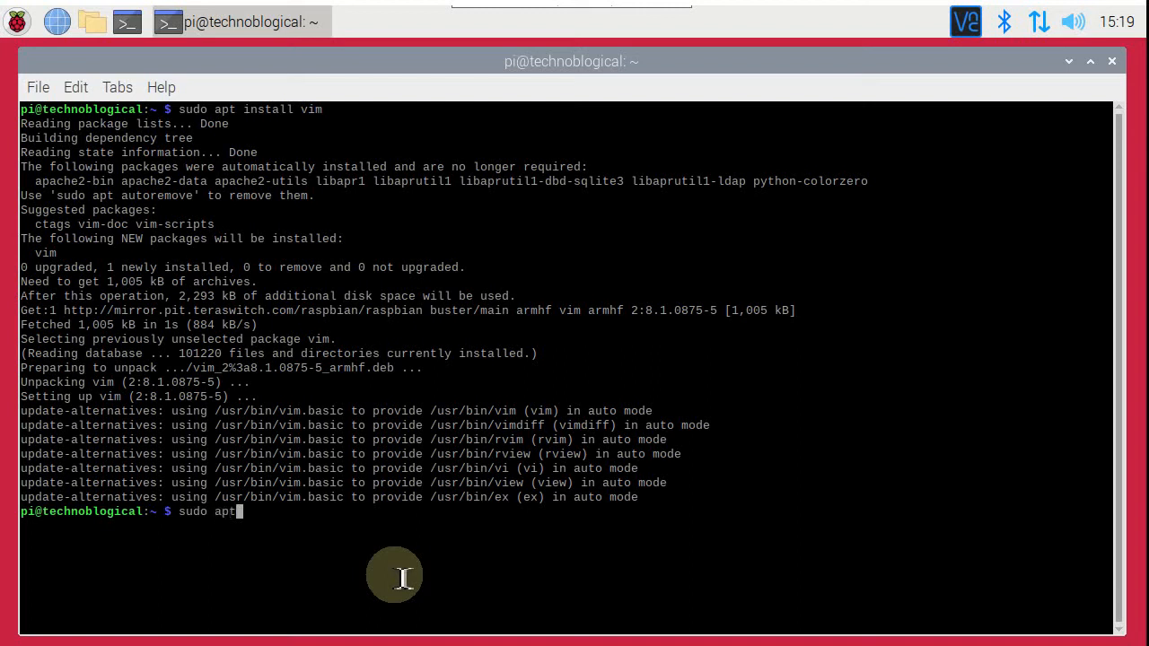
type("-get install")
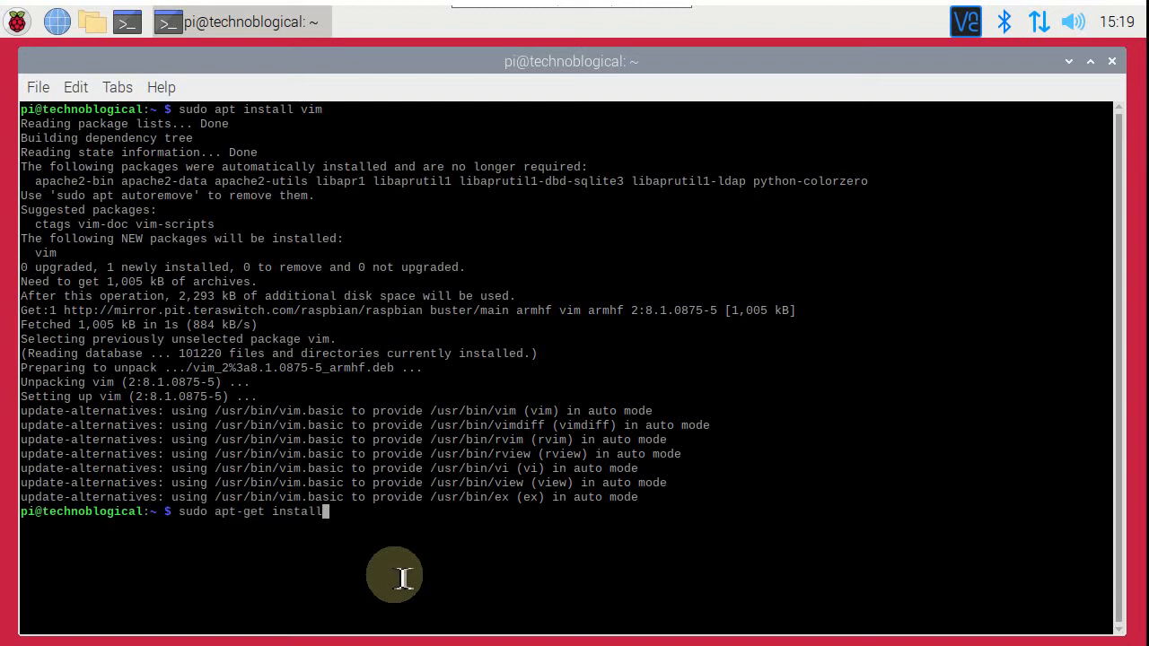
type("apa")
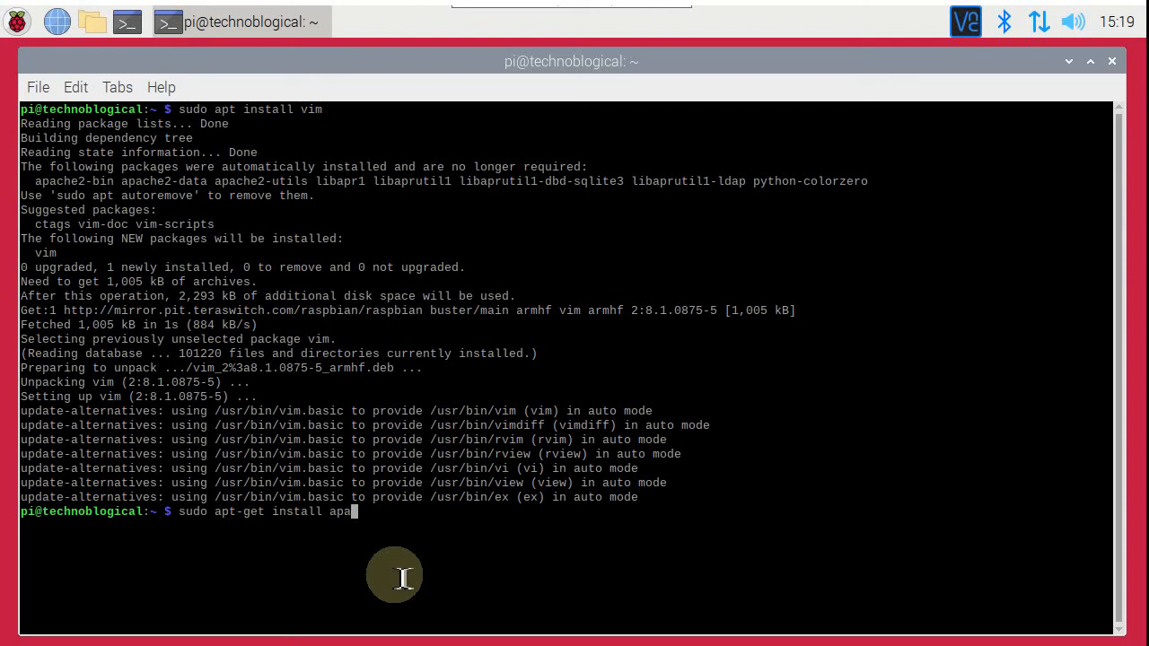
type("che2")
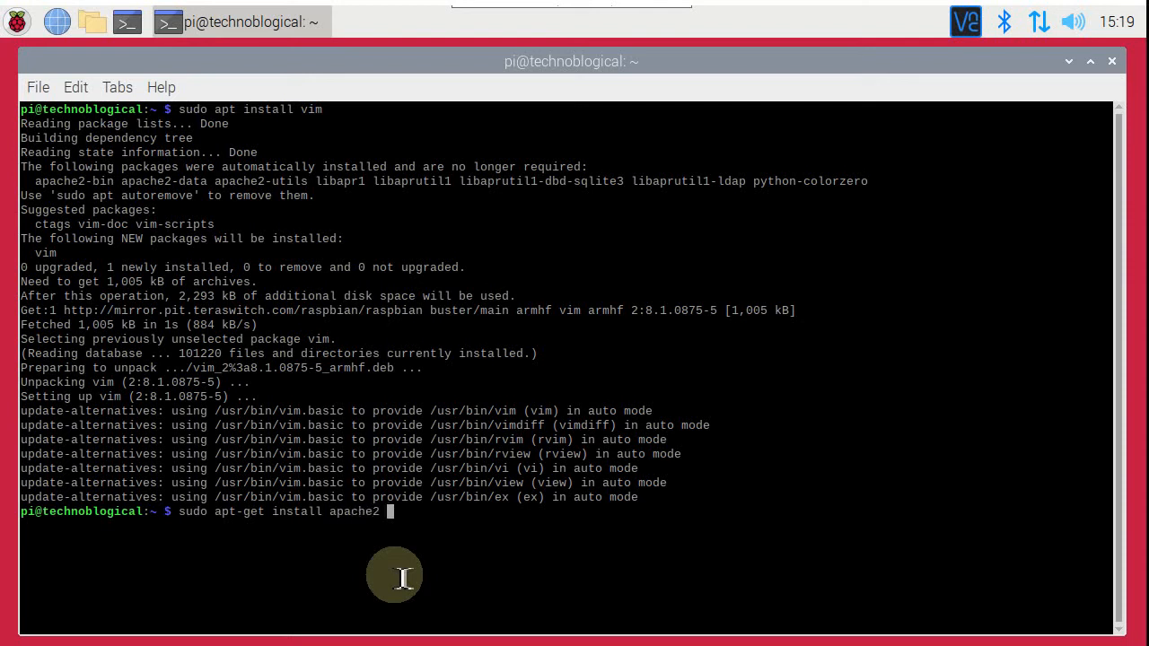
type("-y")
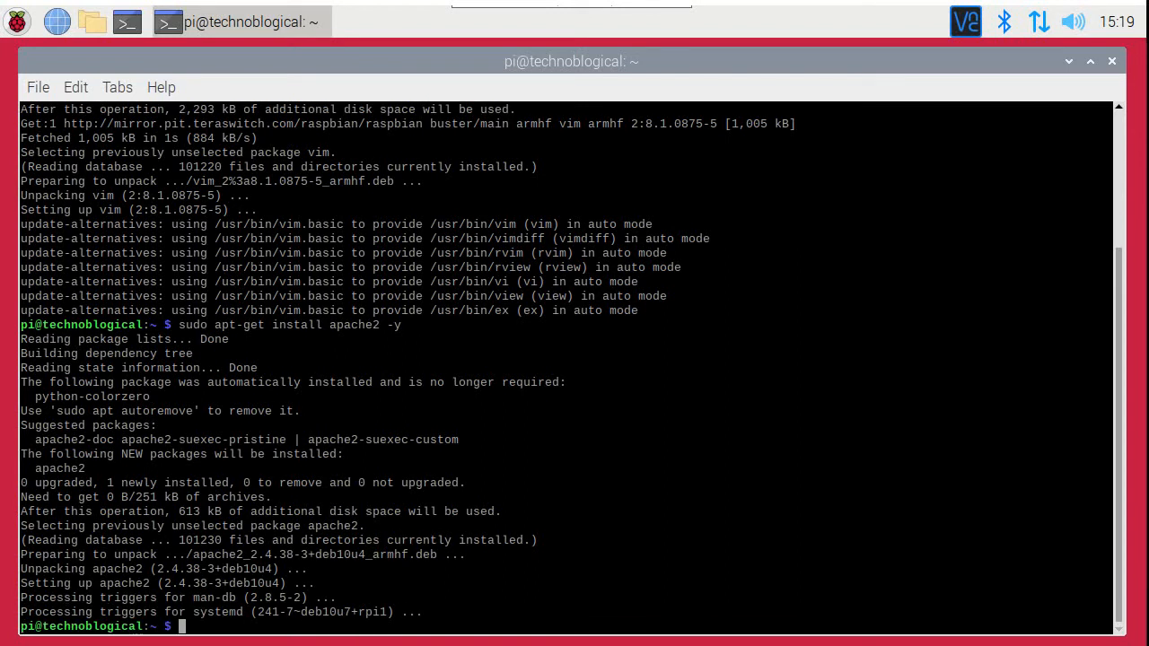
left_click(16, 21)
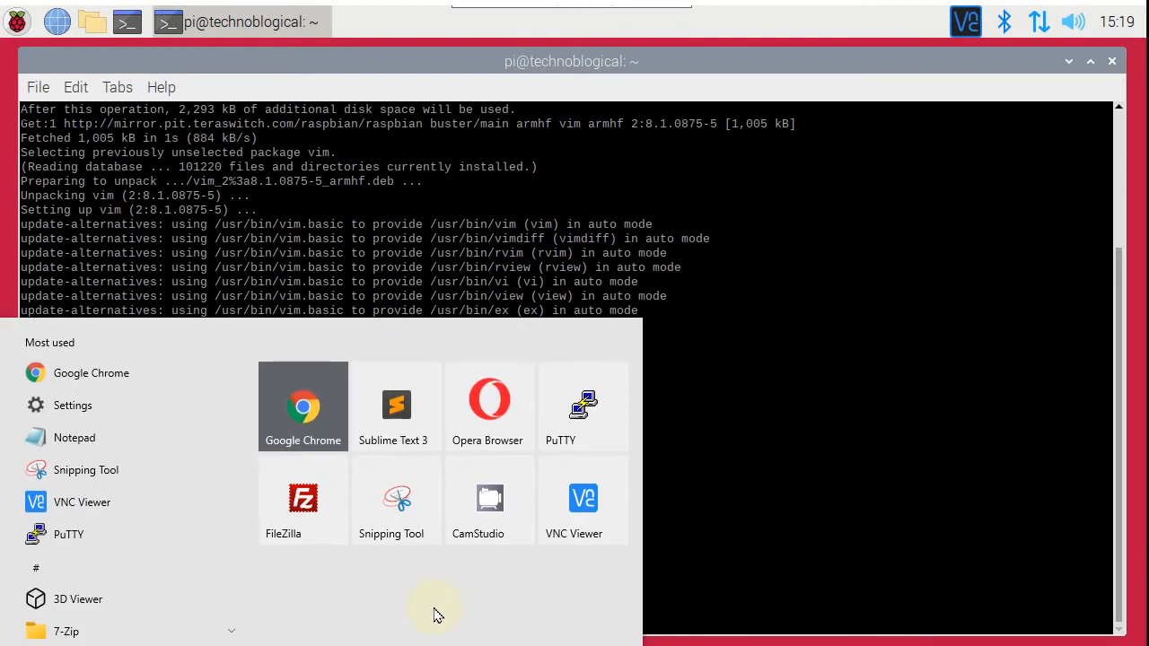
type("notep")
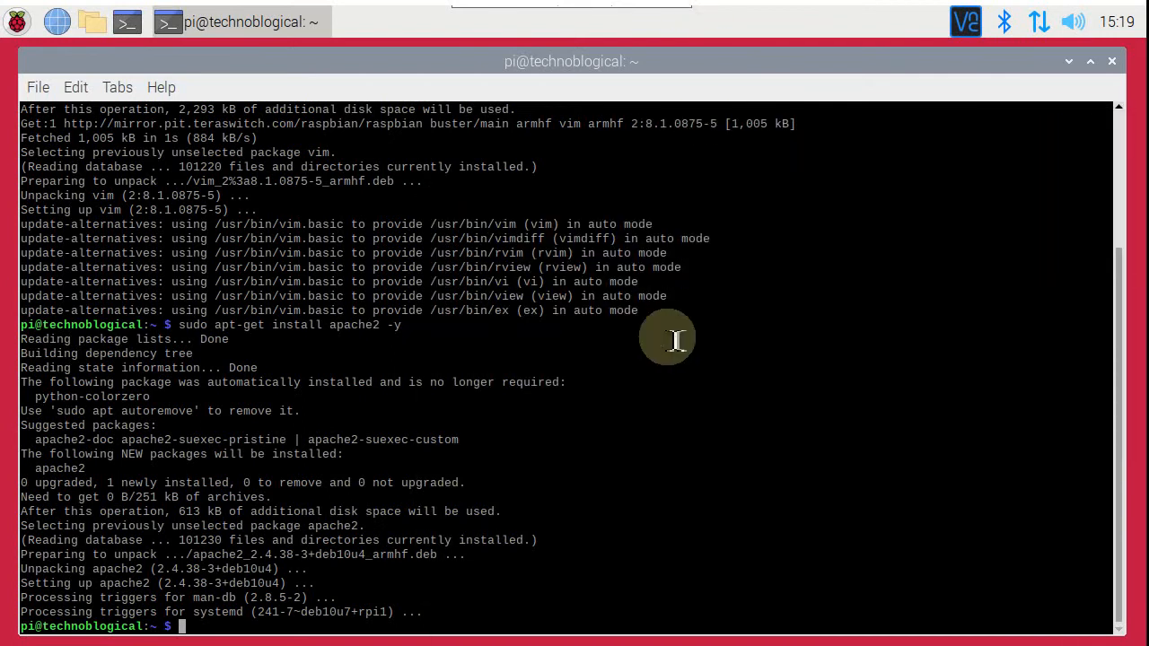
- Change into /var/www/html/ and list it, revealing index.html
type("sud")
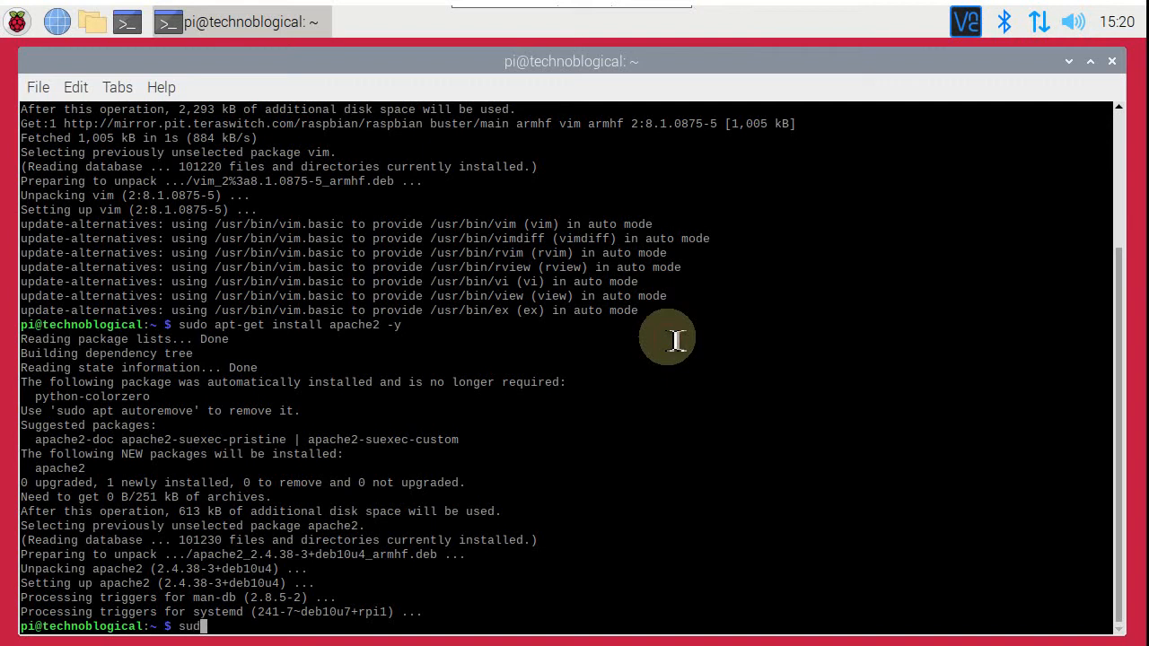
type("cd")
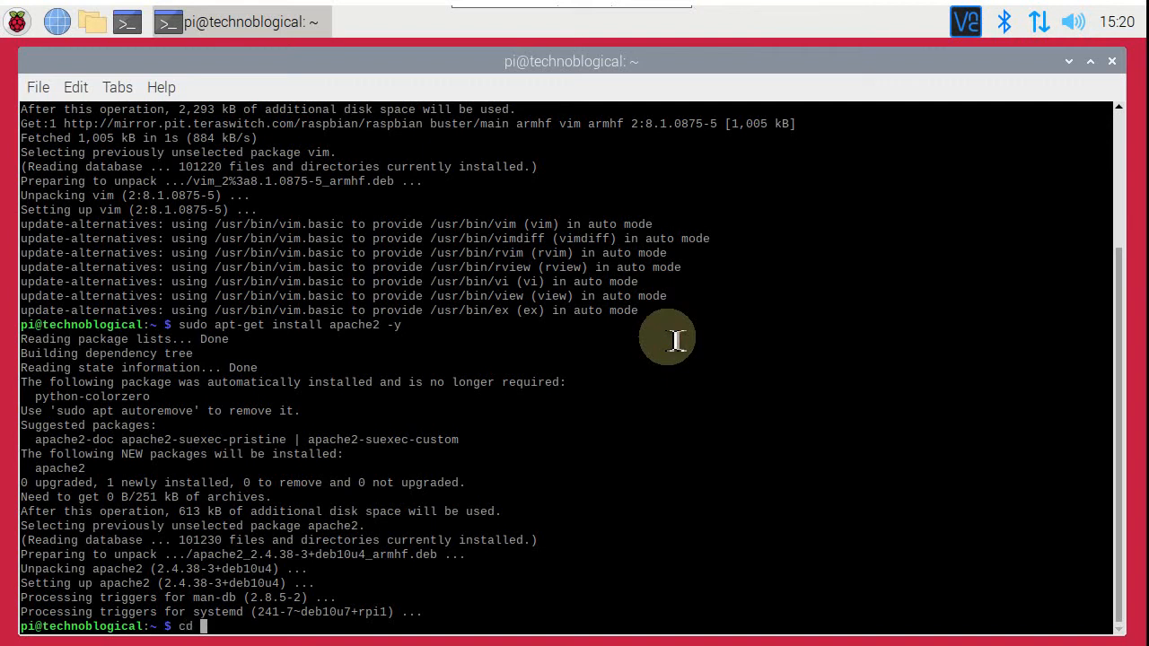
type("/var")
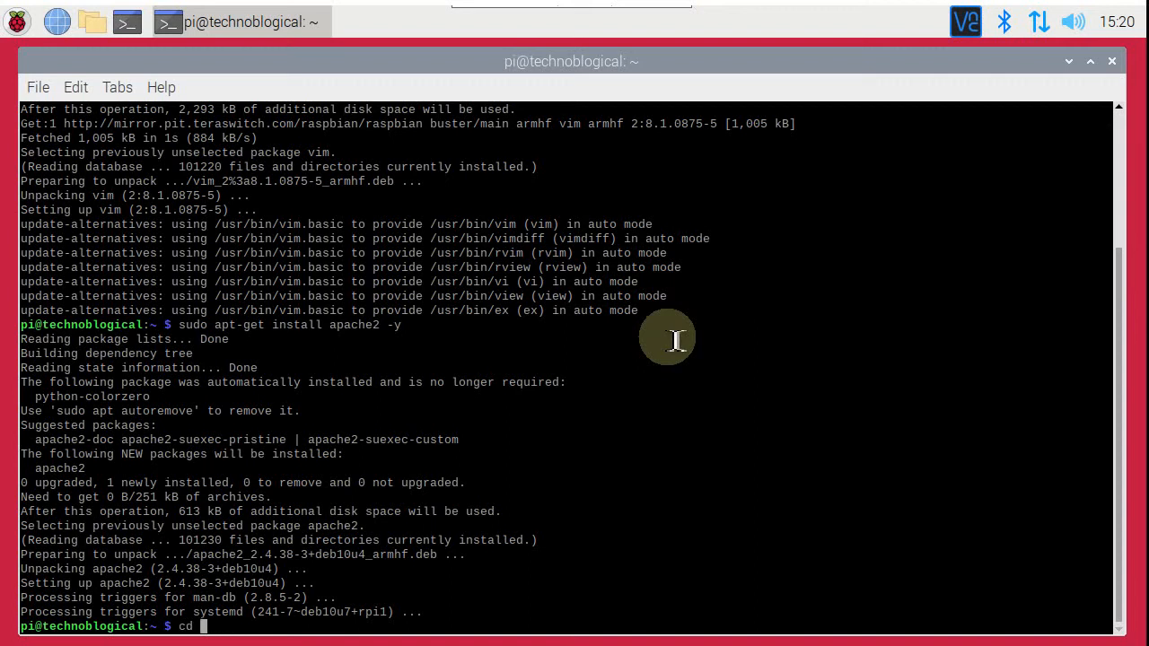
type("/")
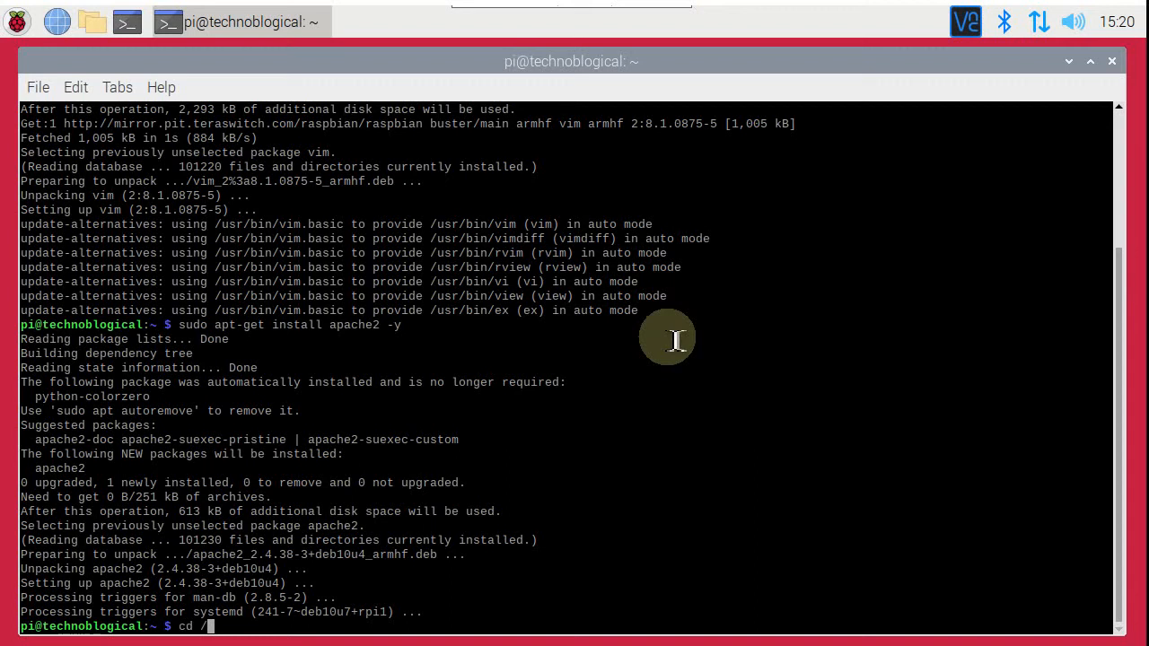
type("var")
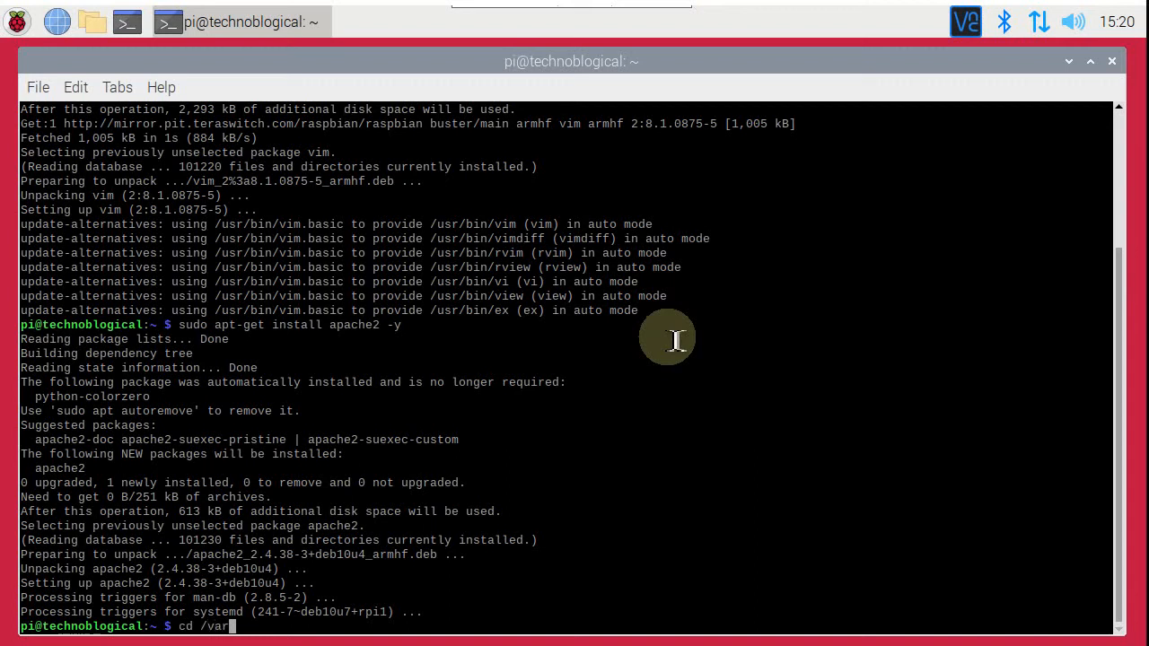
type("/")
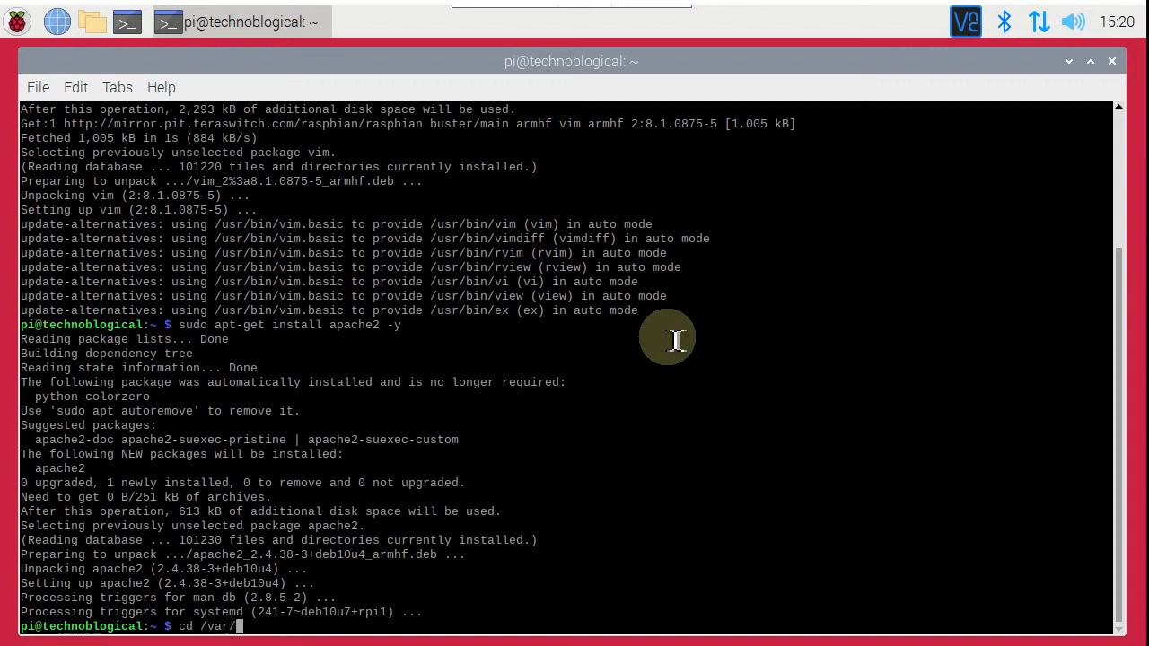
type("www/")
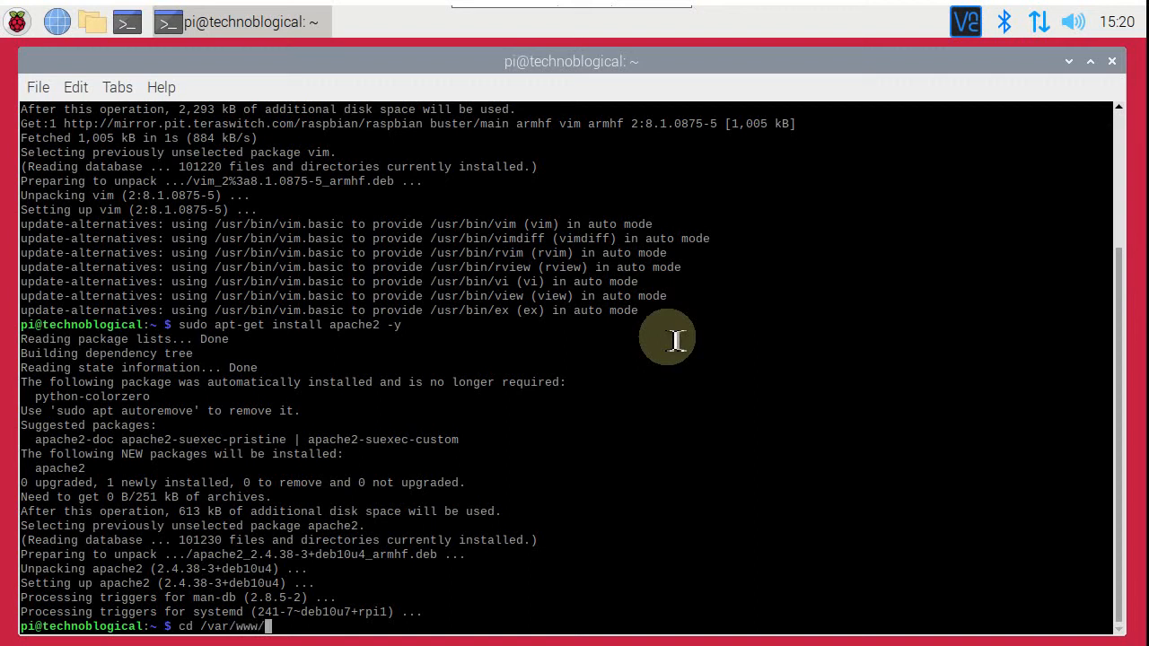
type("html/")
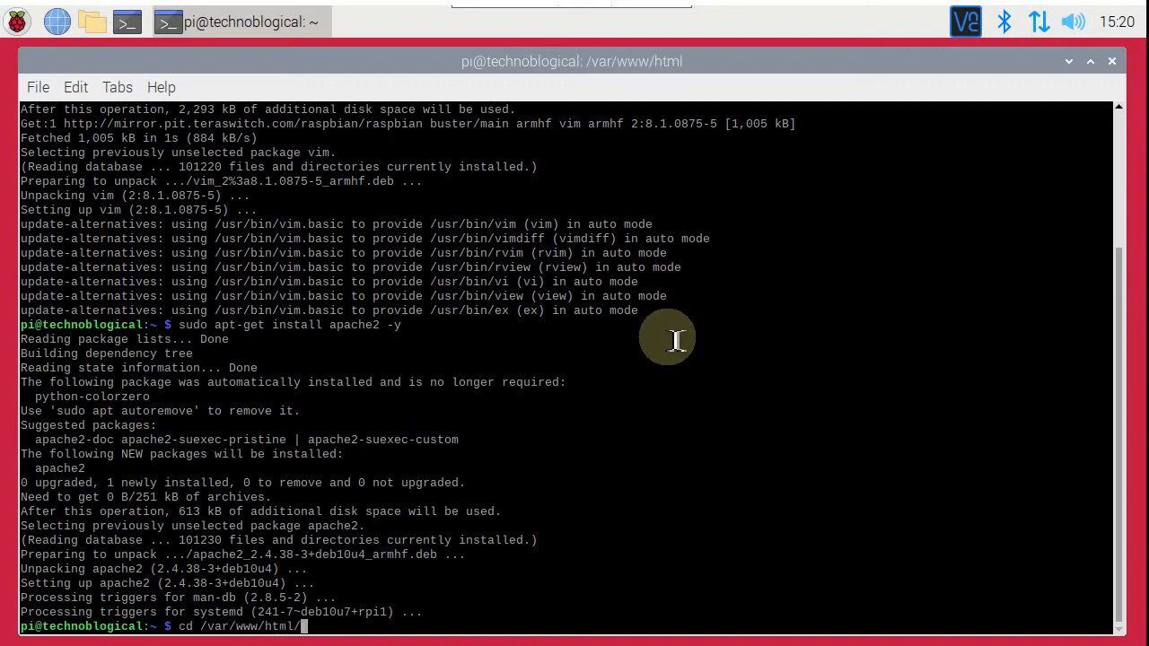
type("ls")
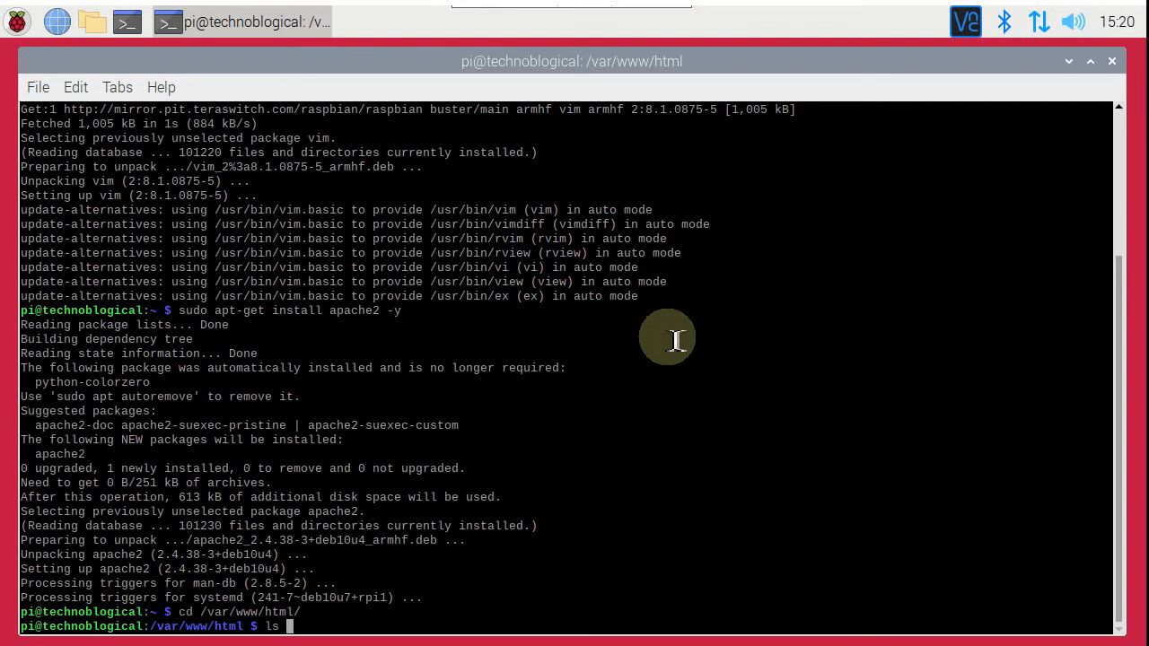
key("Return")
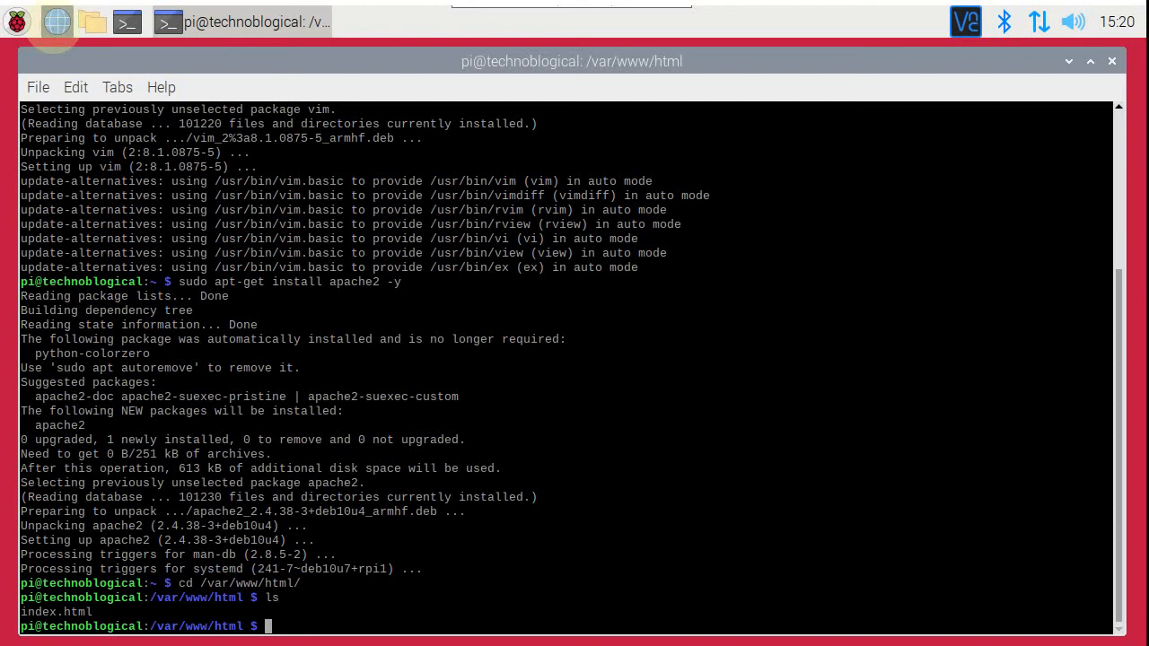
- Load localhost in Chromium to show the Apache2 Default Page, then begin a mv command
left_click(55, 21)
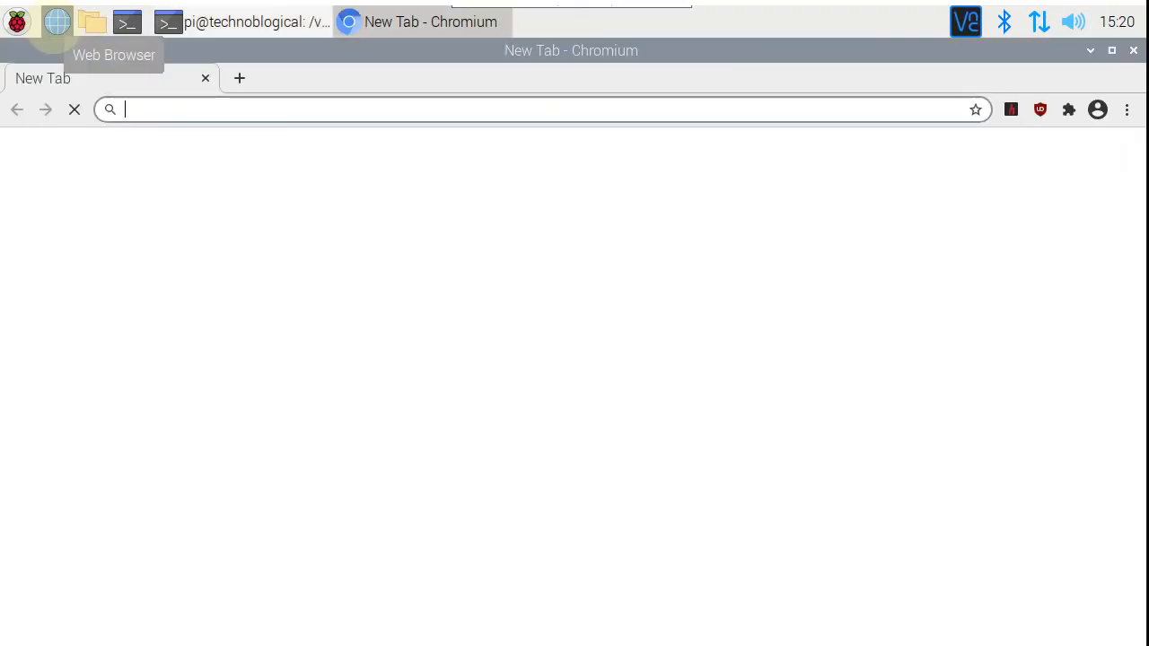
type("loca")
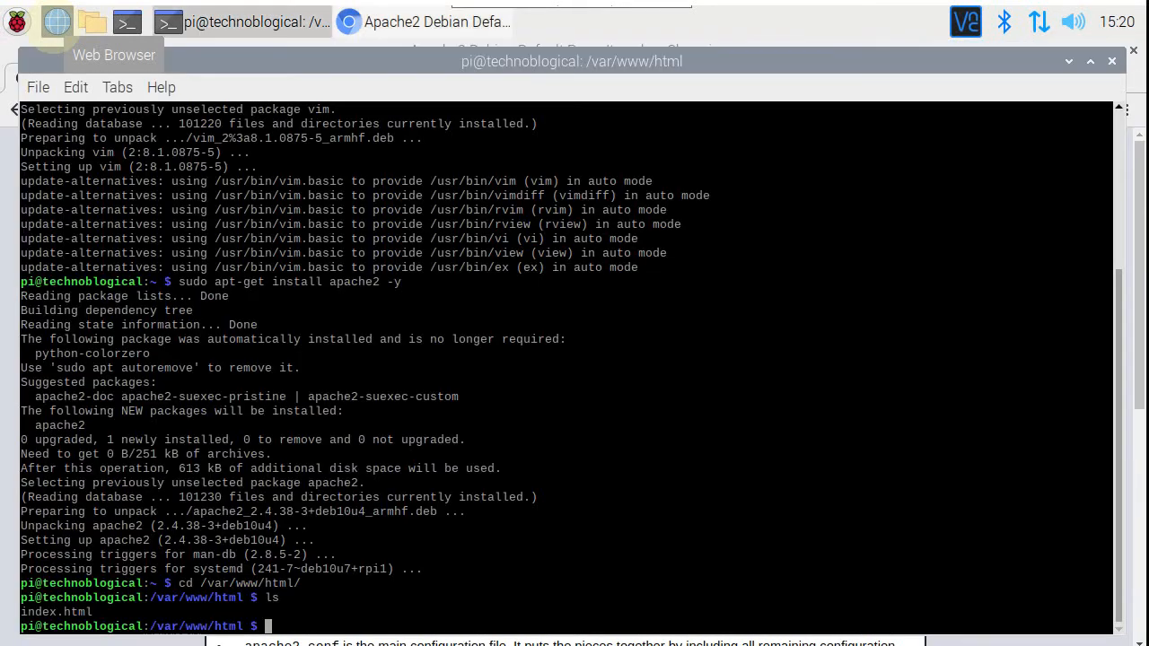
type("mv")
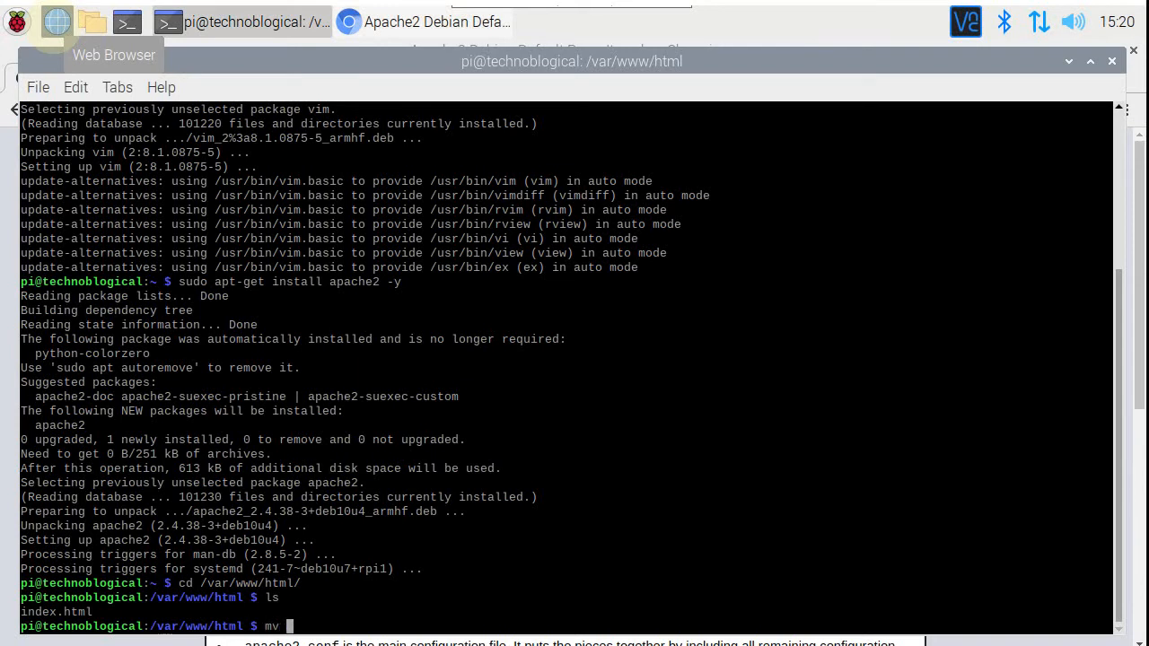
- Try renaming index.html to index2.html, hit permission denied, then list files with ls -al
type("index.html i")
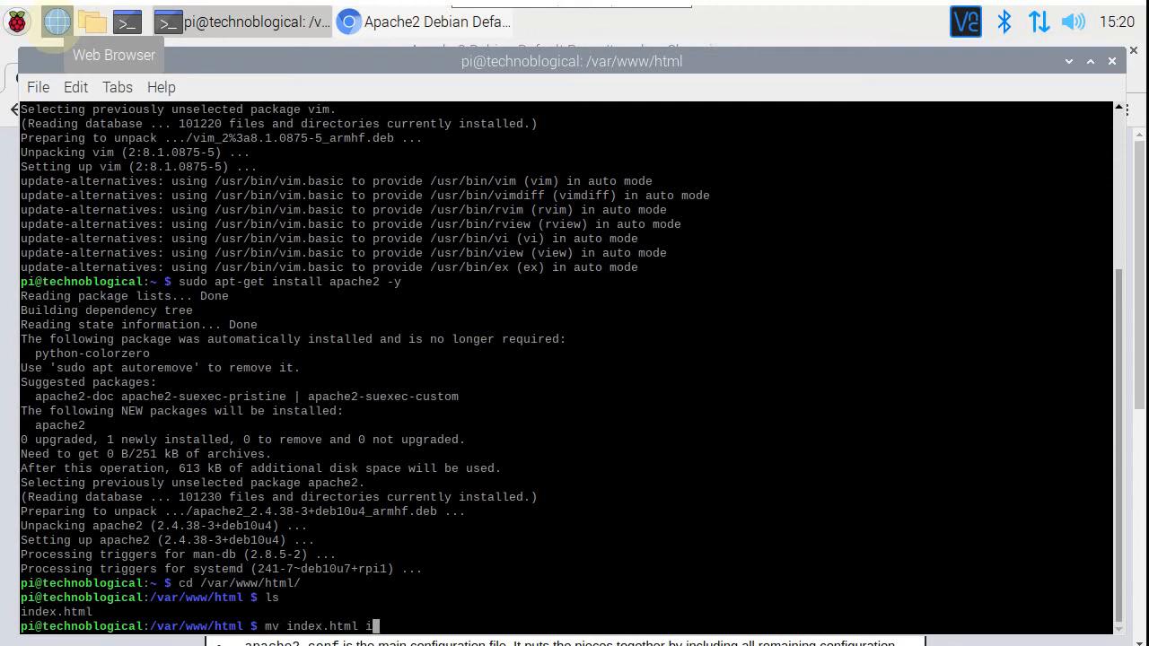
type("ndex.html")
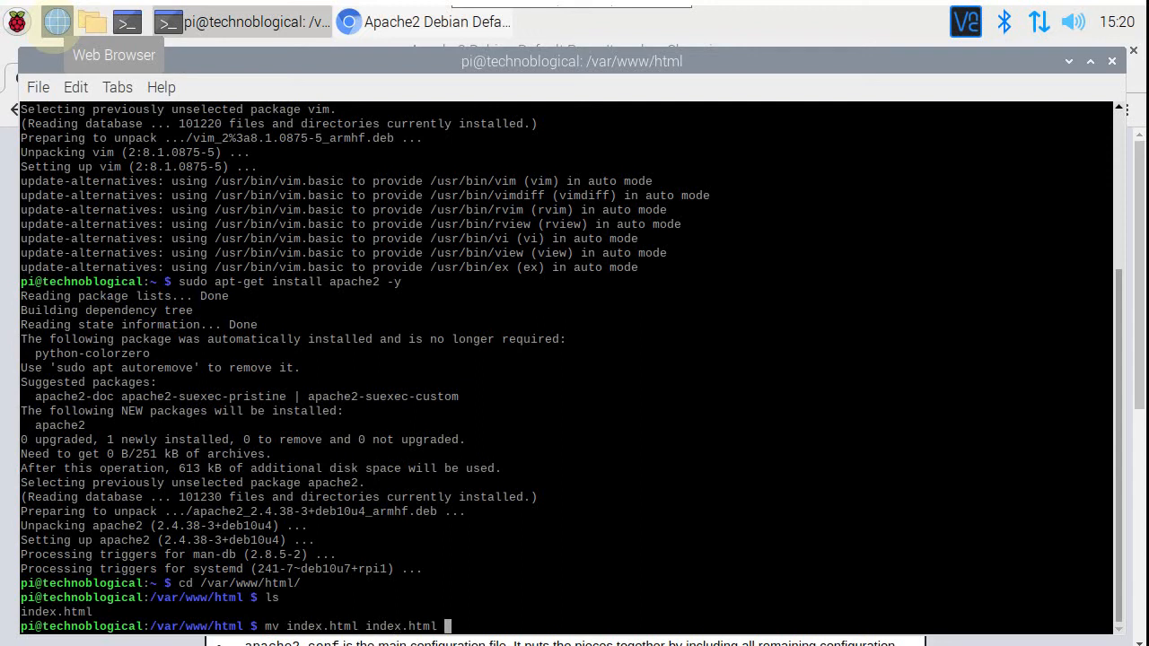
type("s")
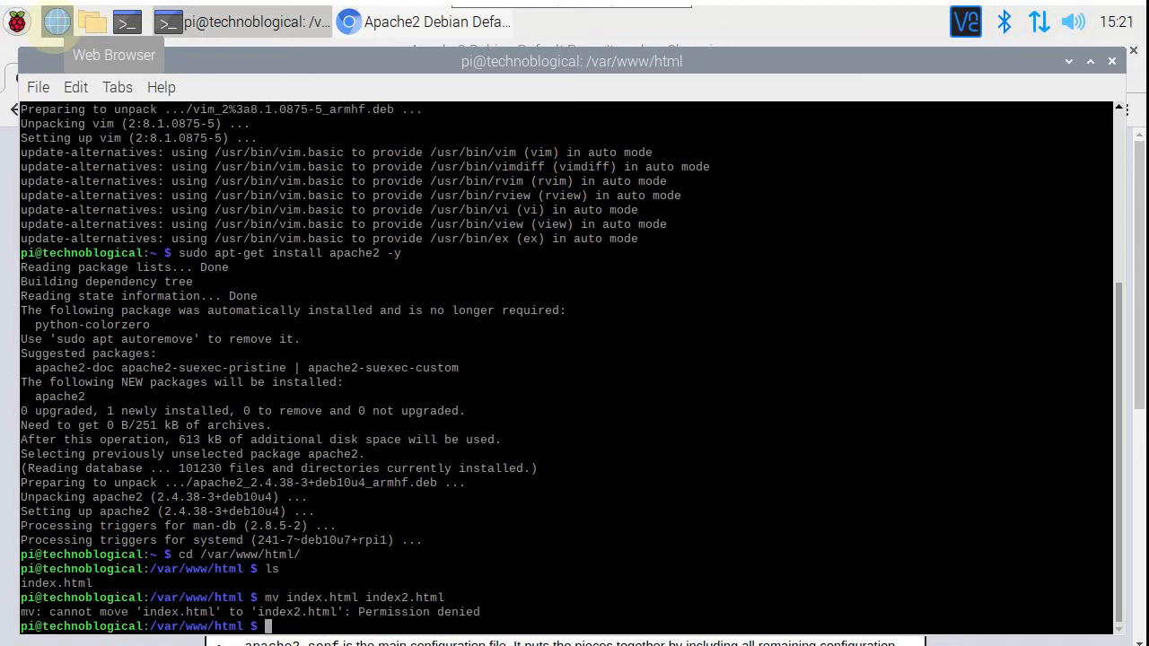
type("ls -al")
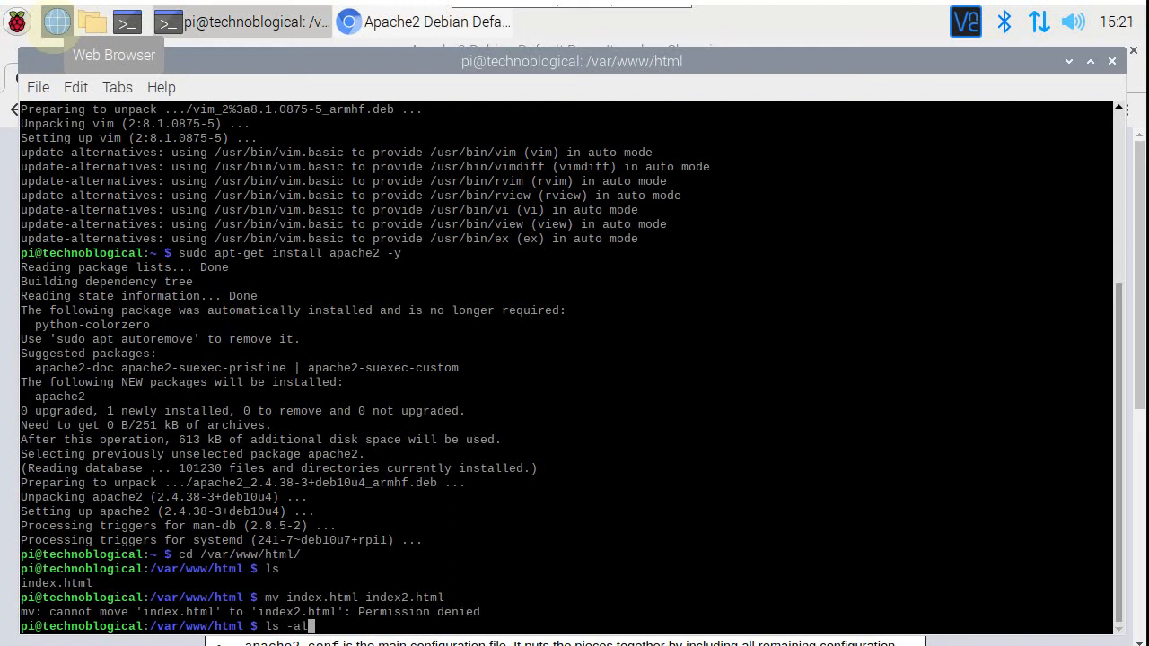
key("Return")
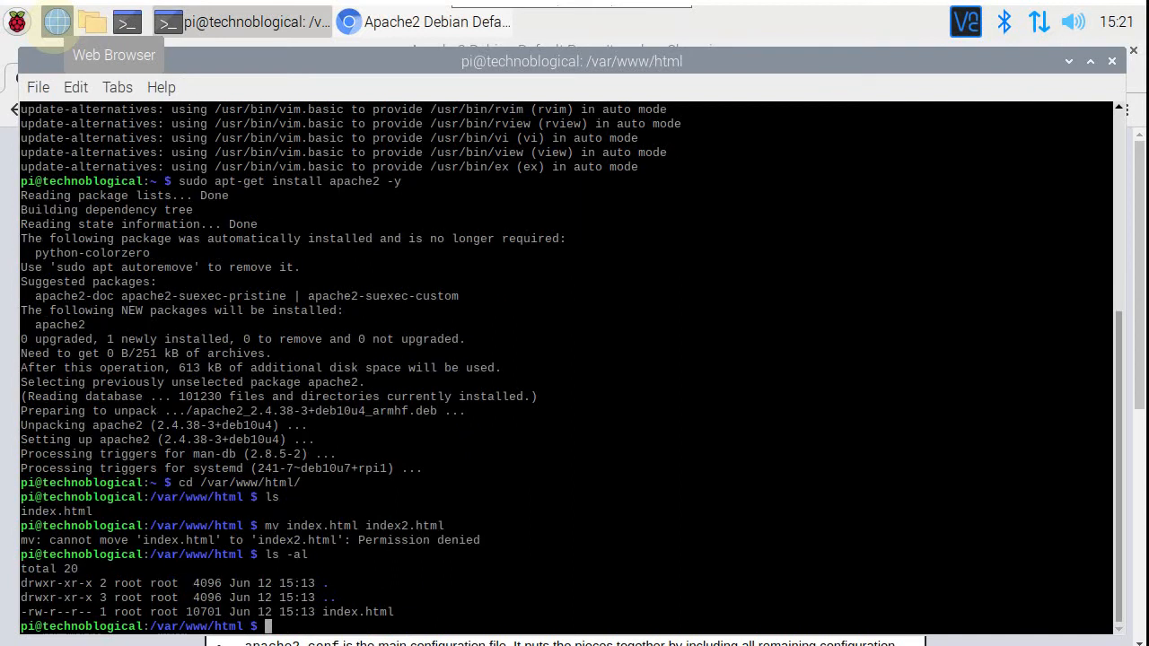
mouse_move(208, 339)
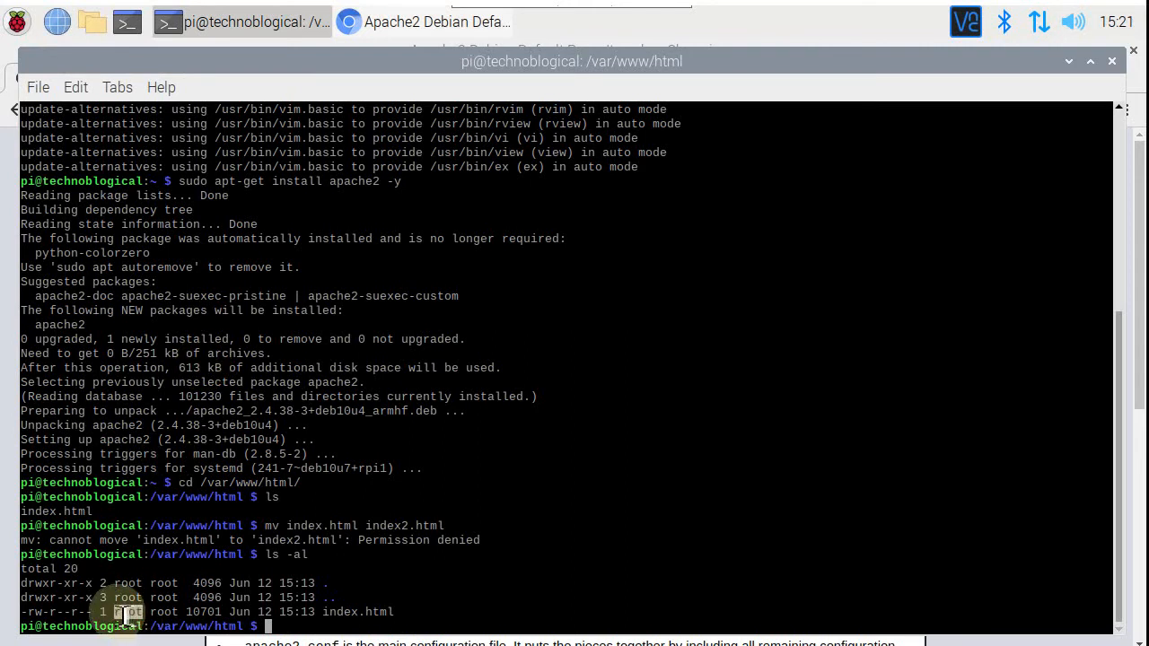
mouse_move(171, 612)
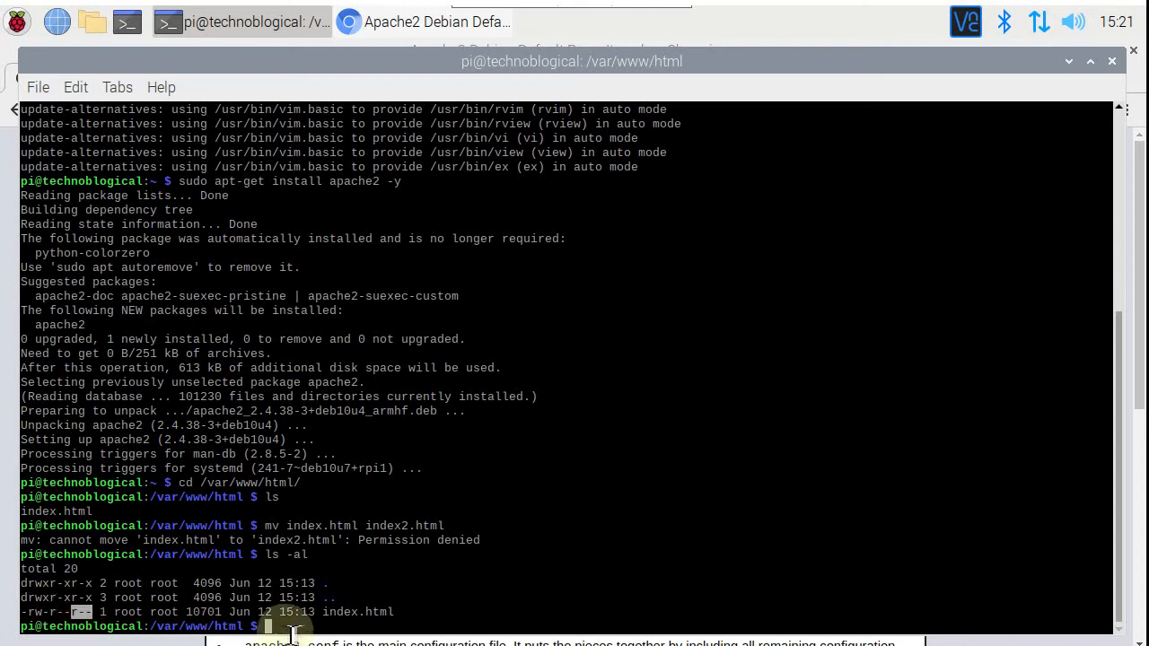
mouse_move(287, 626)
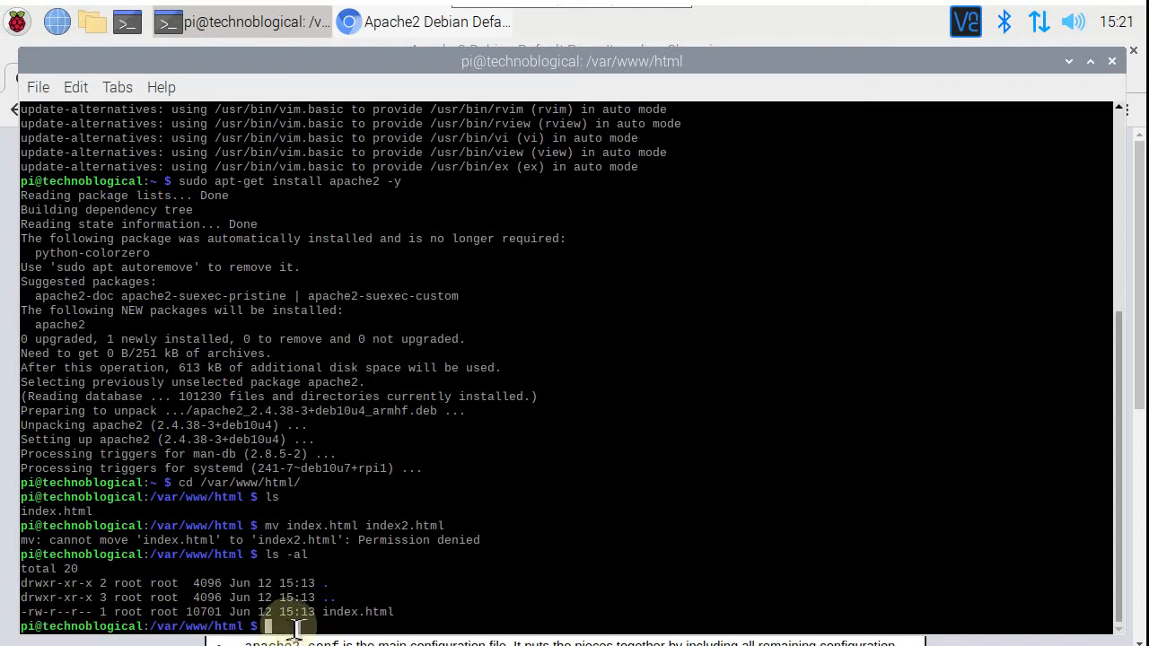
- Rename index.html to index2.html using sudo mv
type("sudo")
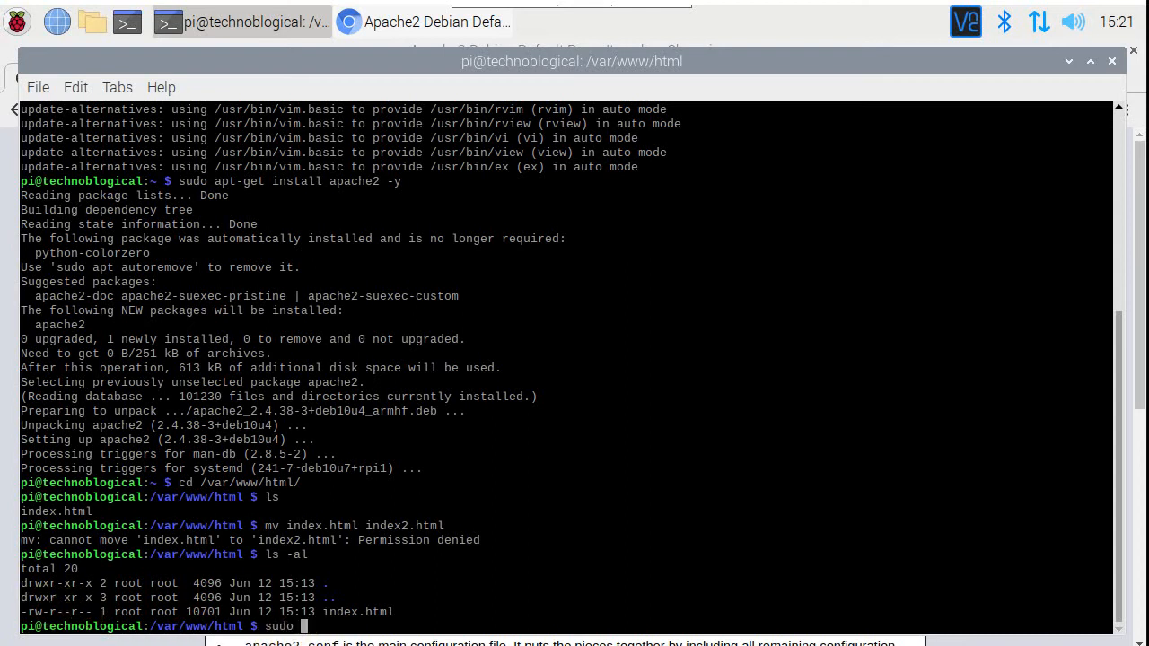
type("mv index")
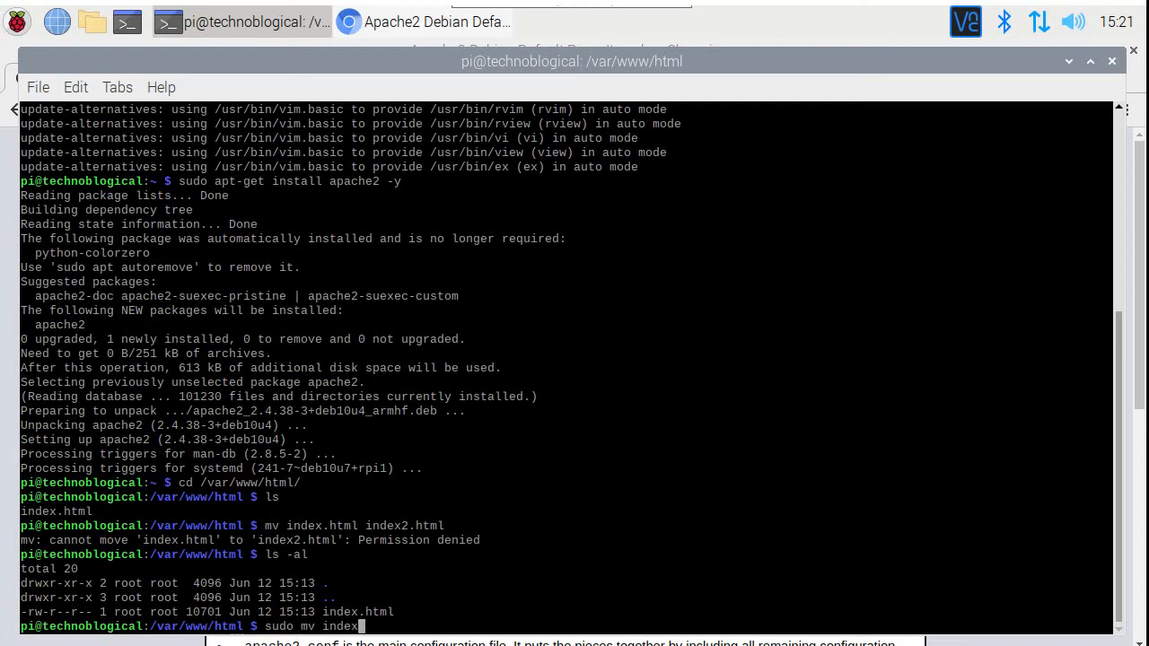
type(".html")
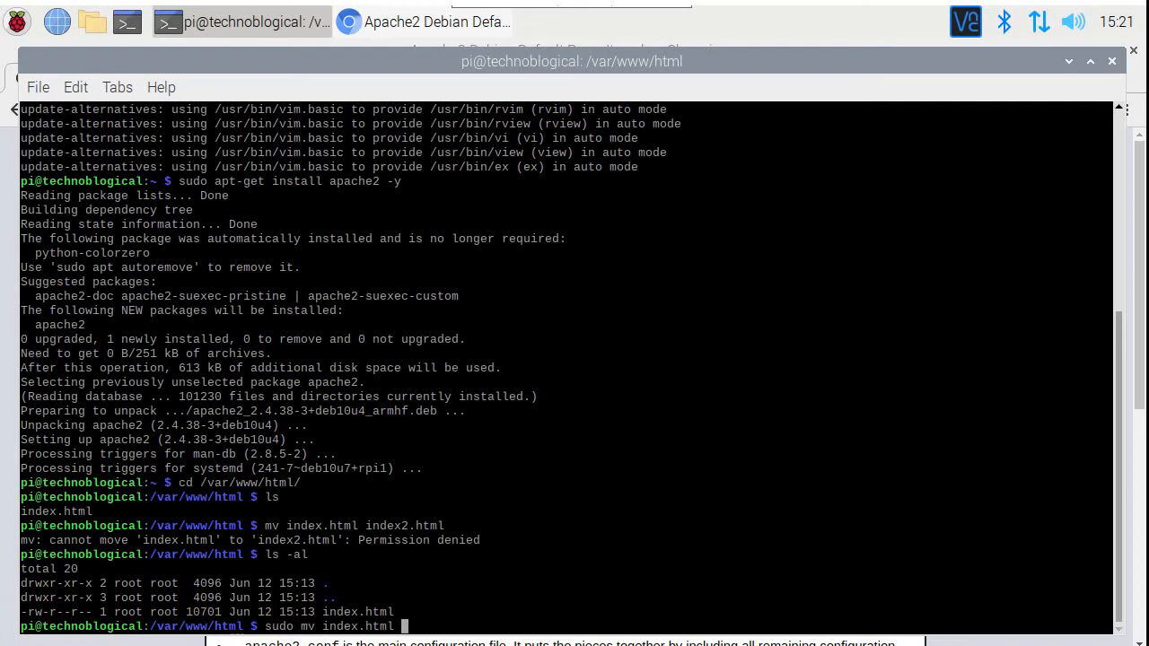
type("in")
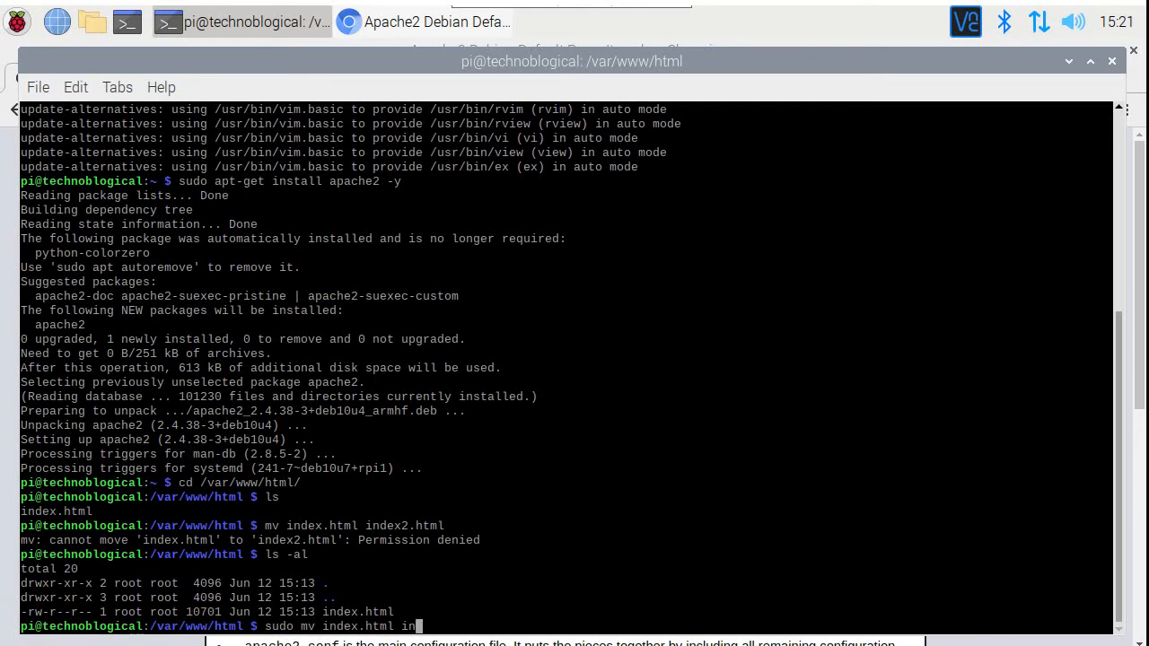
type("dex.html")
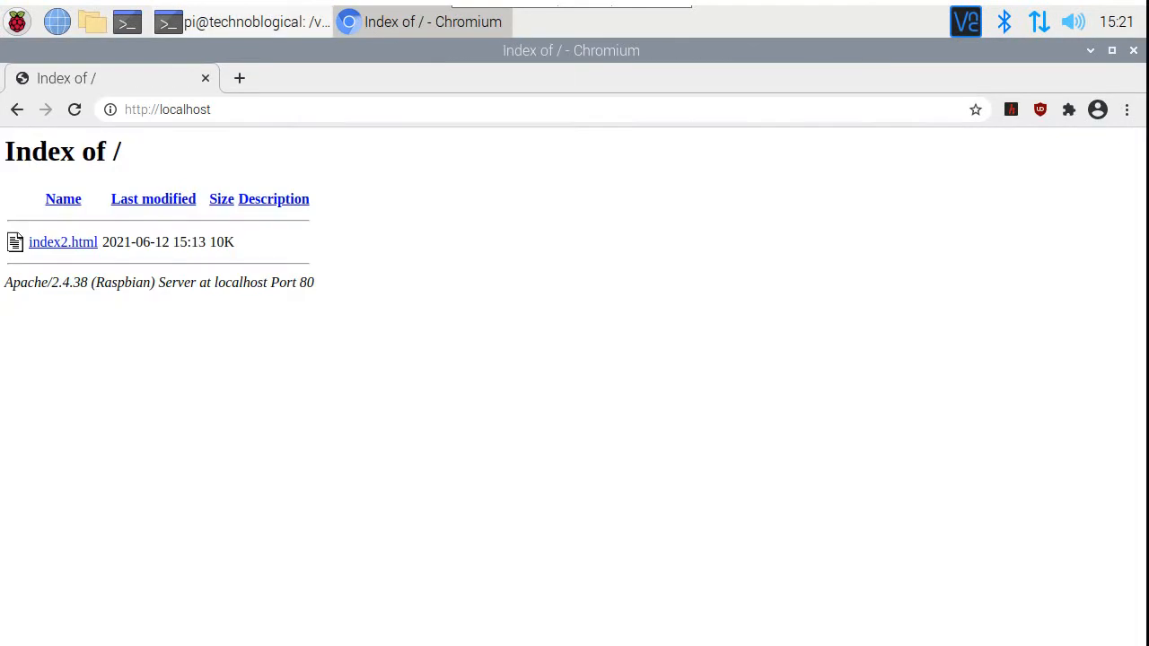
mouse_move(63, 241)
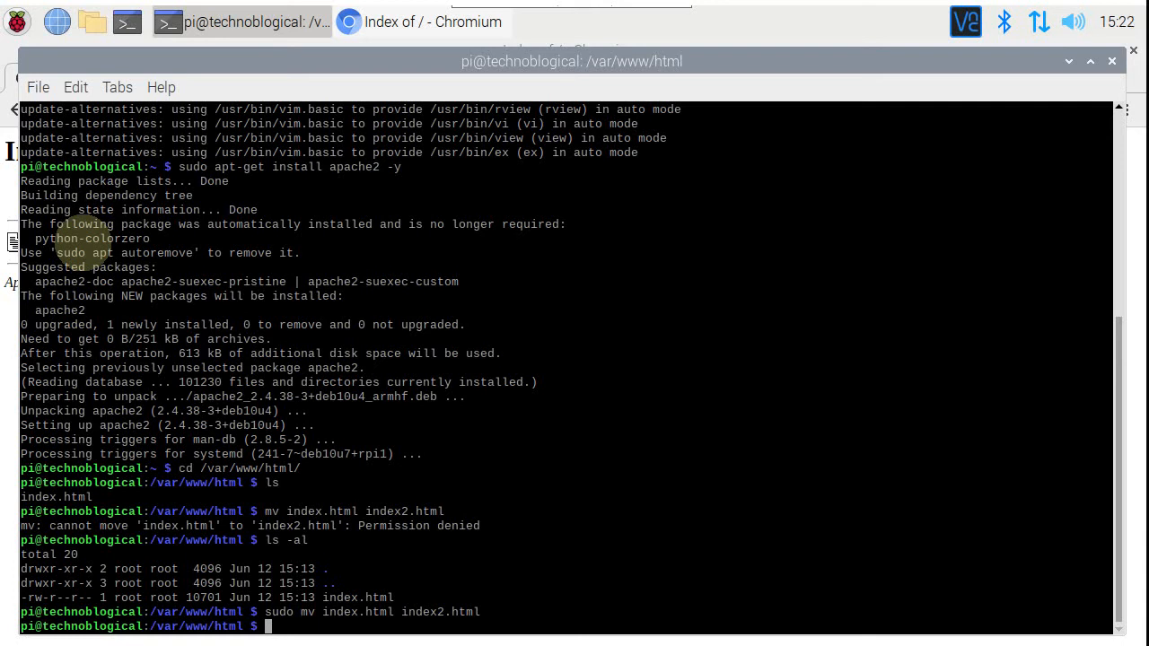
- Switch back to Chromium to view the localhost listing of index2.html
left_click(419, 22)
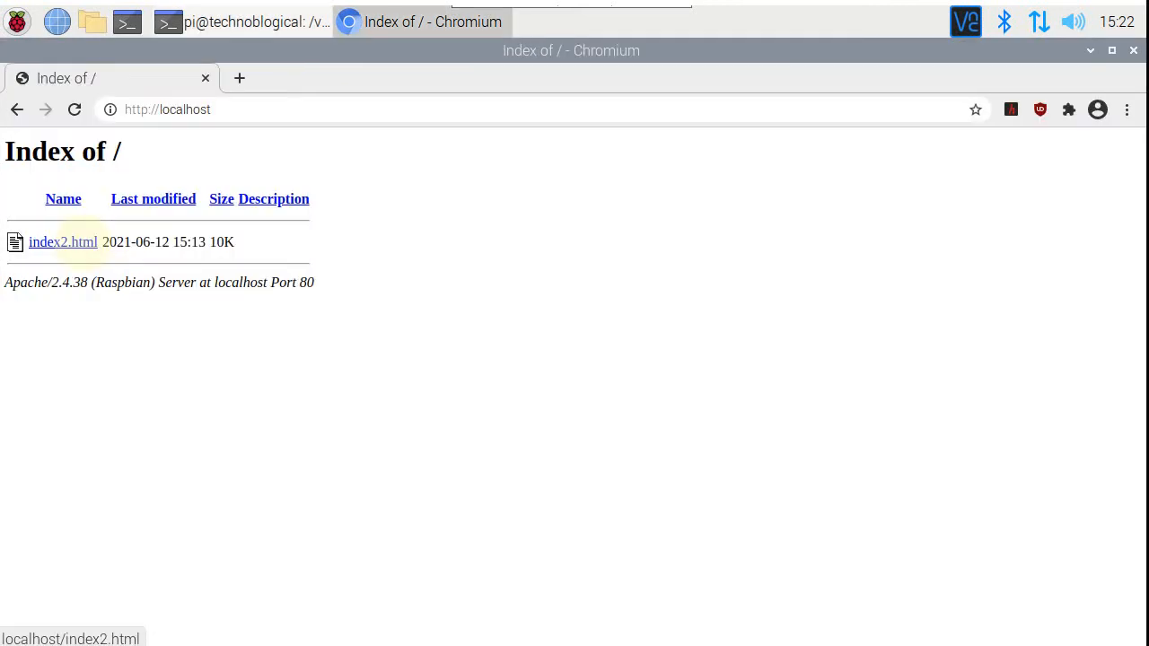
mouse_move(879, 426)
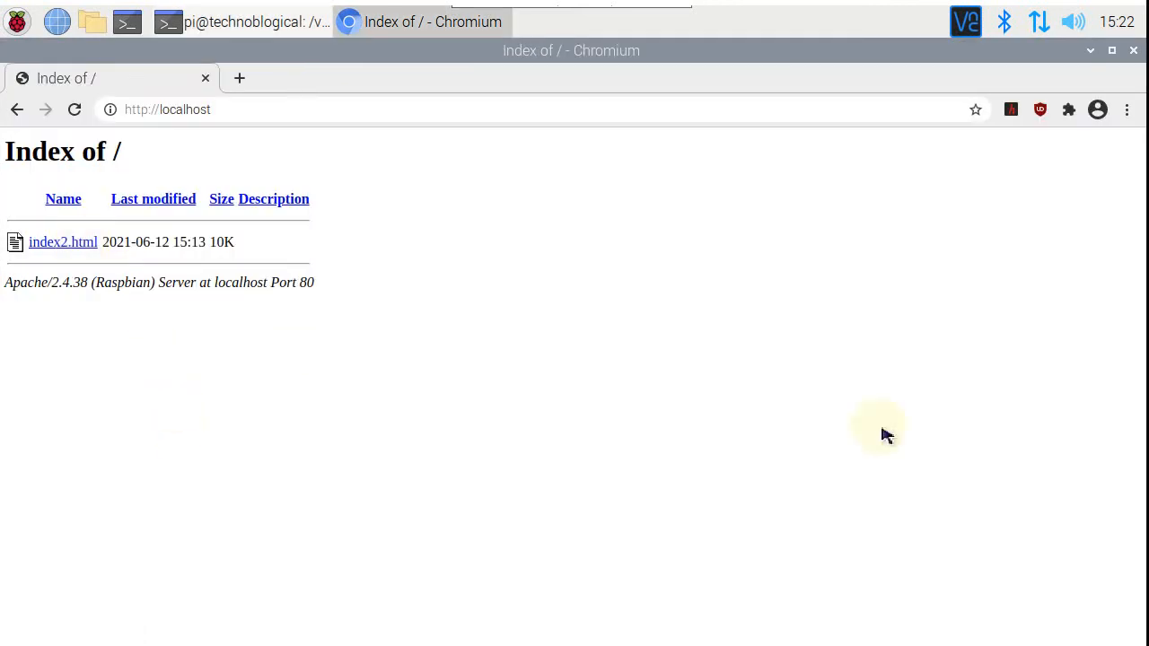
mouse_move(893, 426)
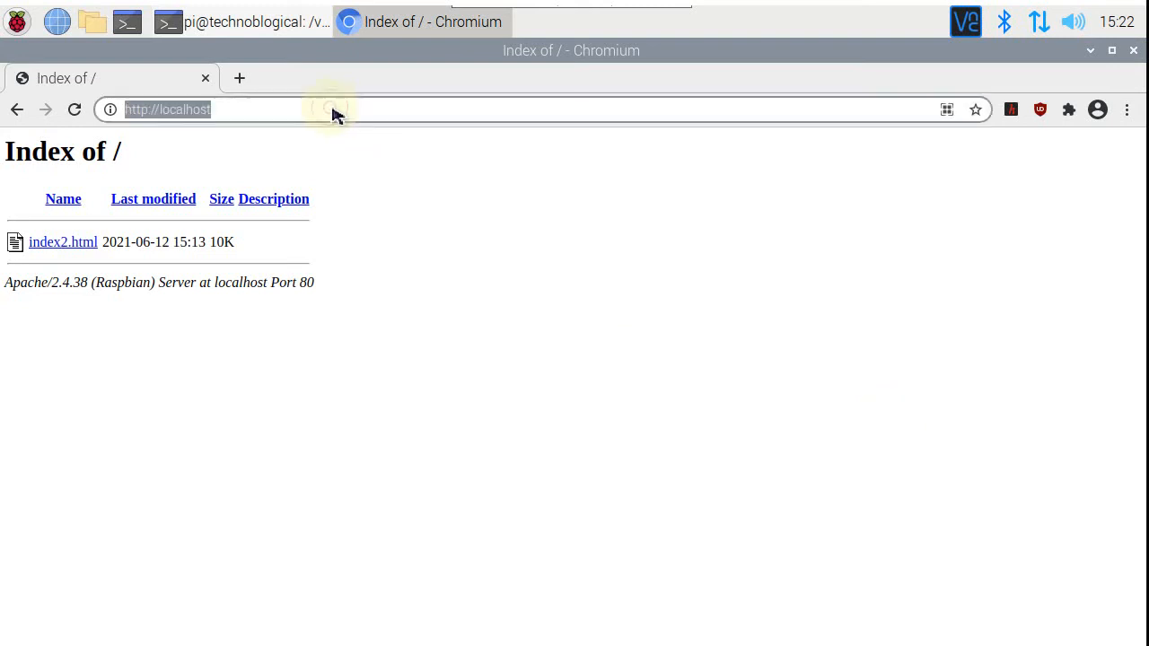
left_click(216, 109)
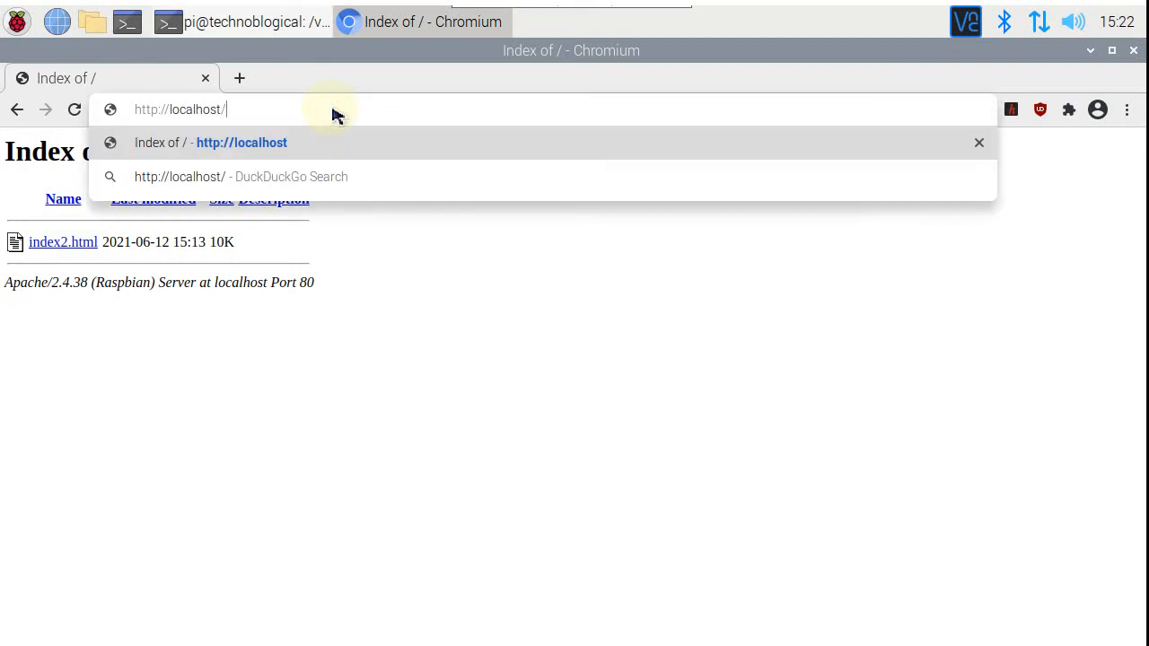
type("nameofthefo")
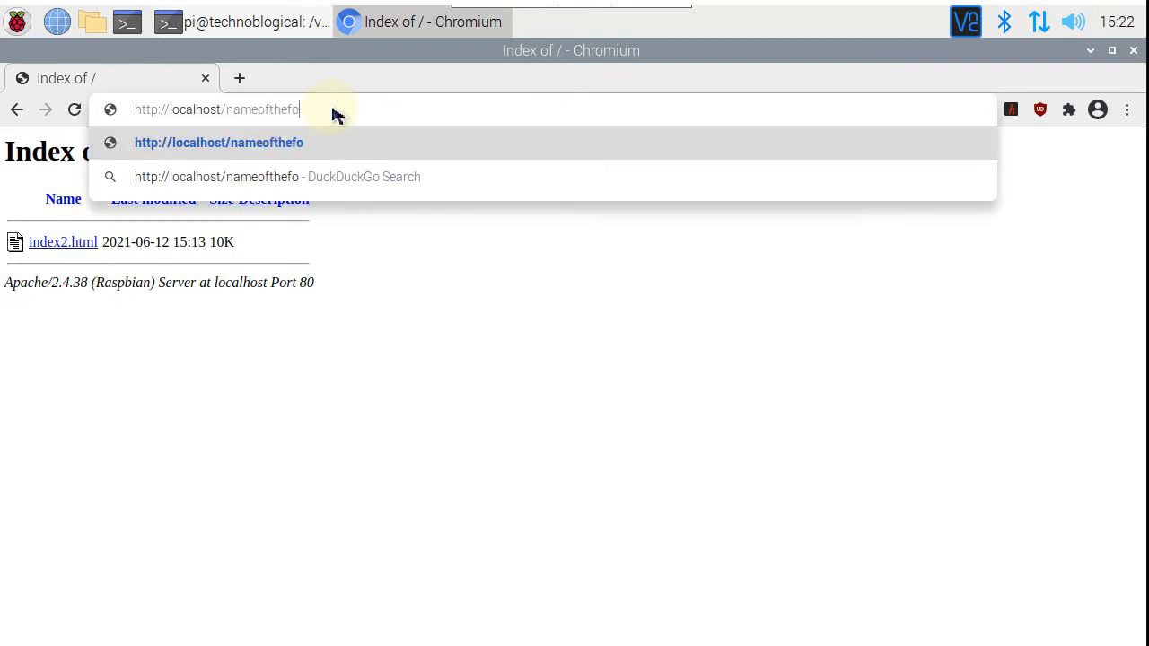
type("led")
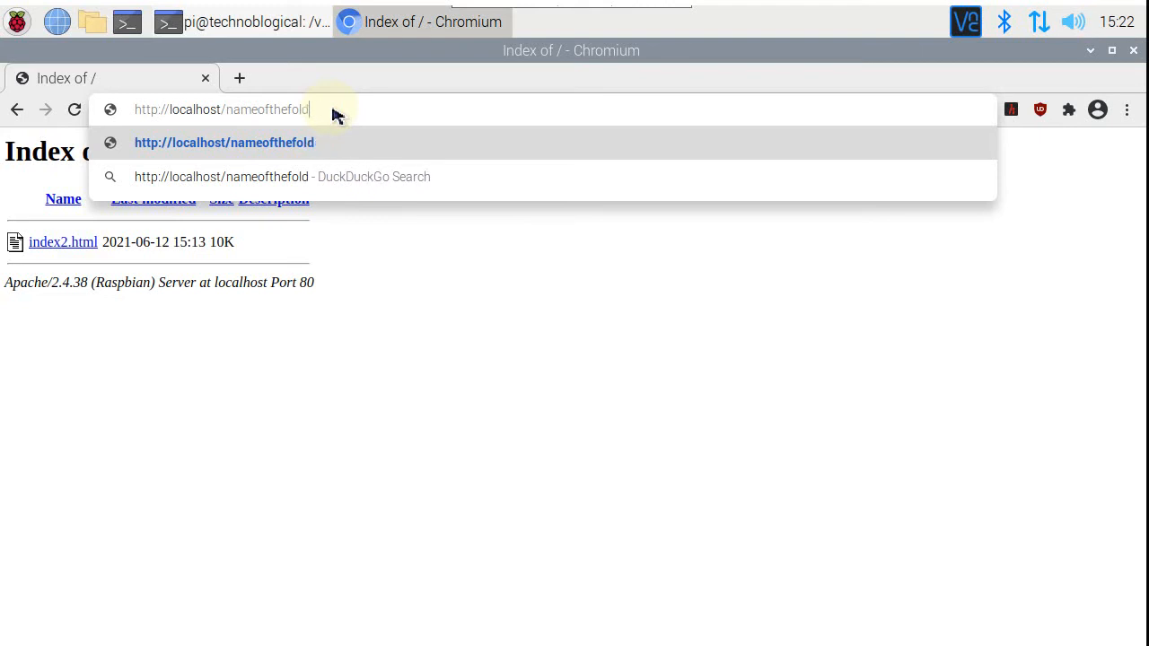
type("er/")
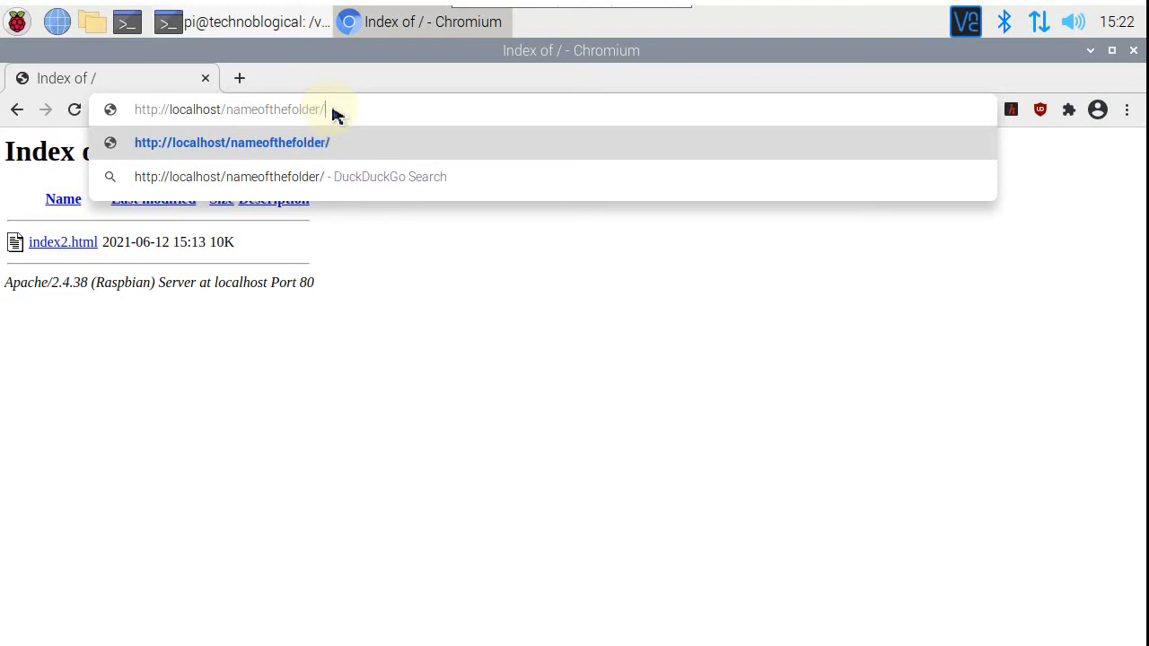
type("index")
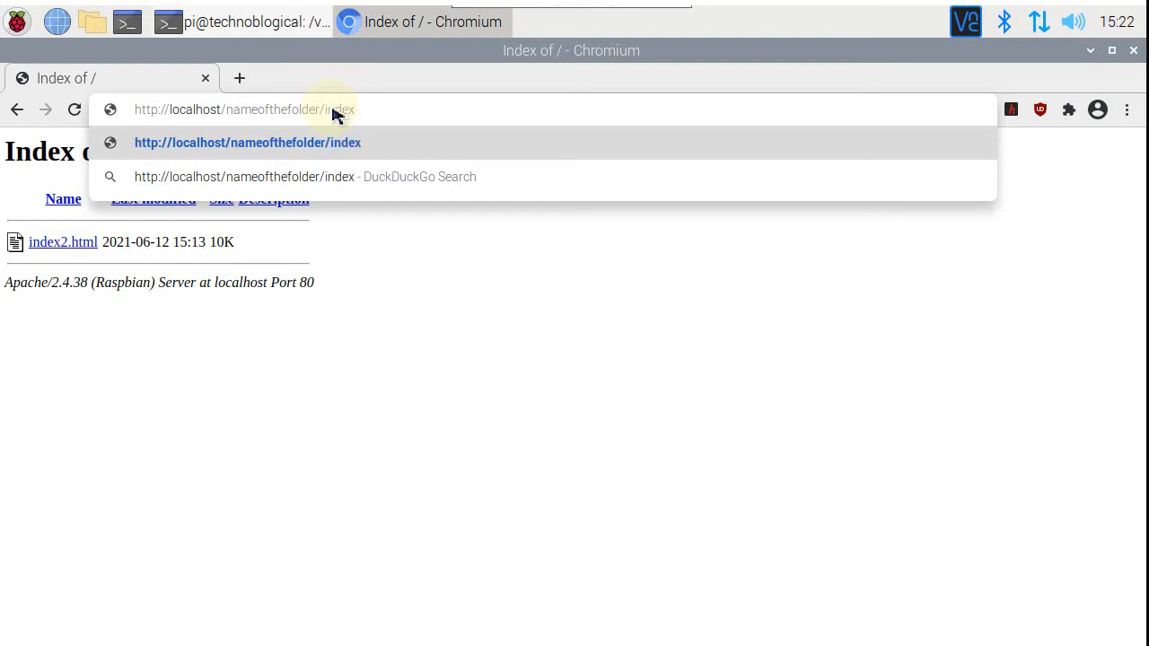
type(".htm")
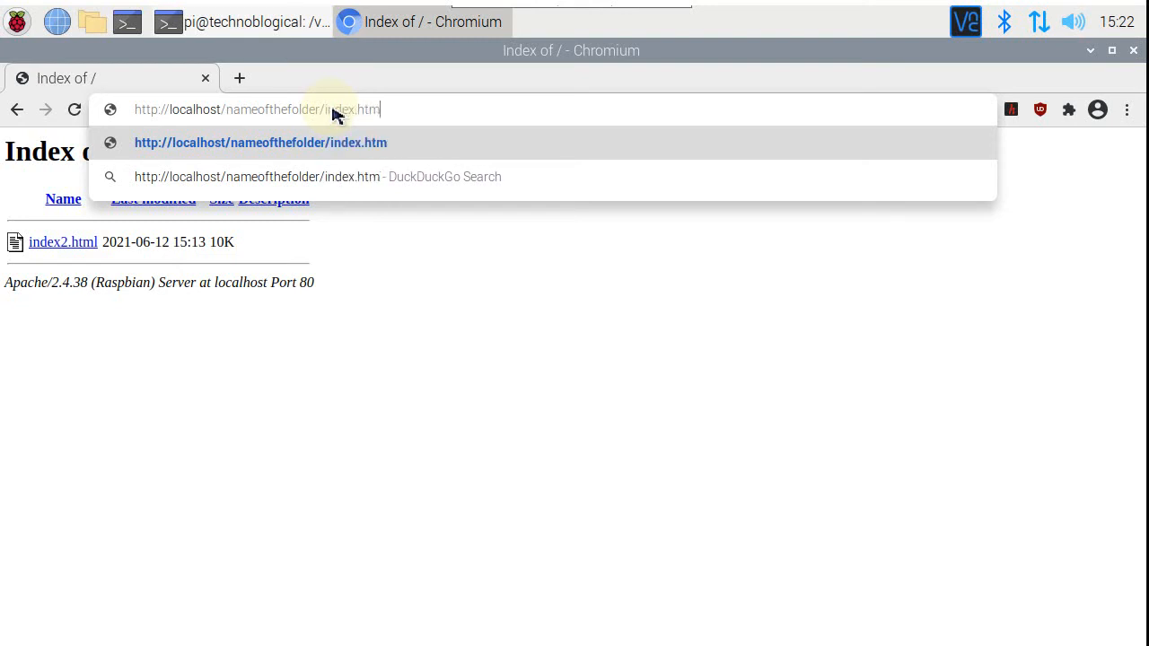
type("l")
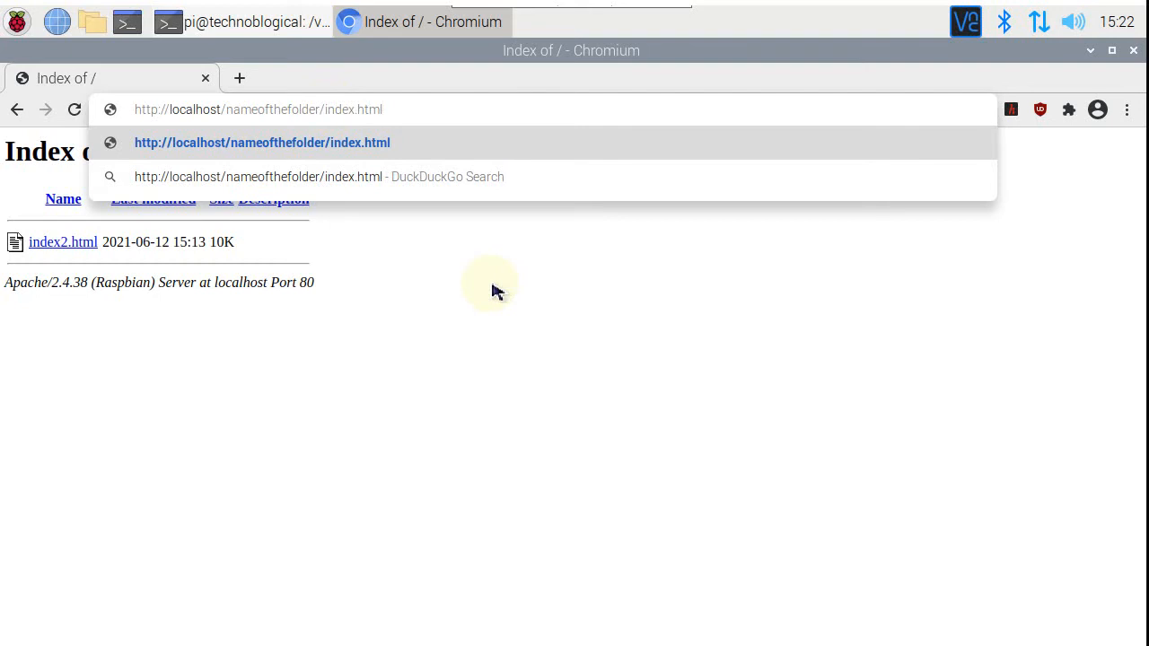
key("Backspace")
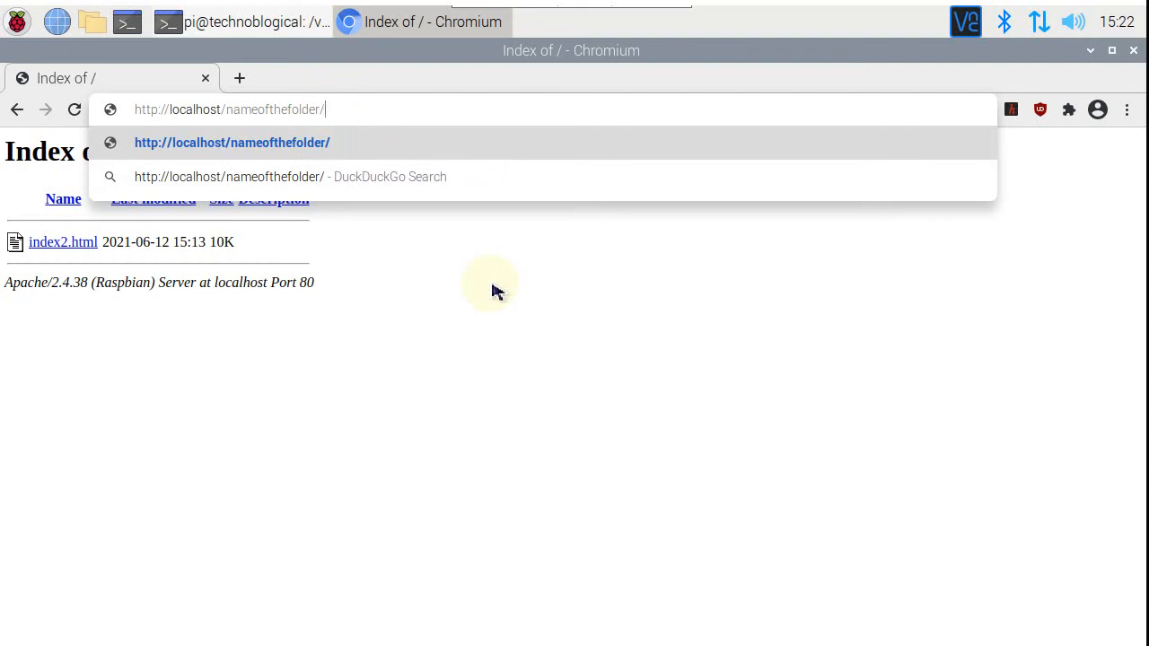
key("BackSpace")
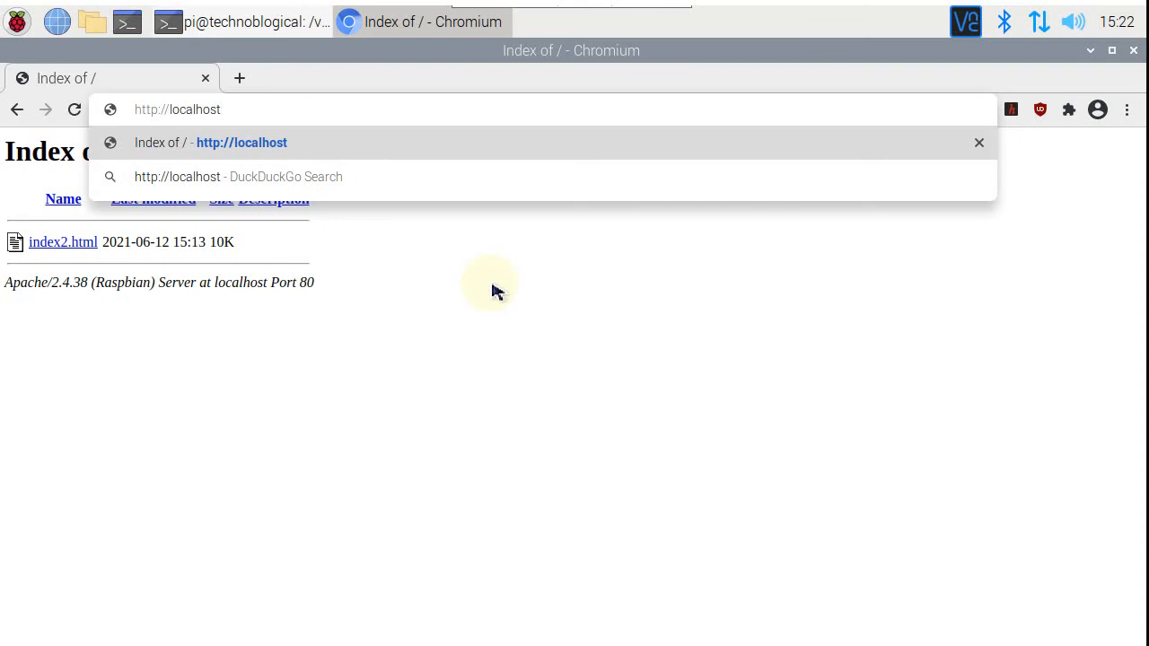
type("/")
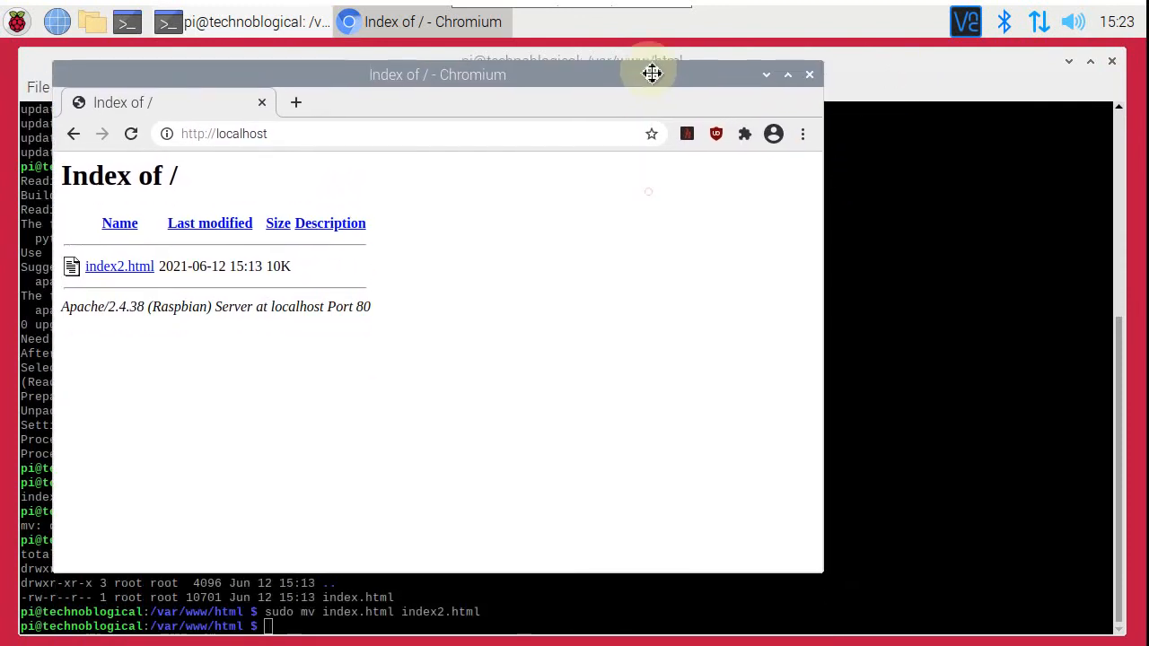
- Move Chromium aside and run sudo apt-get install php -y in the terminal
left_click_drag(652, 73, 421, 66)
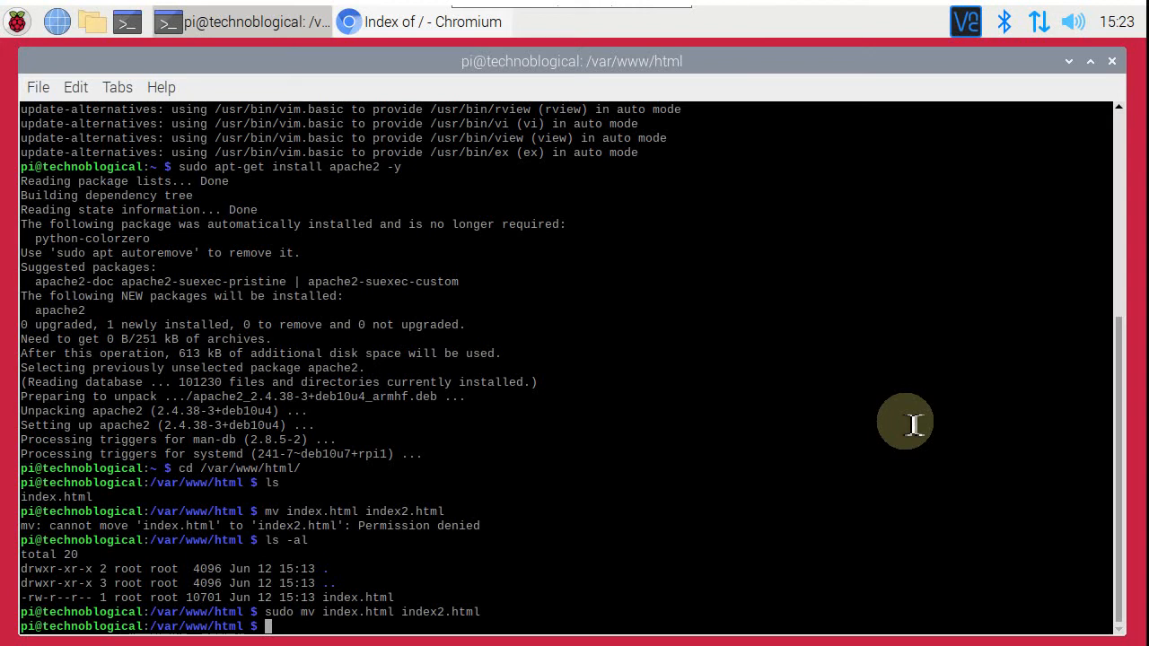
type("sudo a")
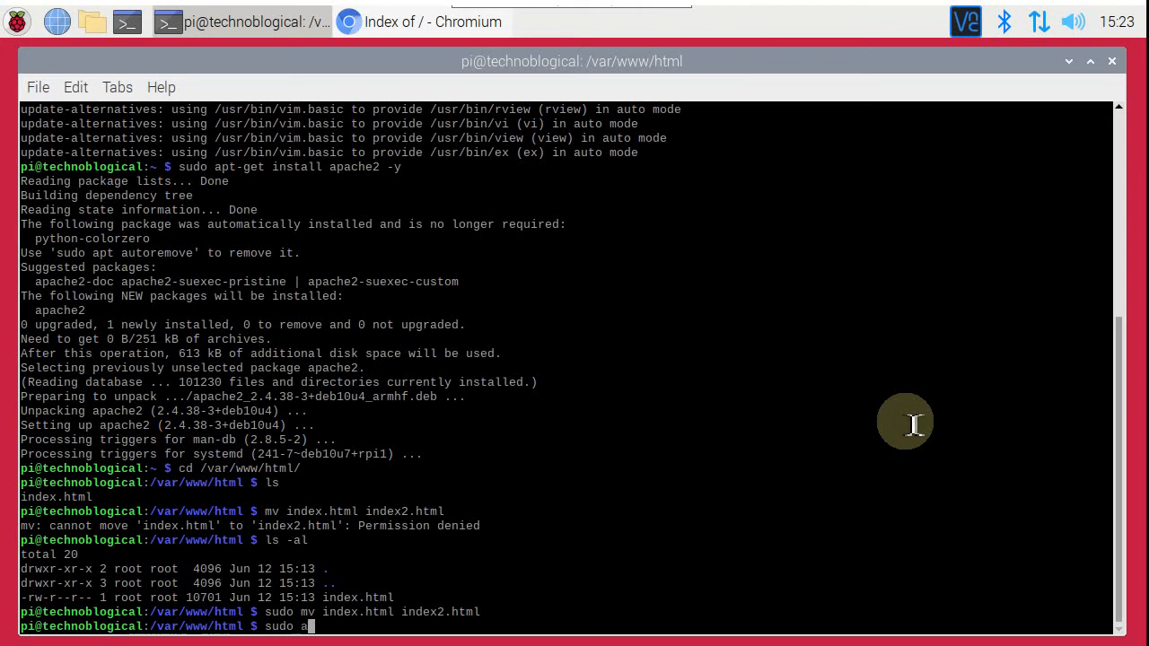
type("pt")
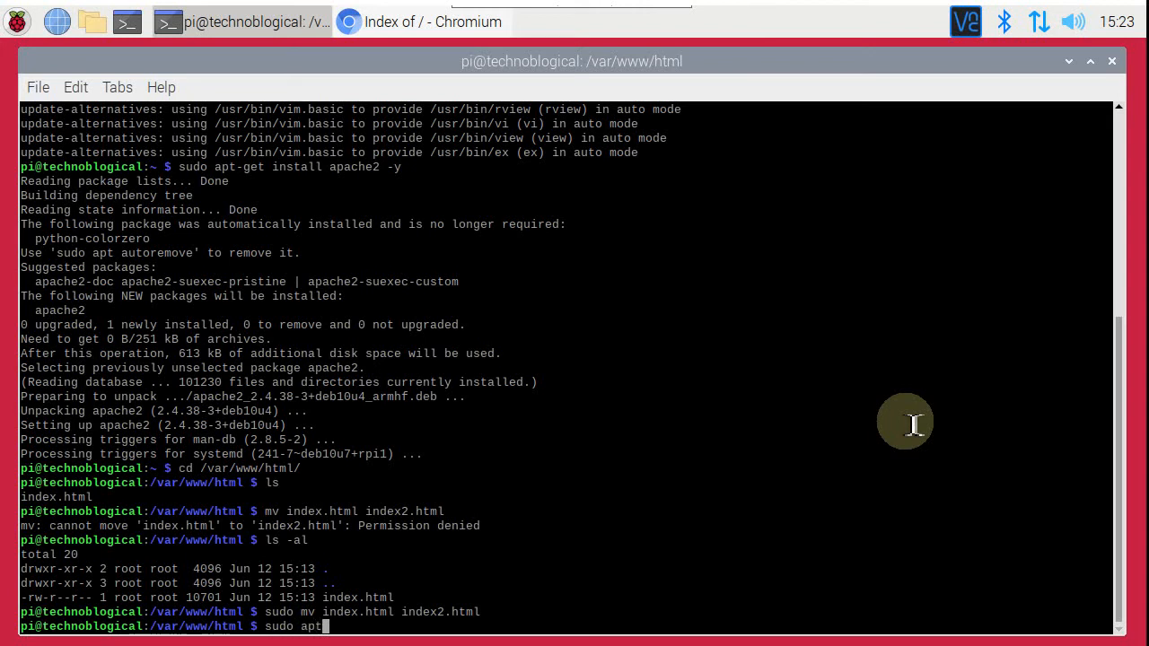
type("-get")
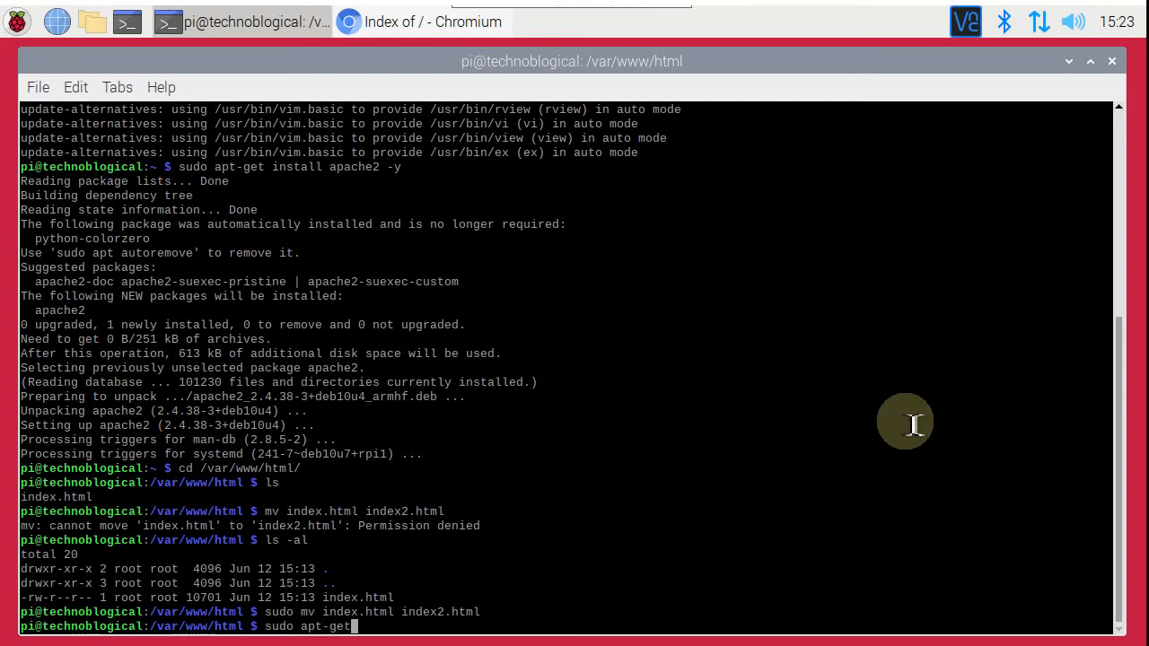
type("install")
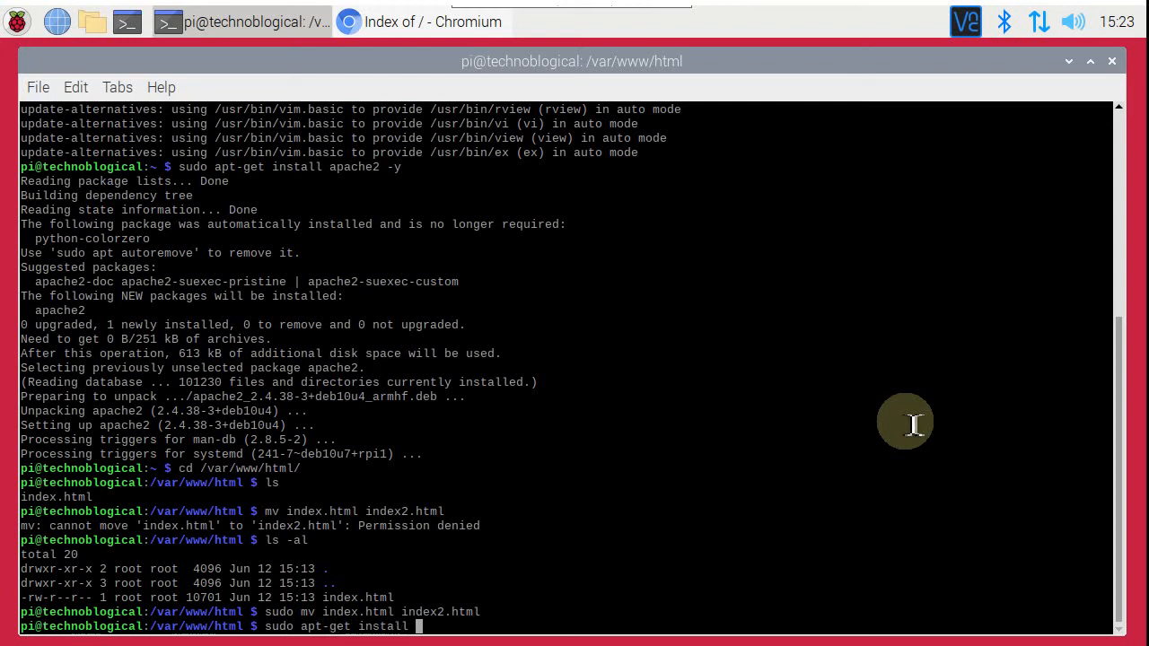
type("php -")
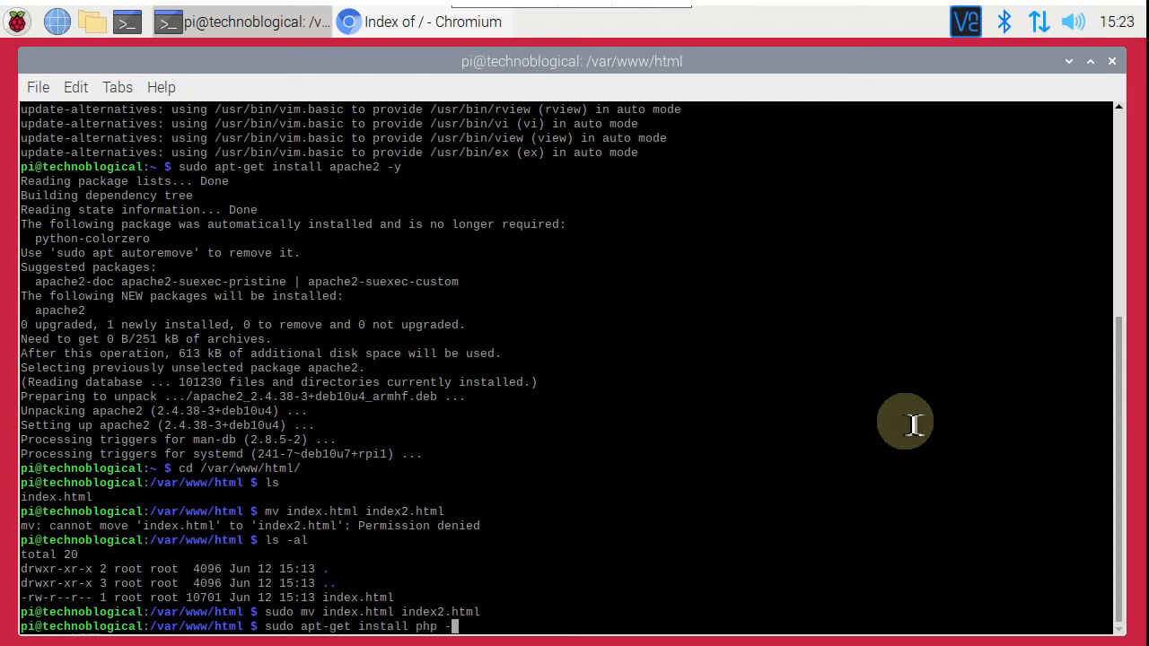
type("y")
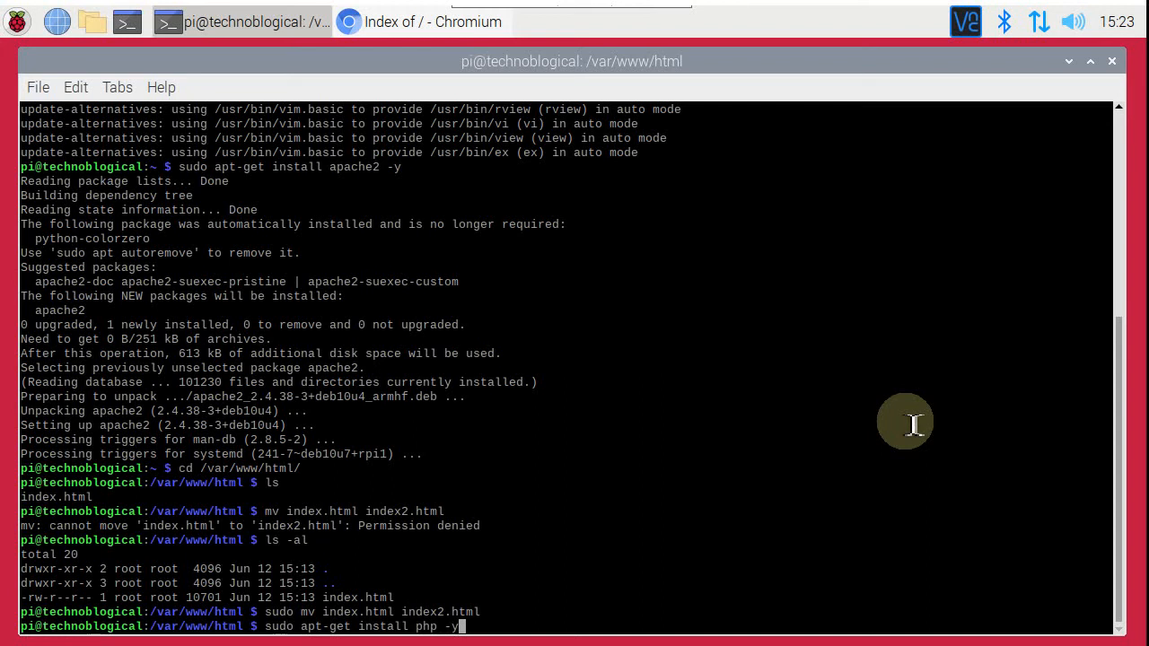
key("Return")
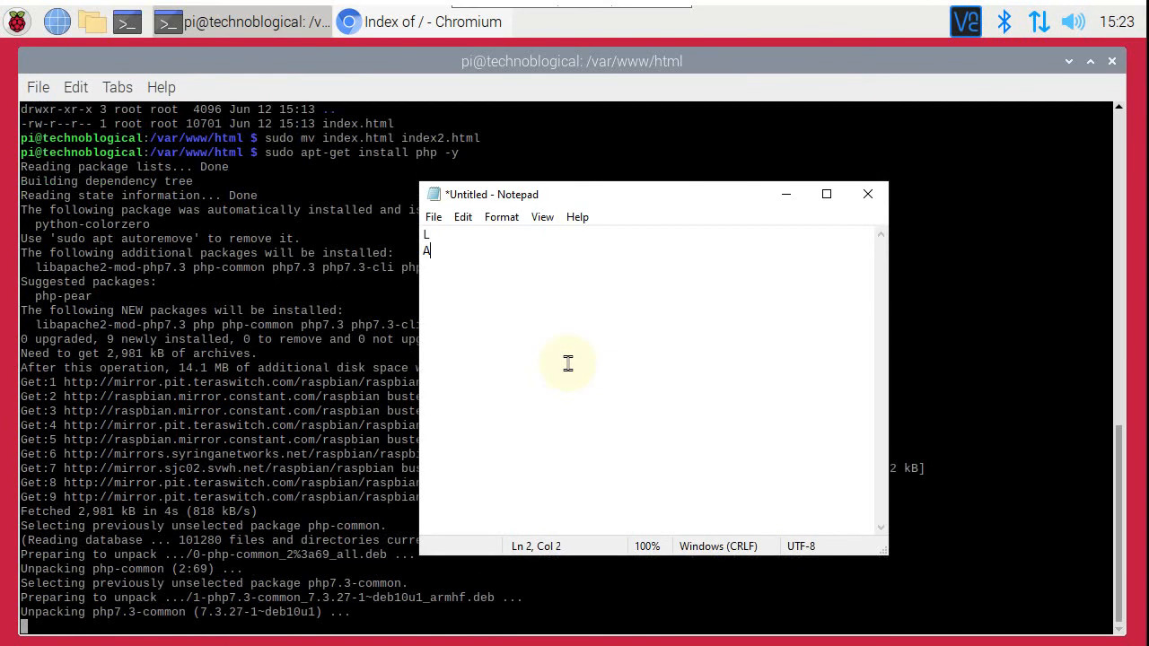
- In Notepad, list the LAMP components Linux, Apache, MariaDB and PHP on separate lines
type("M")
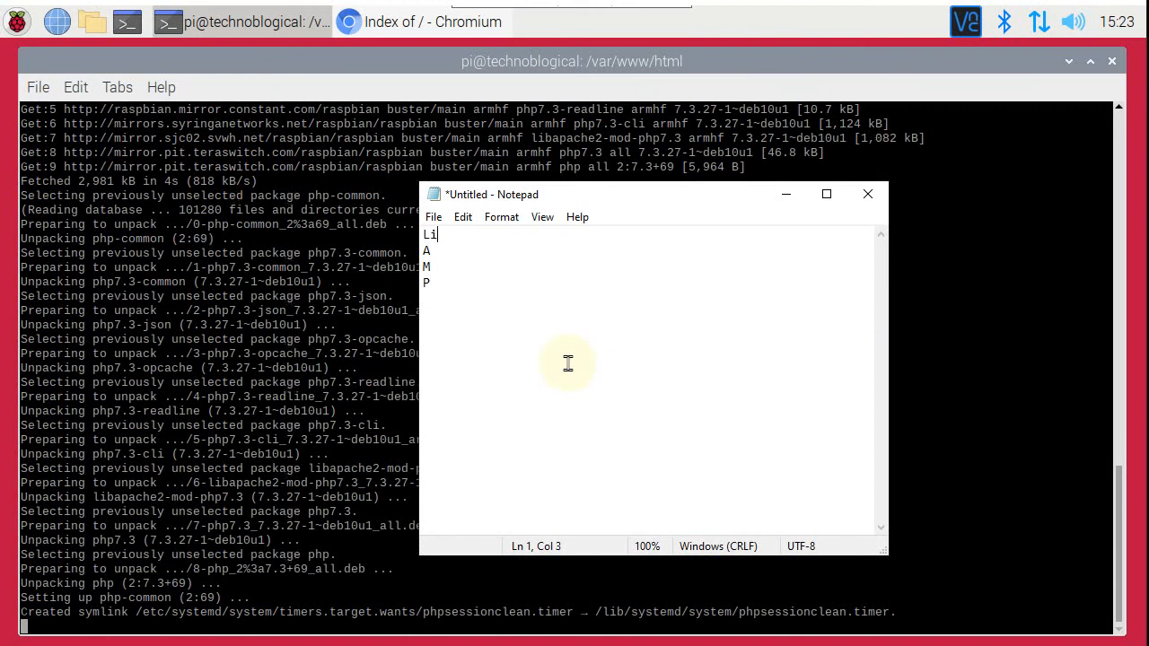
type("nux")
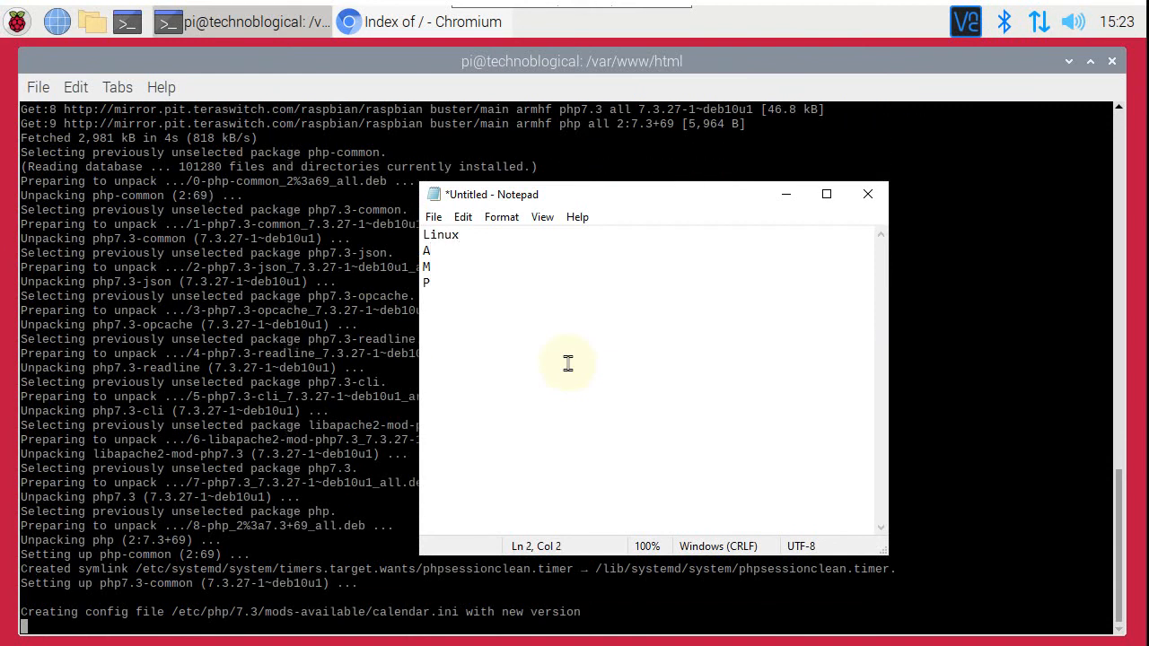
type("pache")
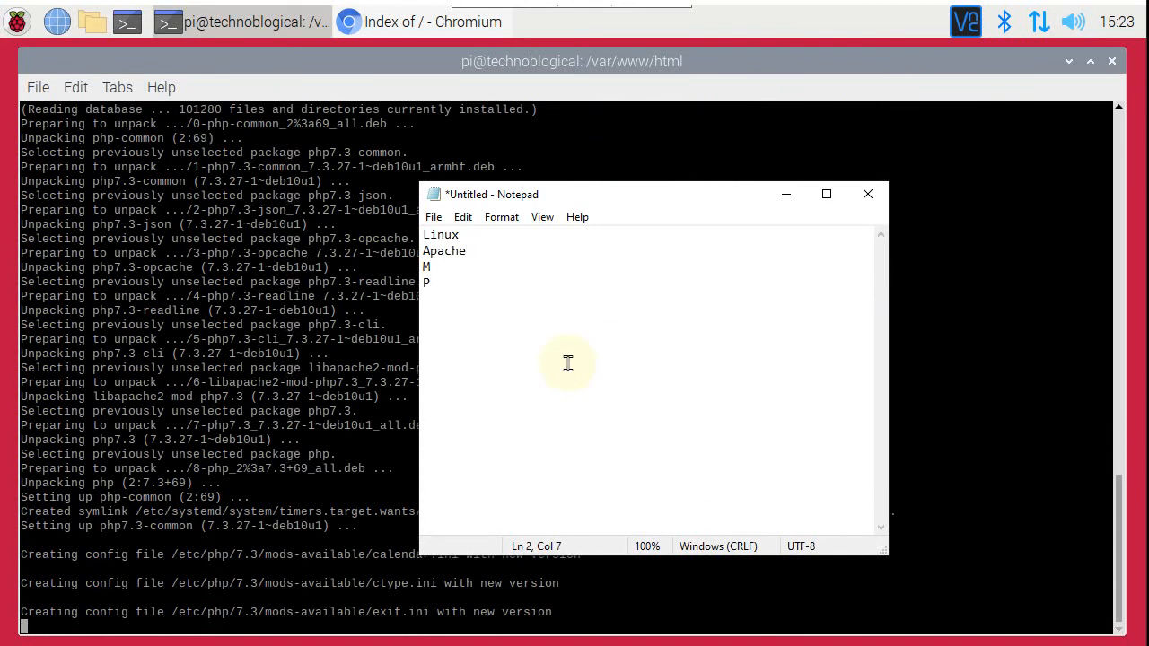
type("ySQ")
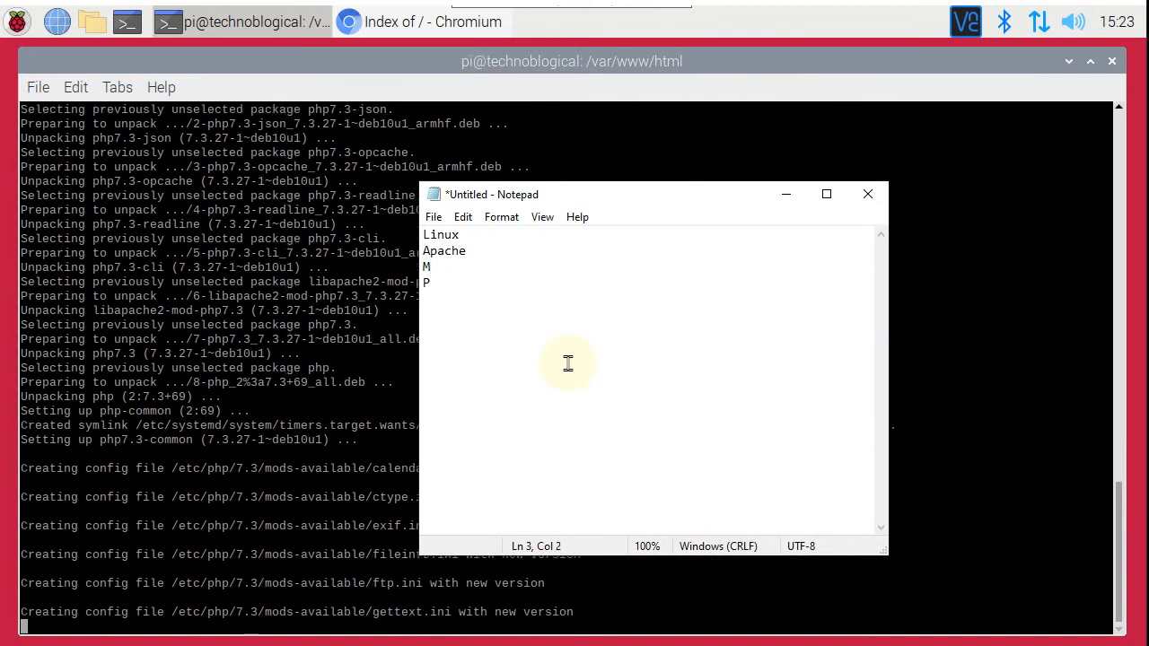
type("ariaDB")
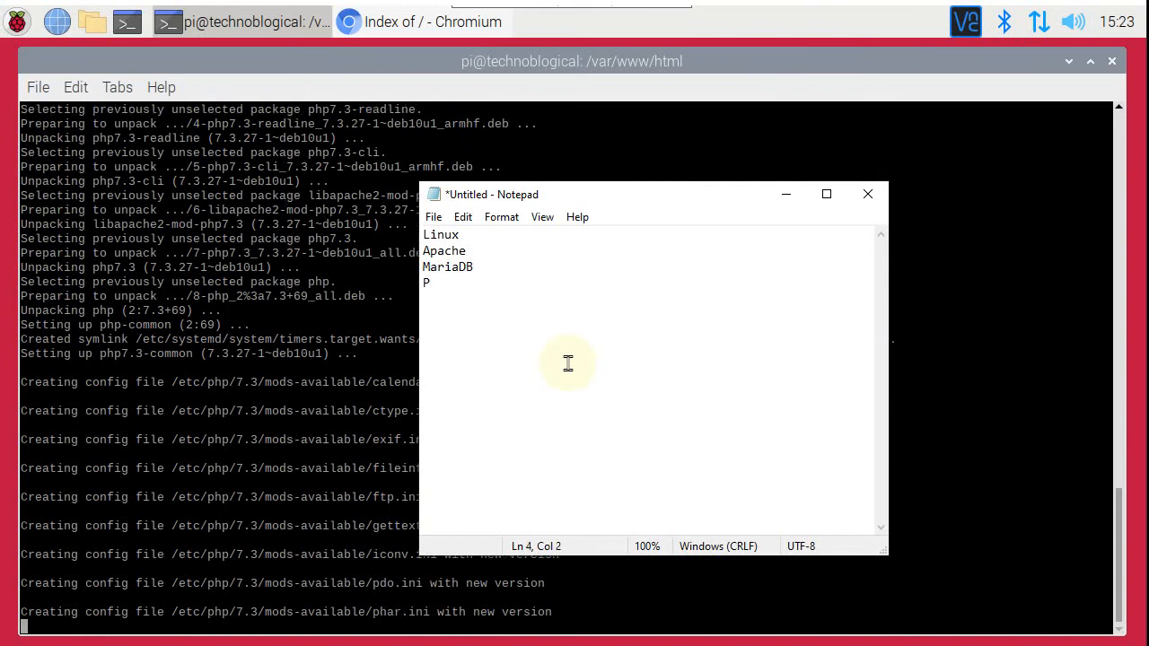
type("HP")
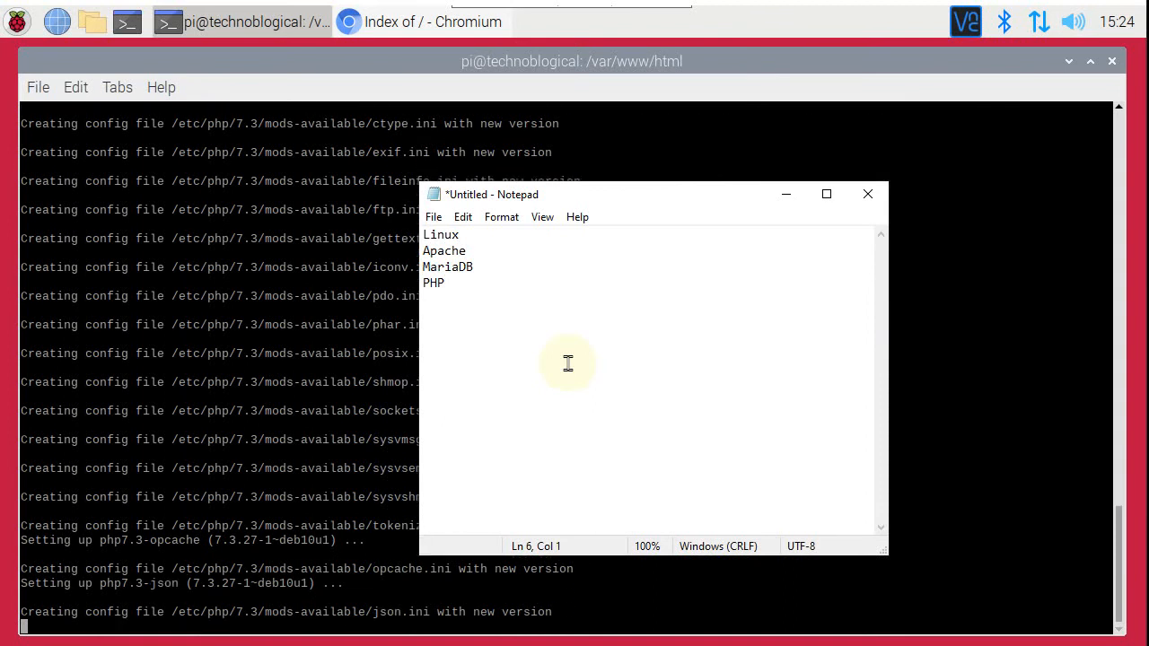
- Add the permissions string 'rx- r--' beneath the LAMP list
type("r")
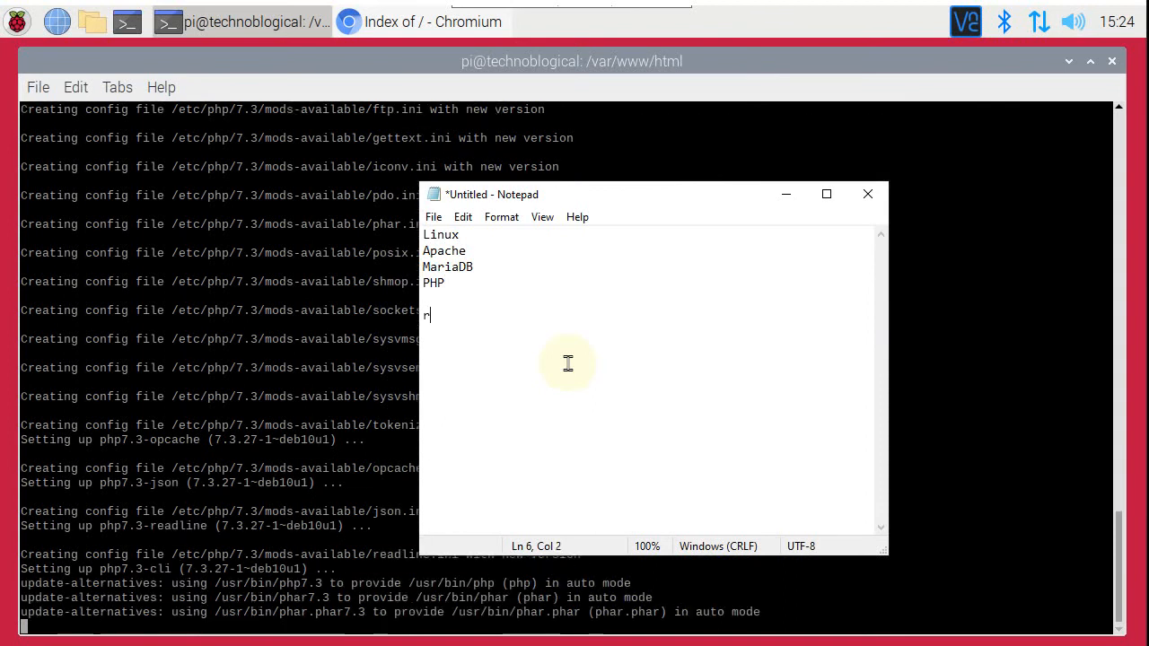
type("x-")
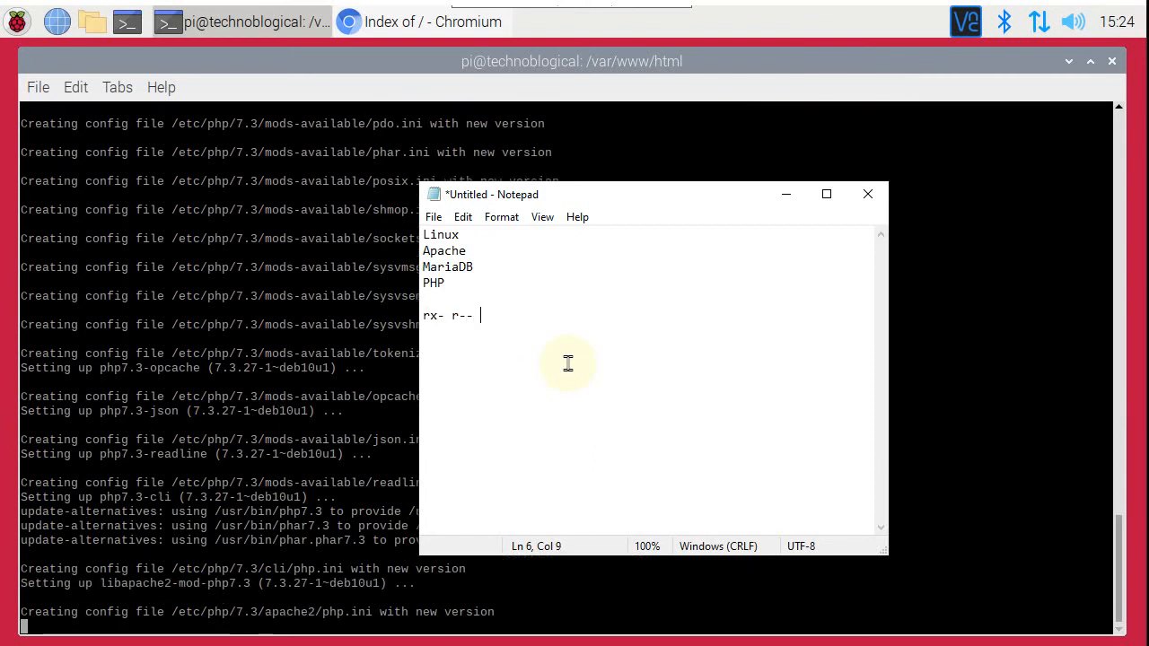
type("r--")
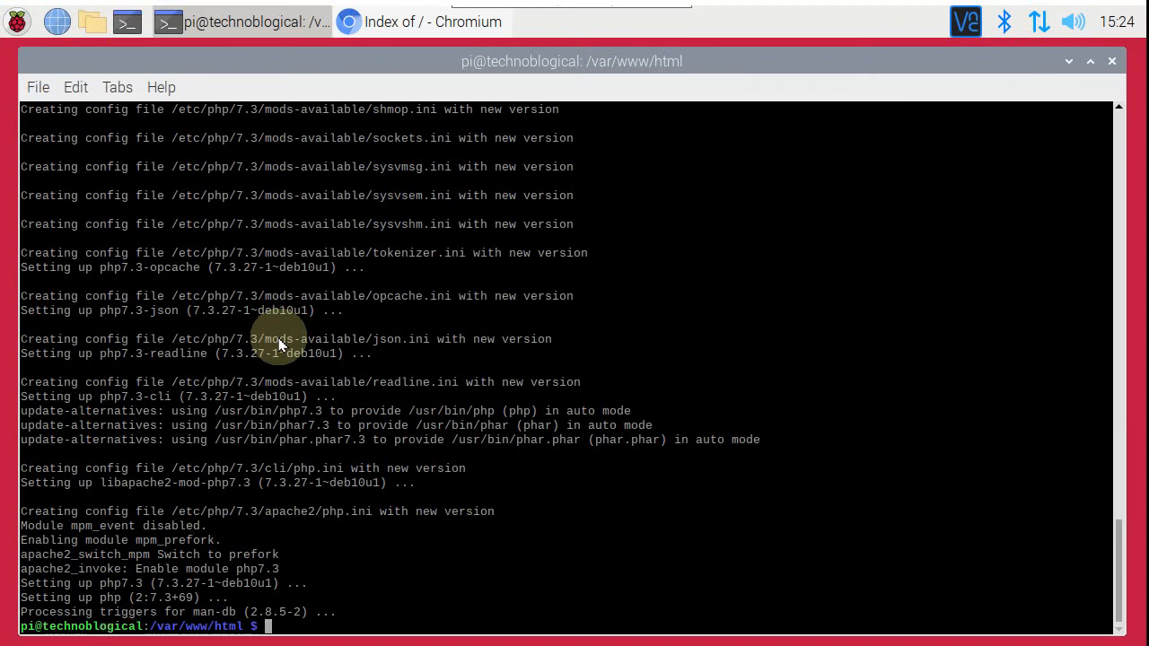
- Create a php folder in /var/www/html with sudo mkdir and list the directory
type("sudo")
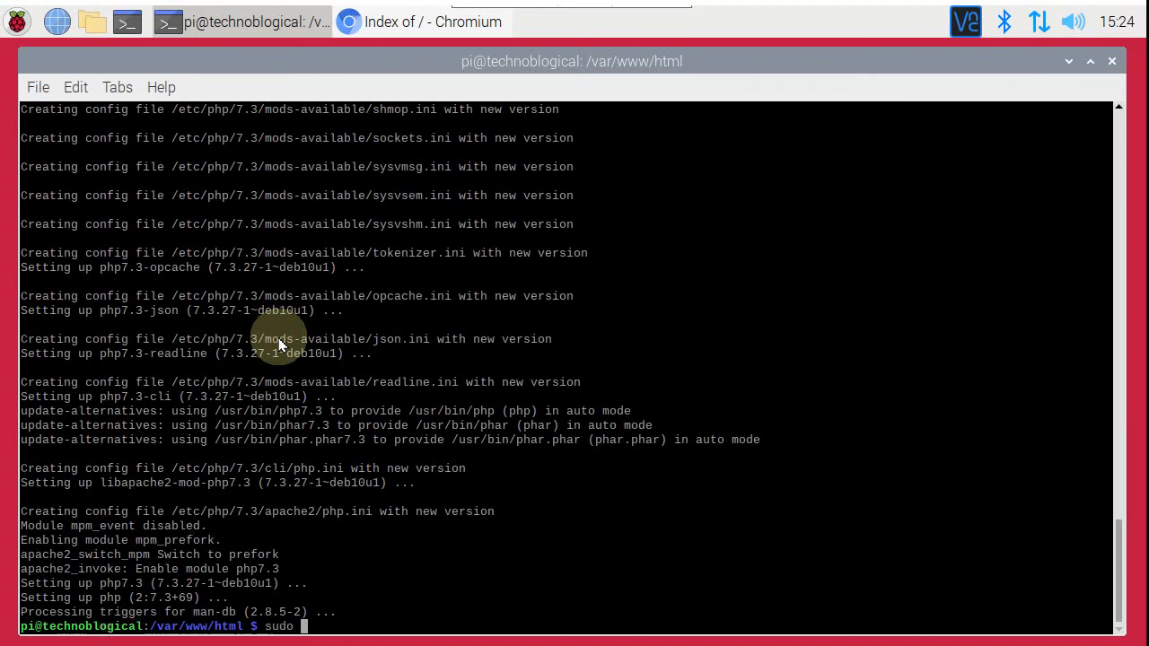
type("mkdir")
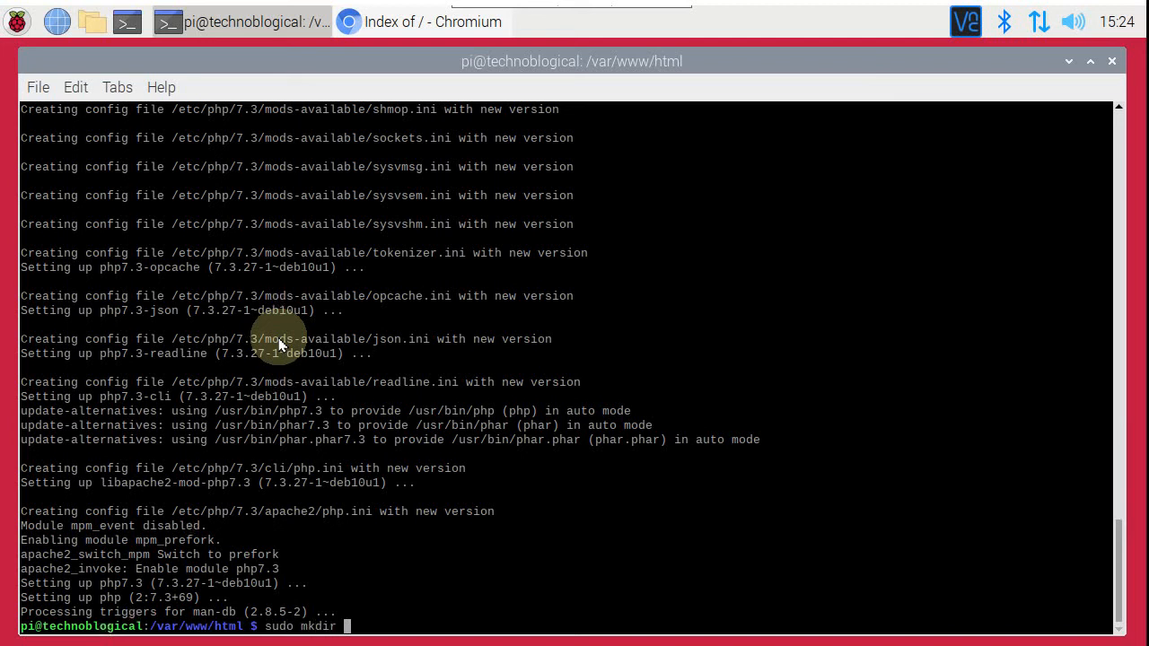
type("php")
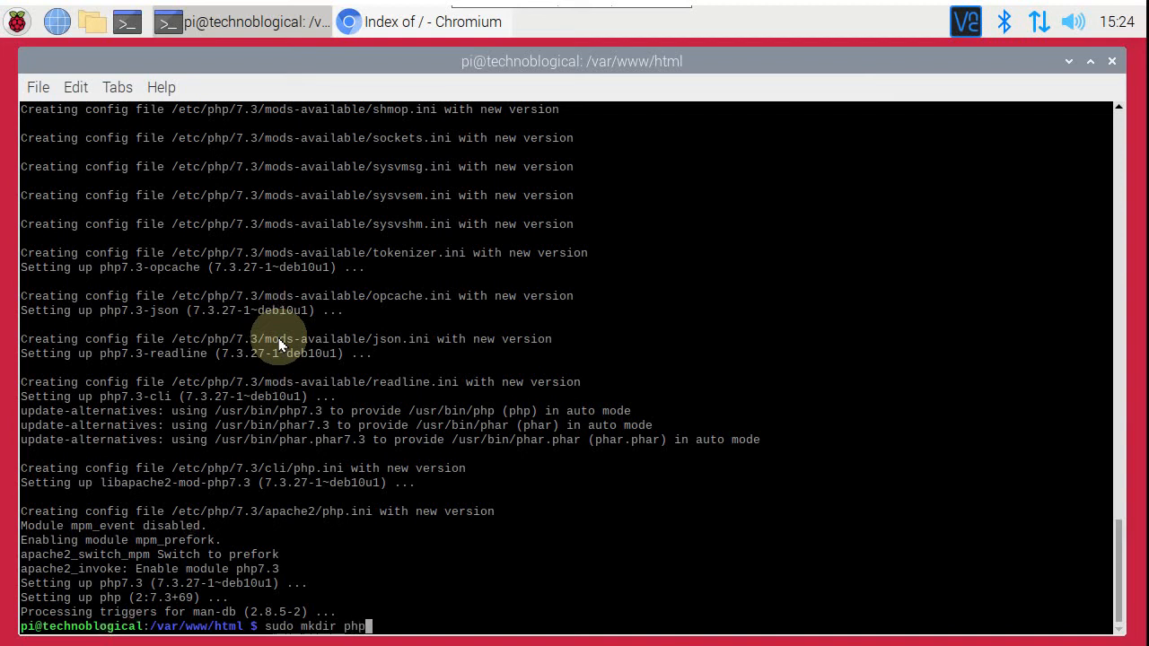
type("ls -al")
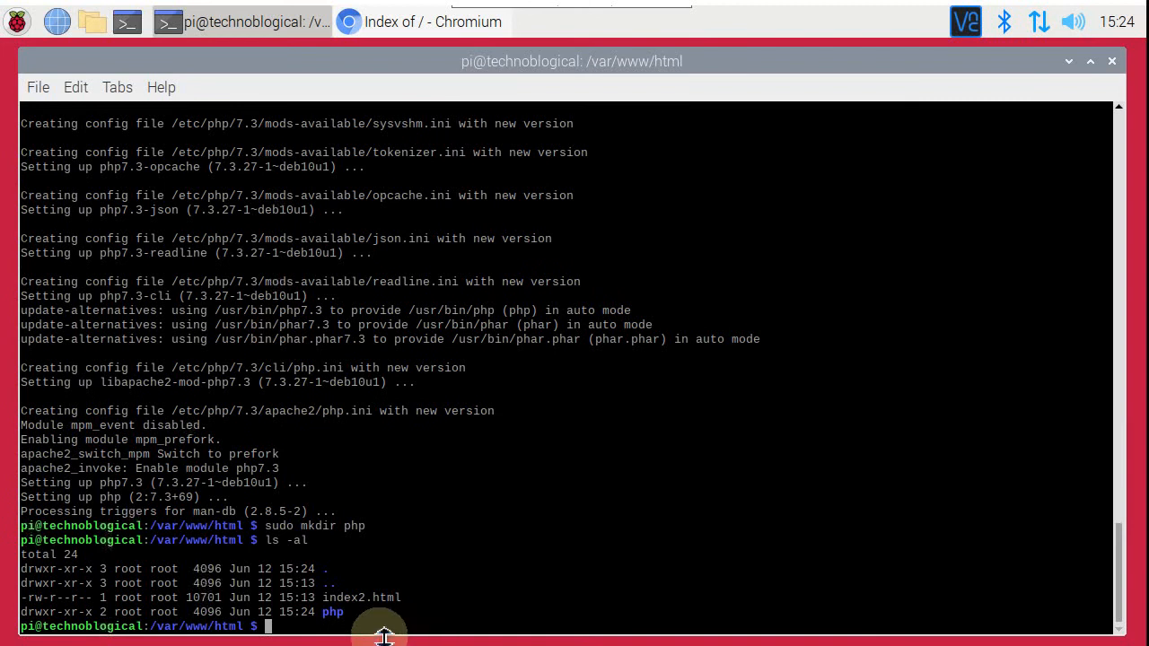
double_click(332, 612)
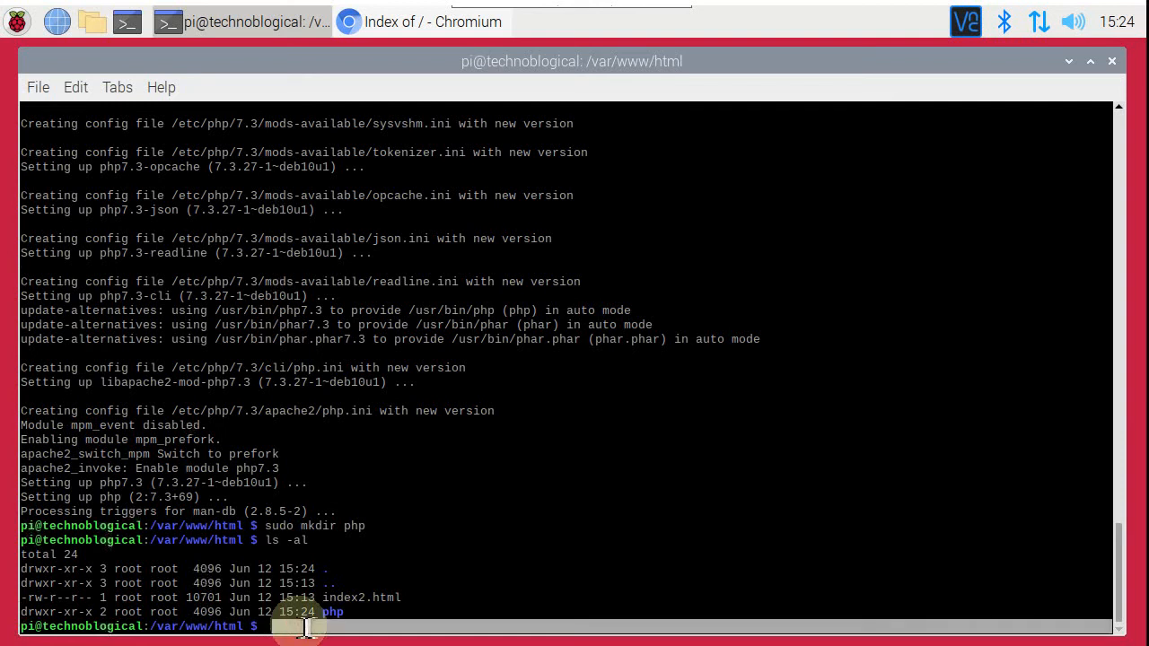
mouse_move(1038, 422)
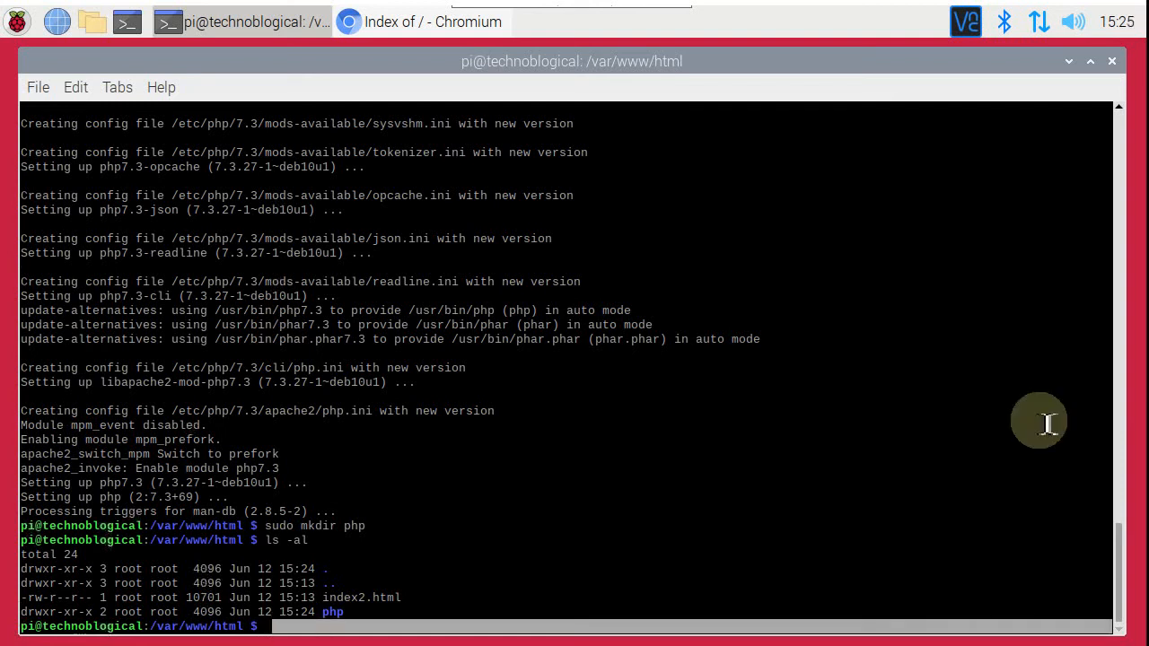
mouse_move(359, 619)
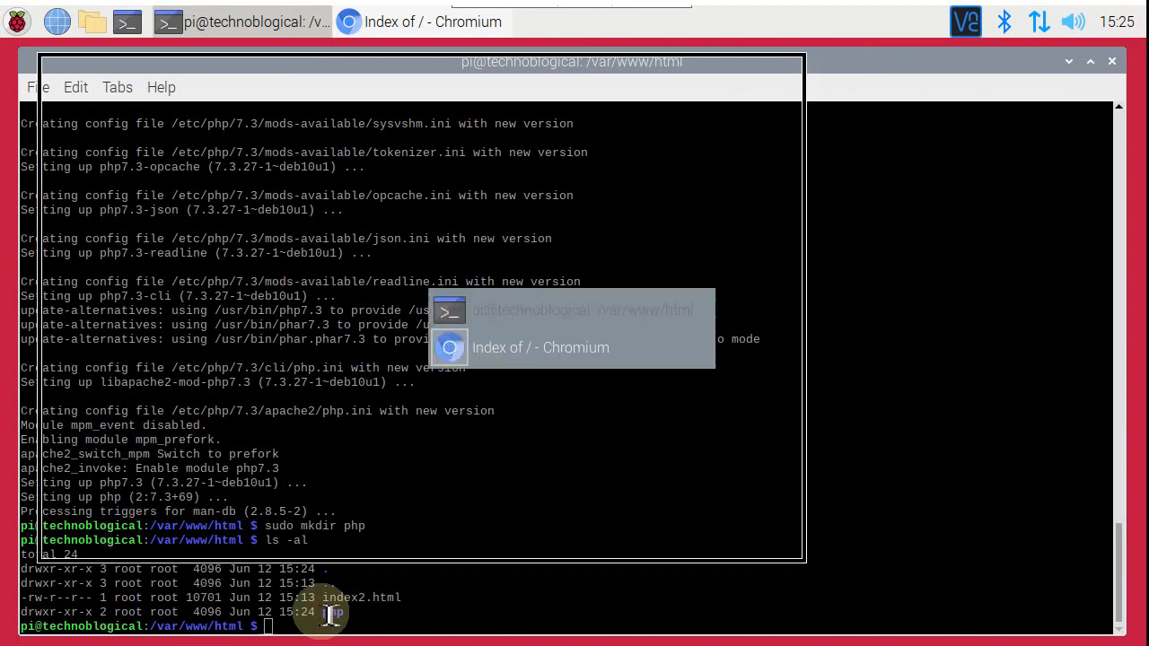
- In Chromium, browse into localhost's empty php/ folder and back to the web root
left_click(539, 347)
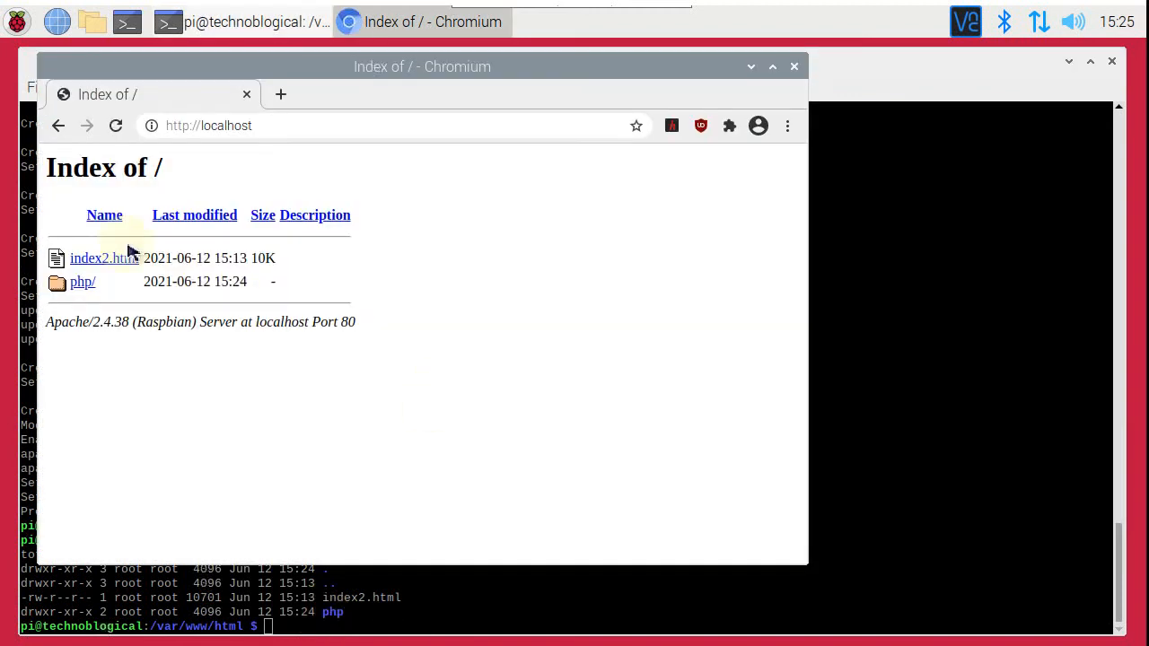
left_click(82, 281)
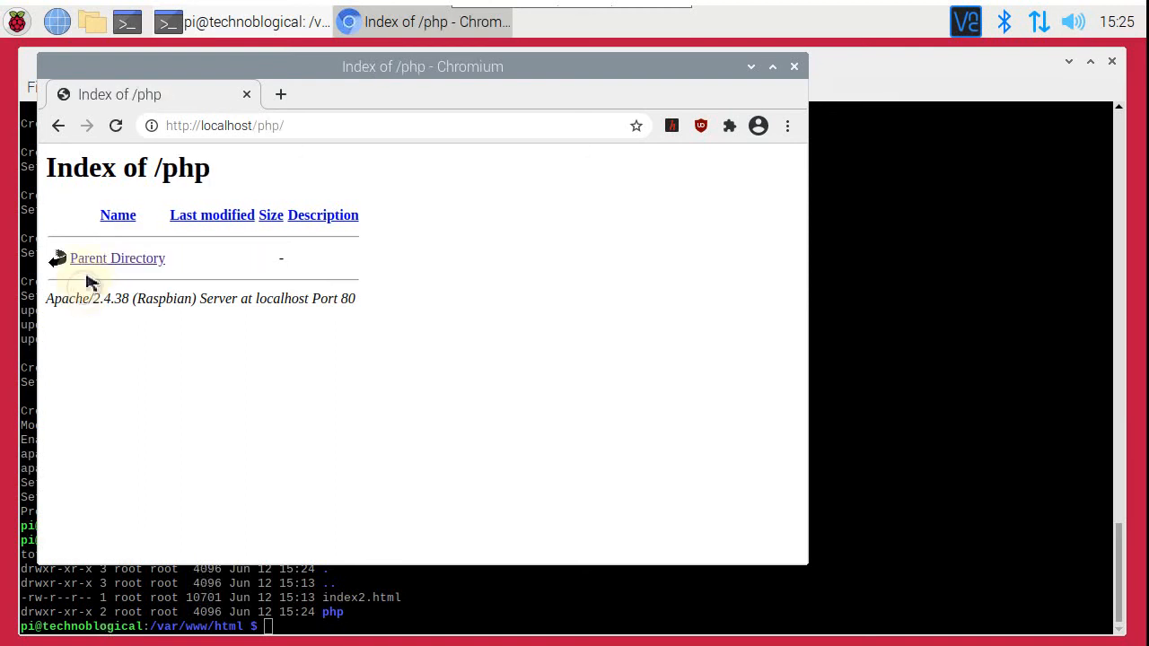
left_click(58, 126)
type("cd")
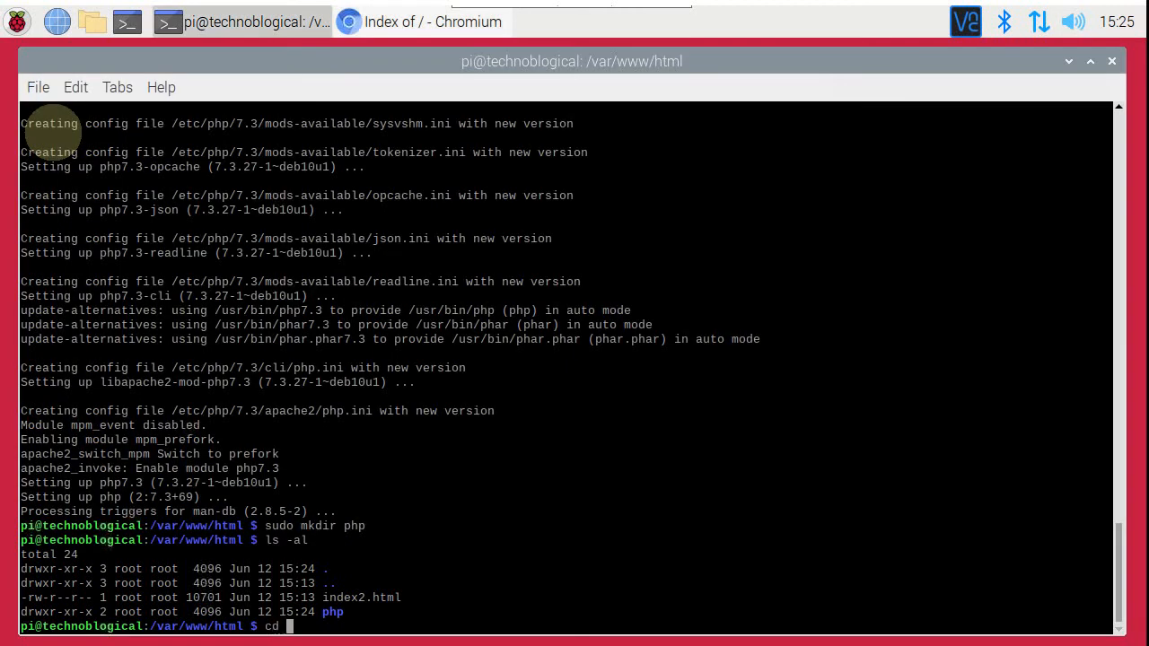
- Enter the php folder, create an empty index.php with sudo touch, and reopen php/ in Chromium
type("touch")
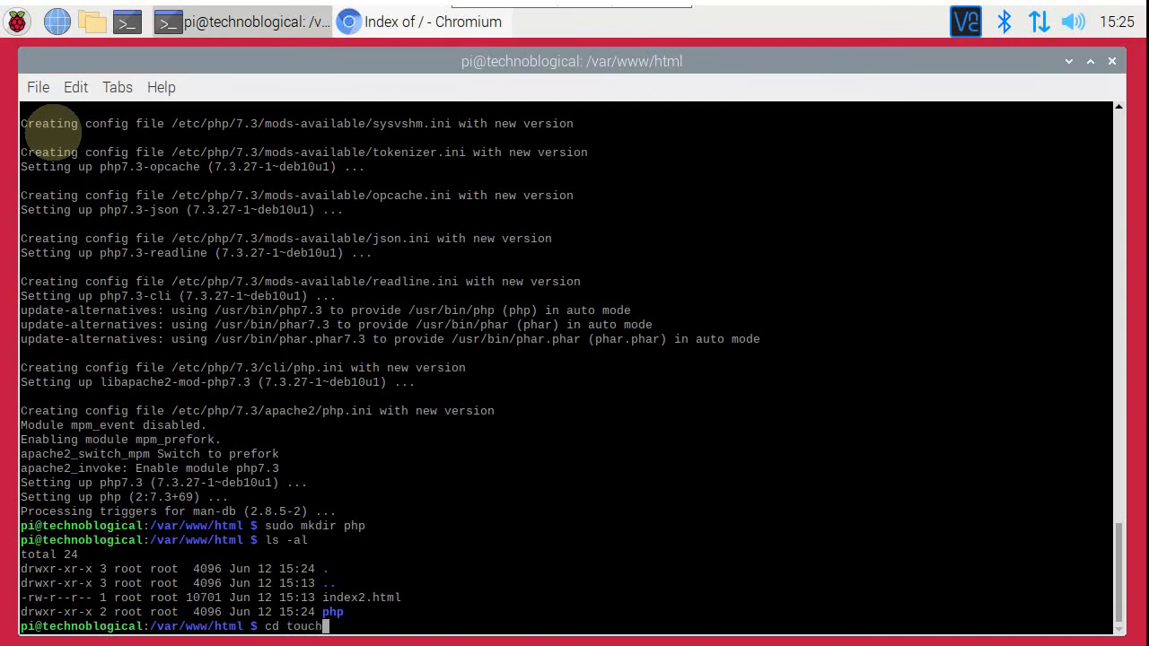
type("php")
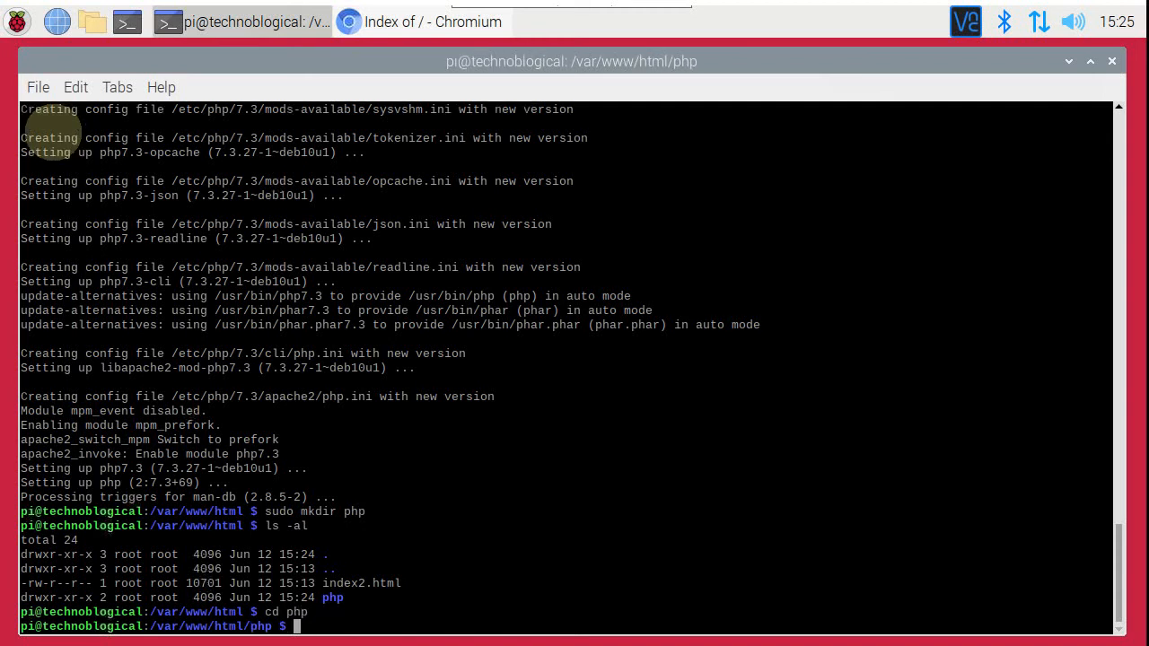
type("cd")
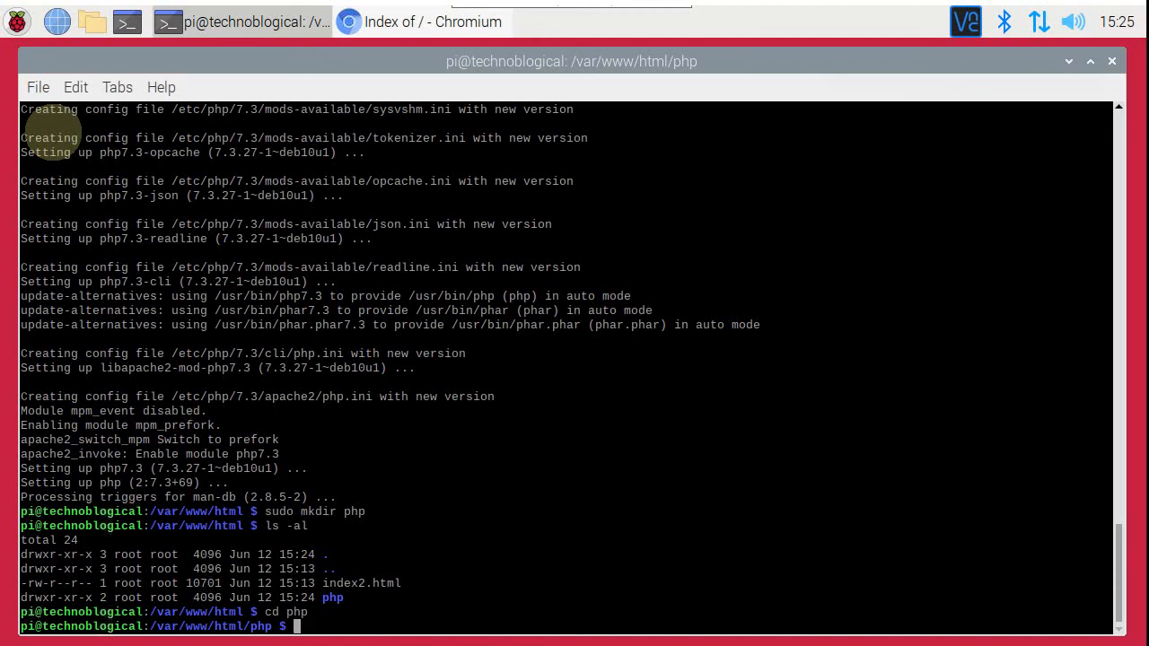
type("sudo touch")
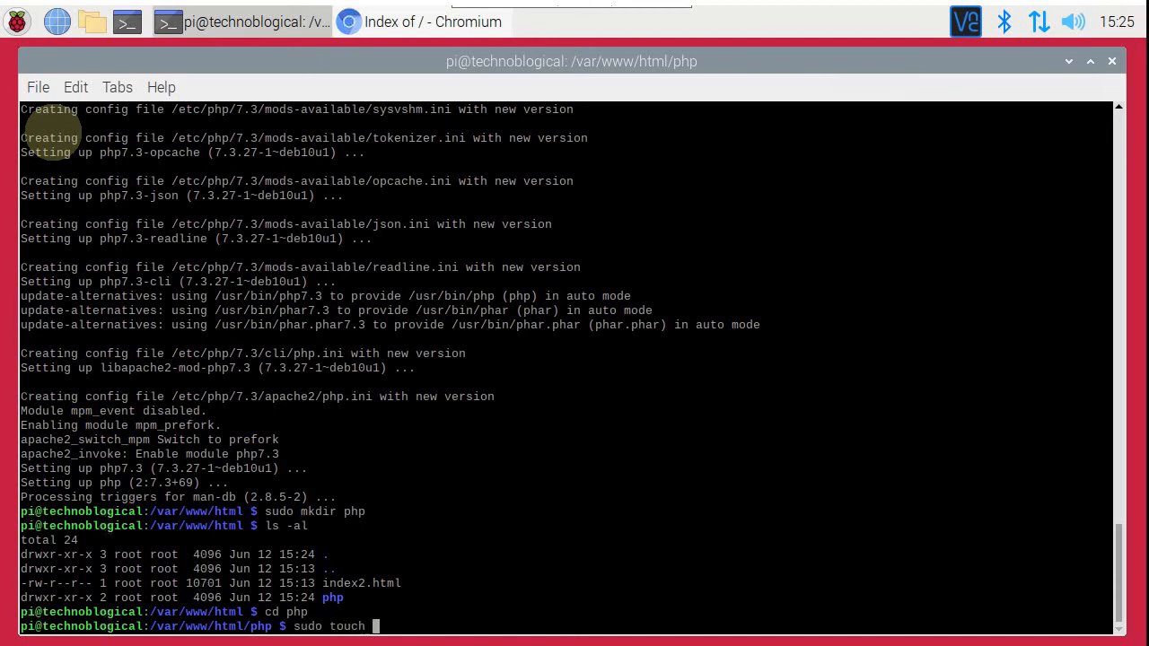
type("inde")
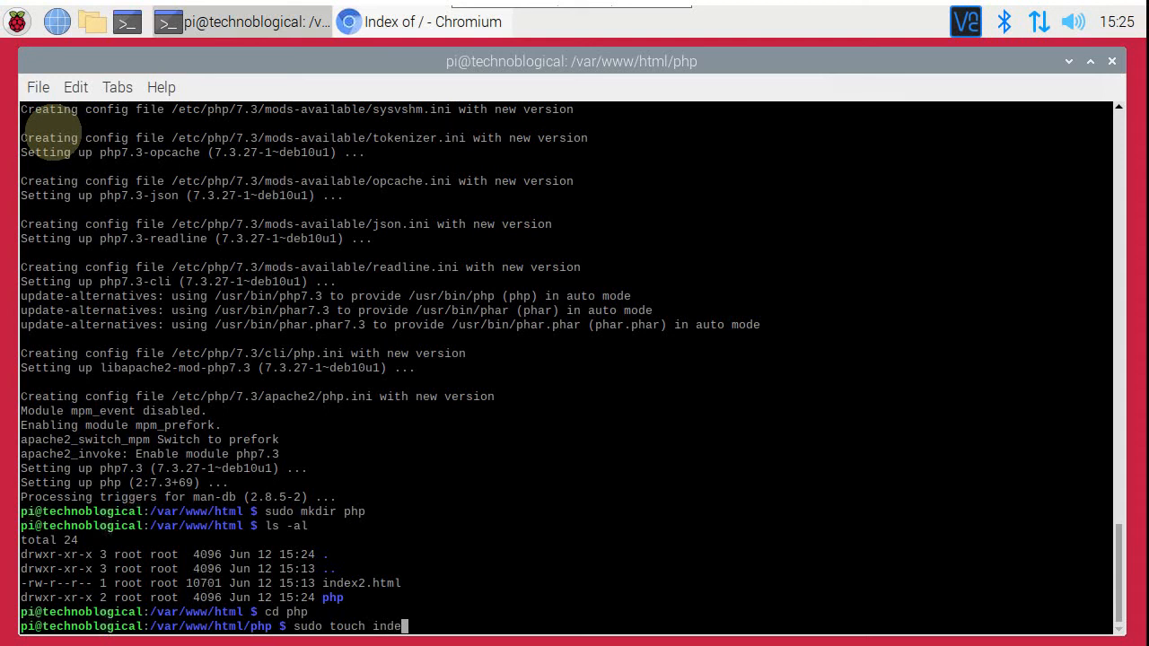
type("x.php")
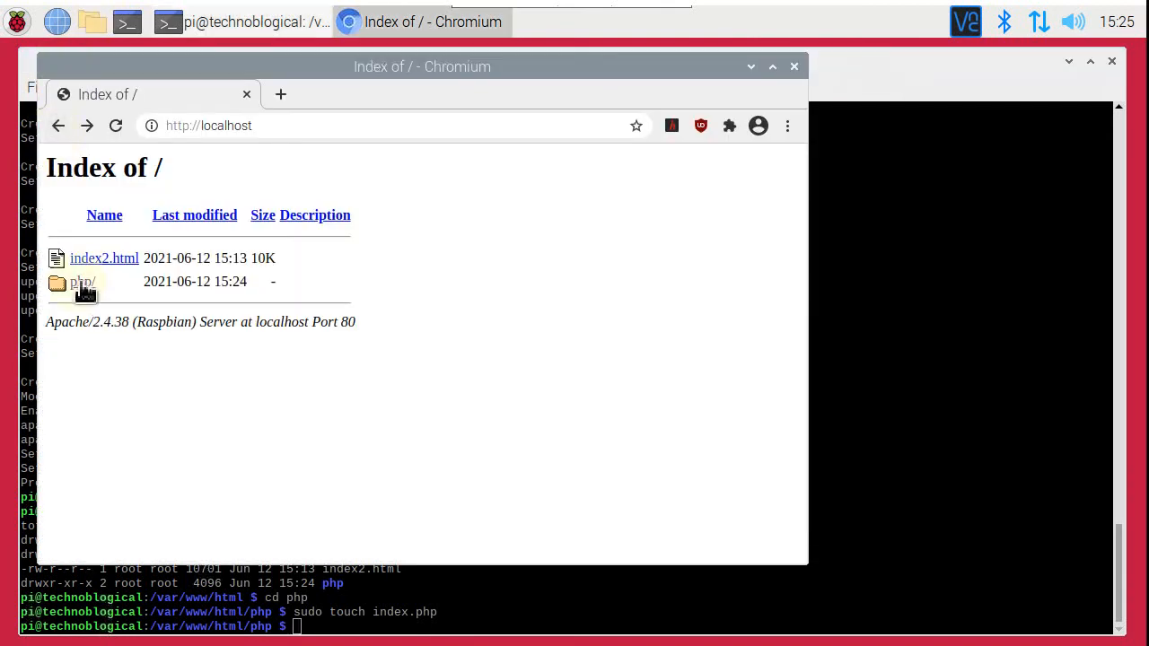
left_click(82, 281)
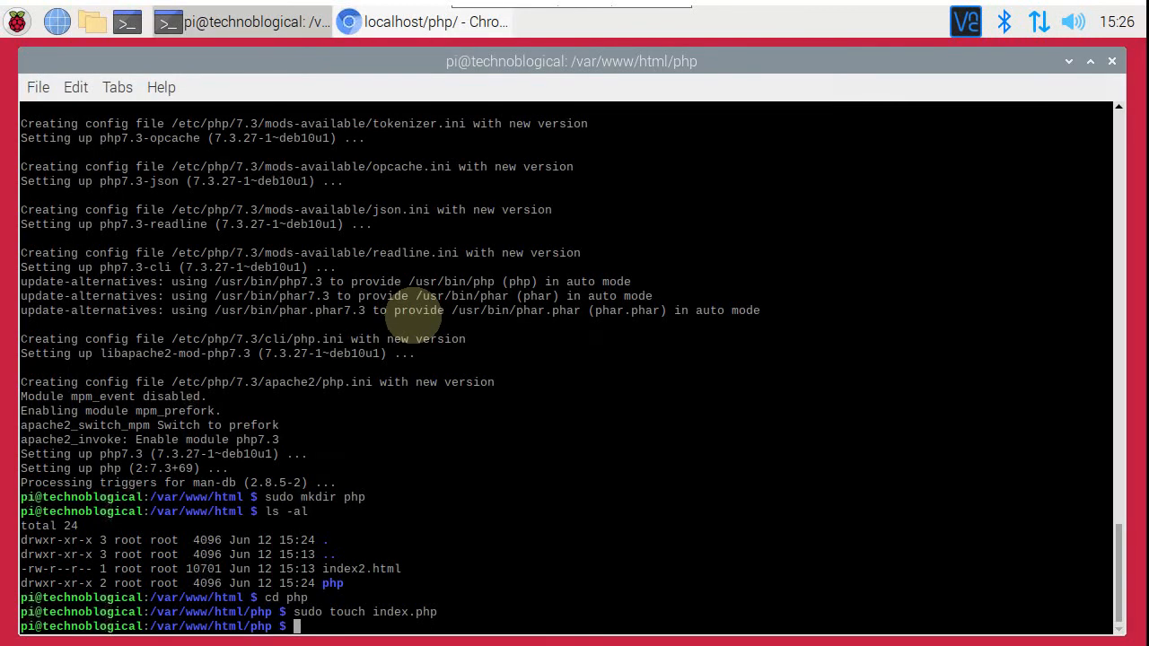
mouse_move(610, 538)
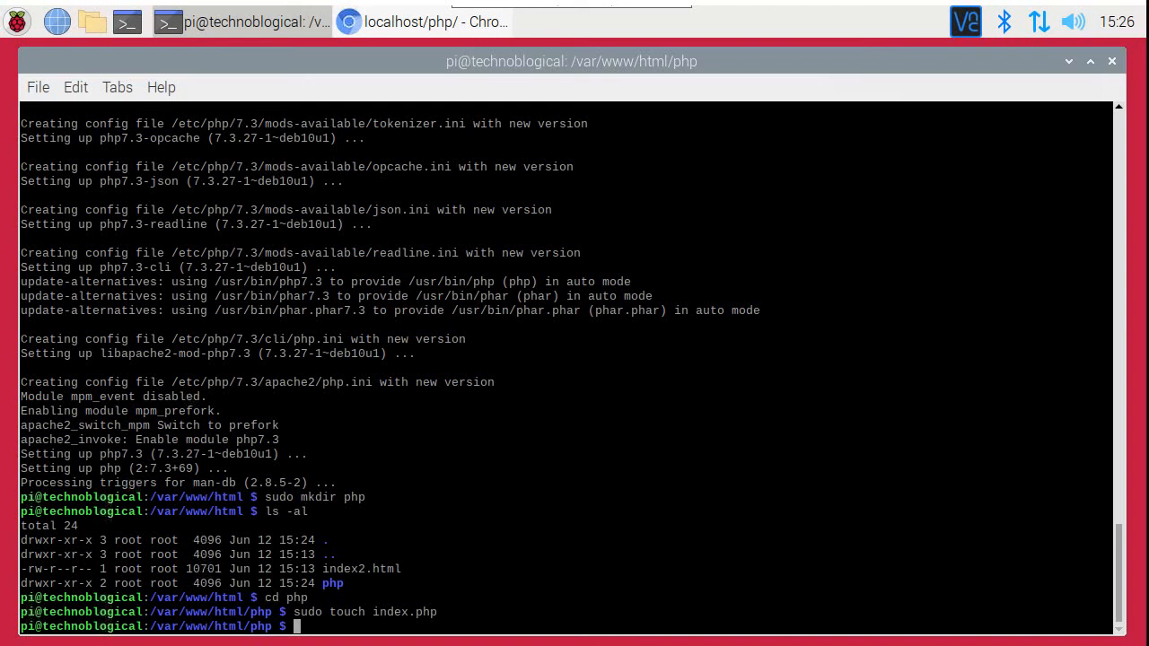
- Open index.php in vim with sudo and type the line <?php phpinfo(); ?>
type("sudo")
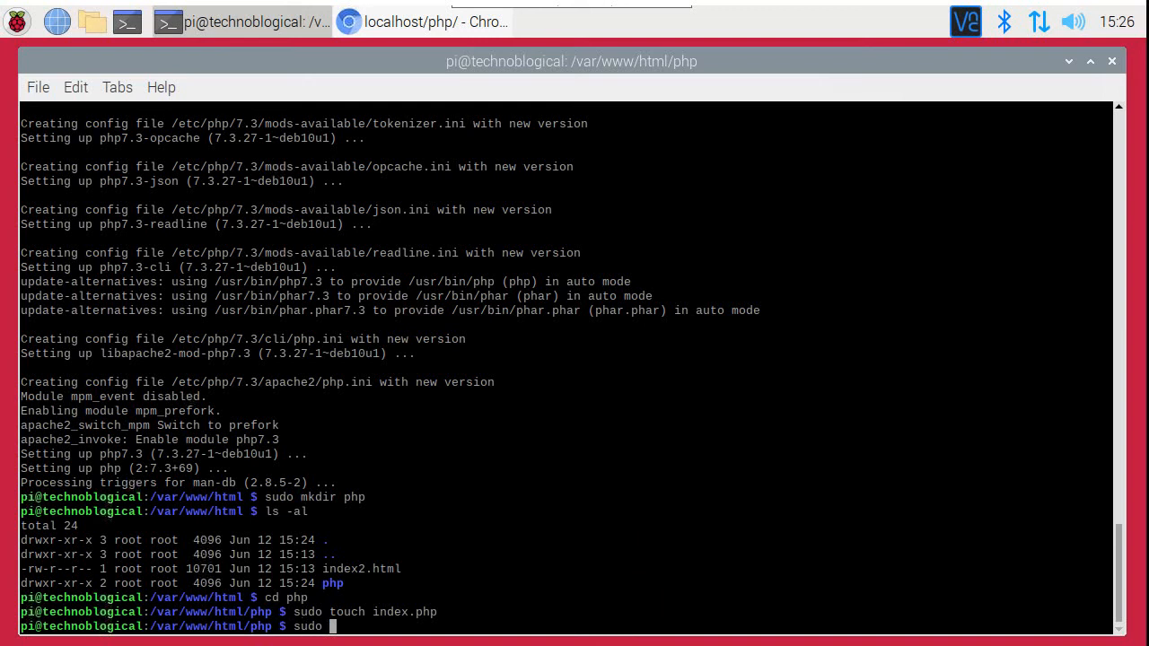
type("vim index.php")
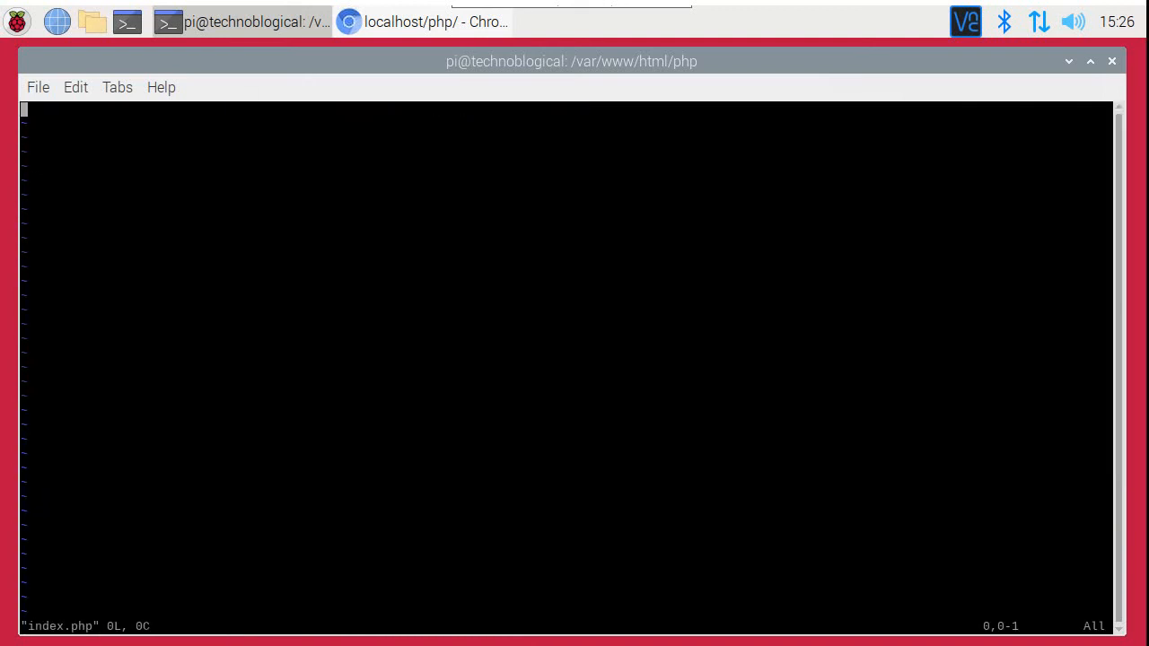
key("i")
type("<?h")
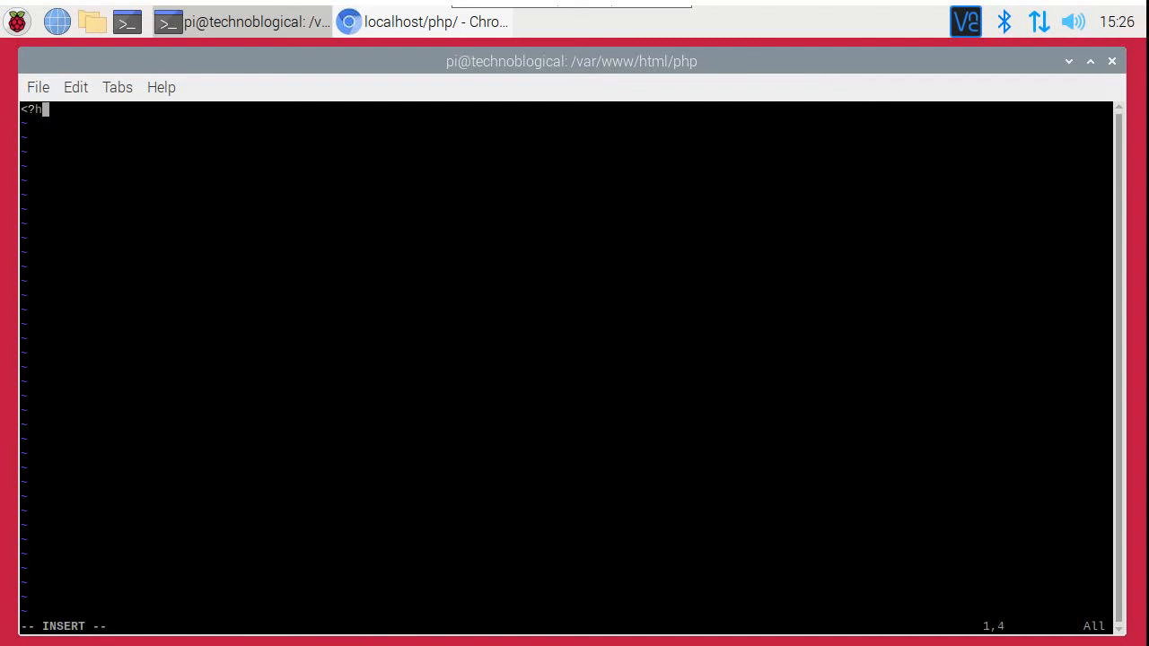
type("php phpin")
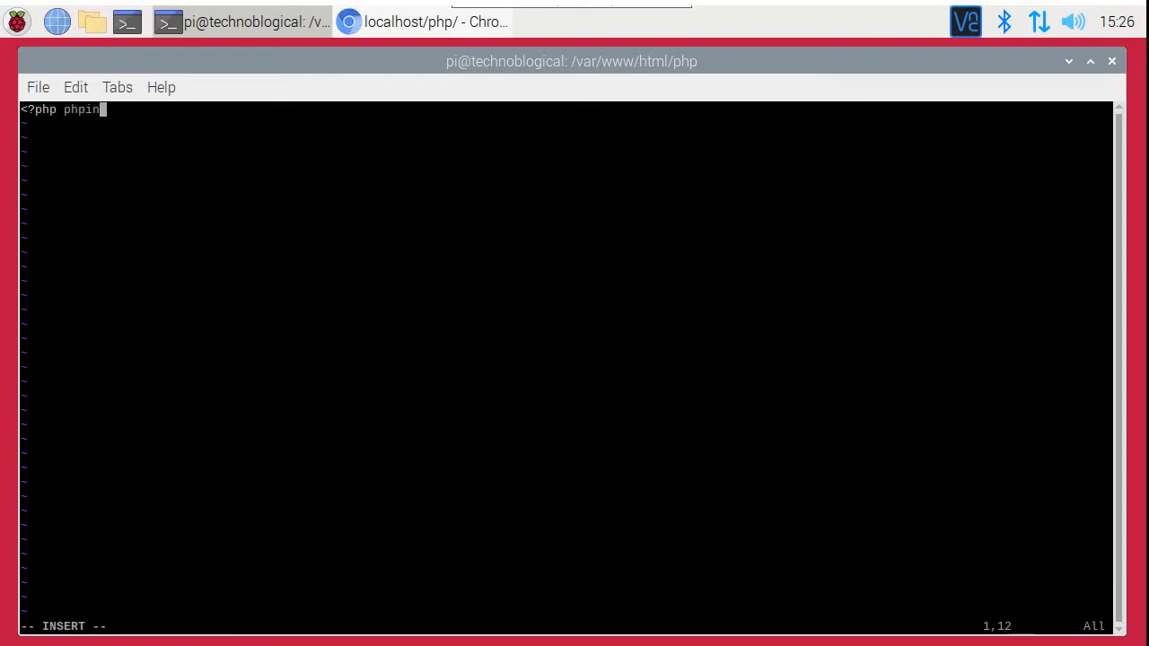
type("fo")
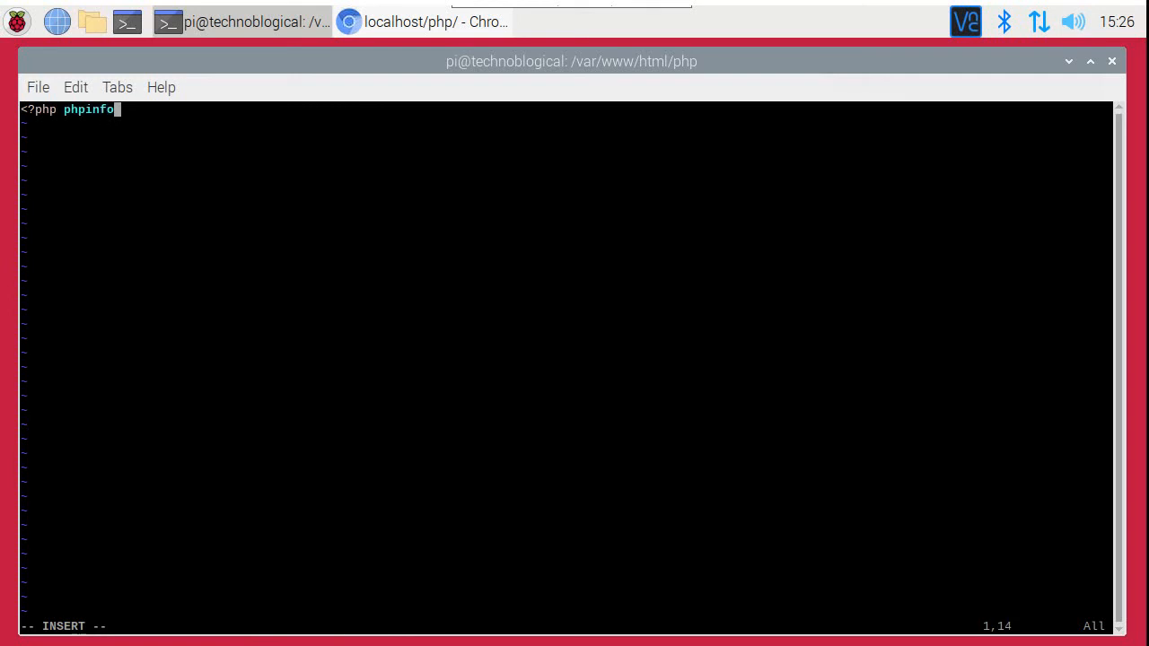
type("()")
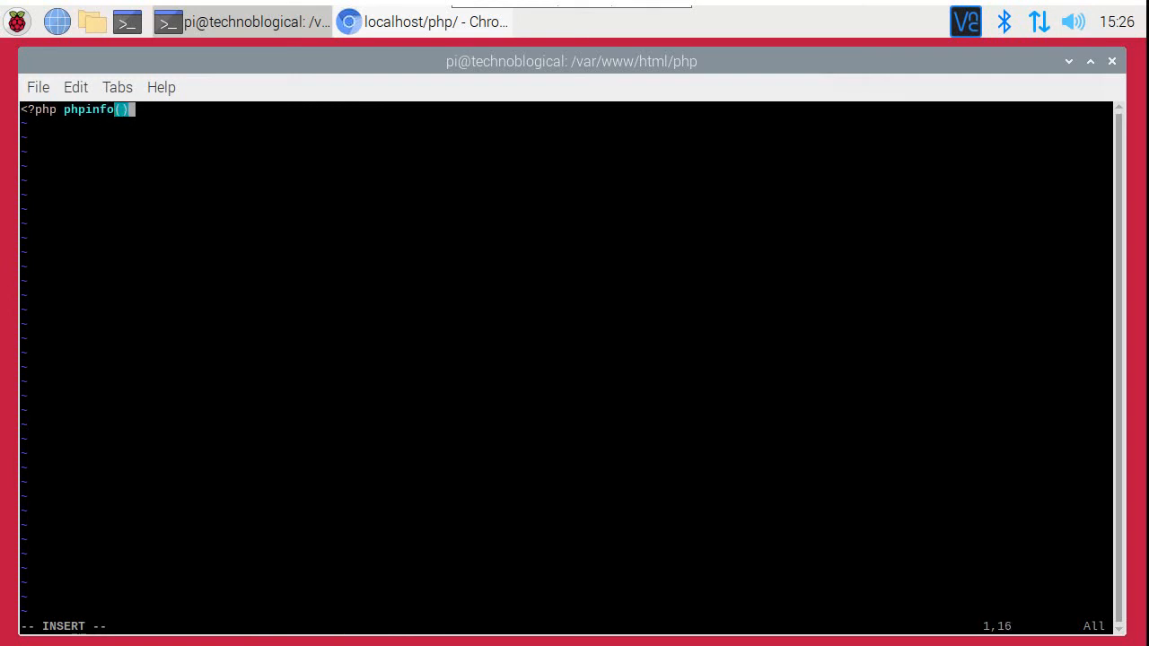
type("; ?>")
left_click(566, 625)
type(":")
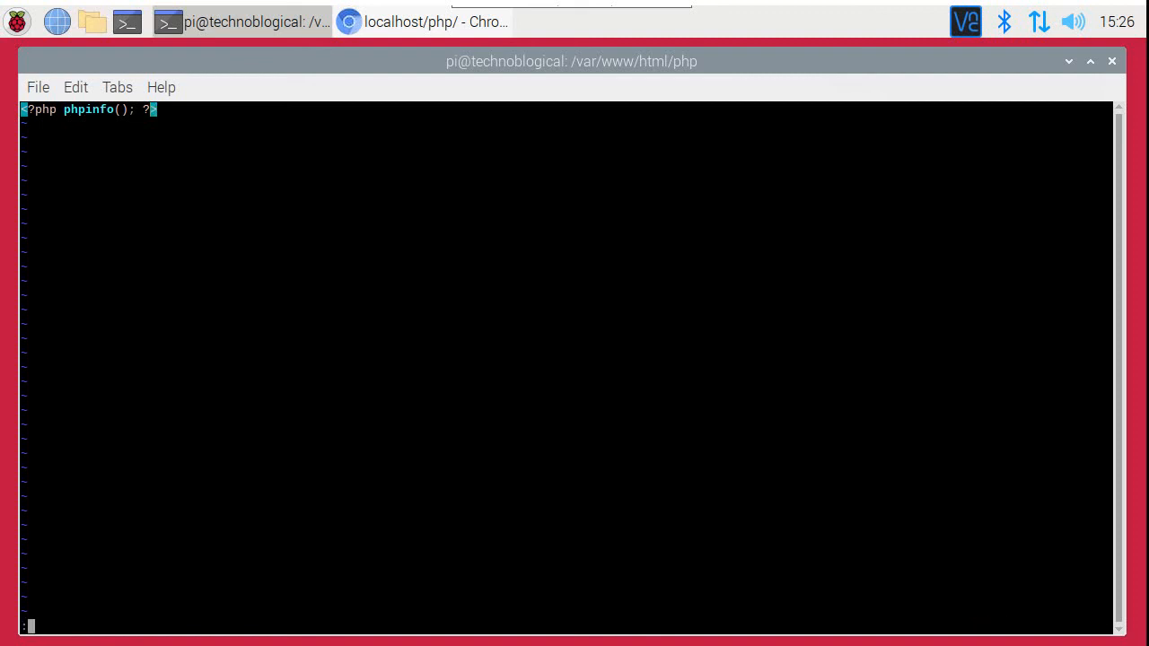
- Save and quit vim with :wq so localhost/php shows the PHP 7.3.27 info page
type("wq")
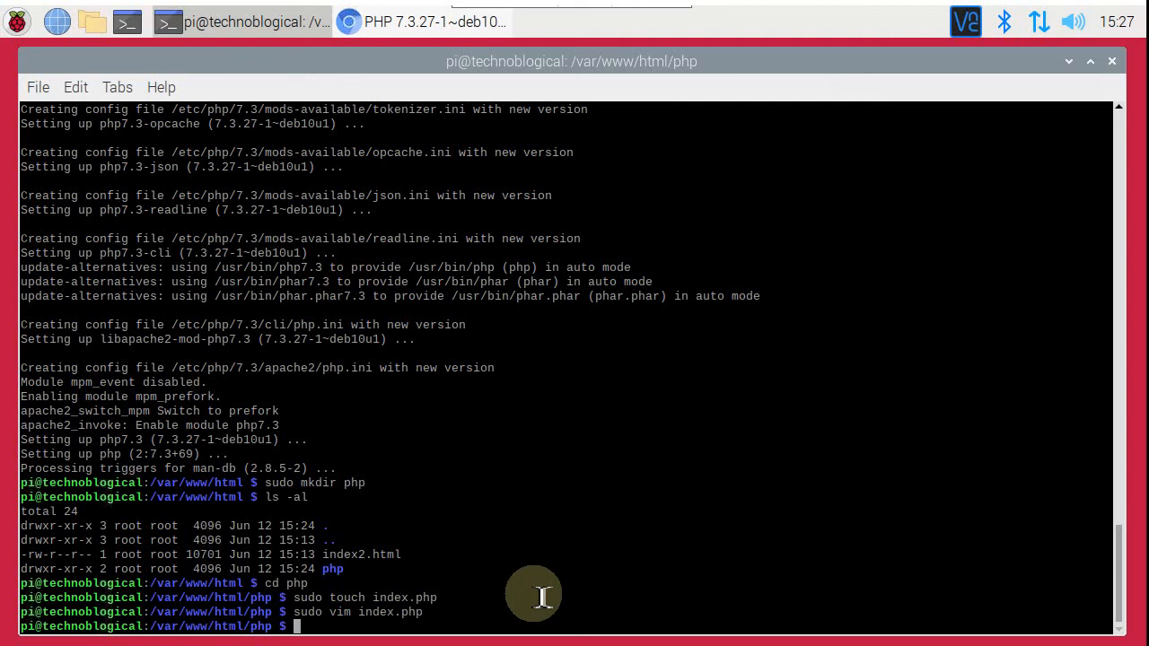
- Type 'sudo apt install mariadb-server php-mysql -y' at the prompt without running it
type("sudo apt install")
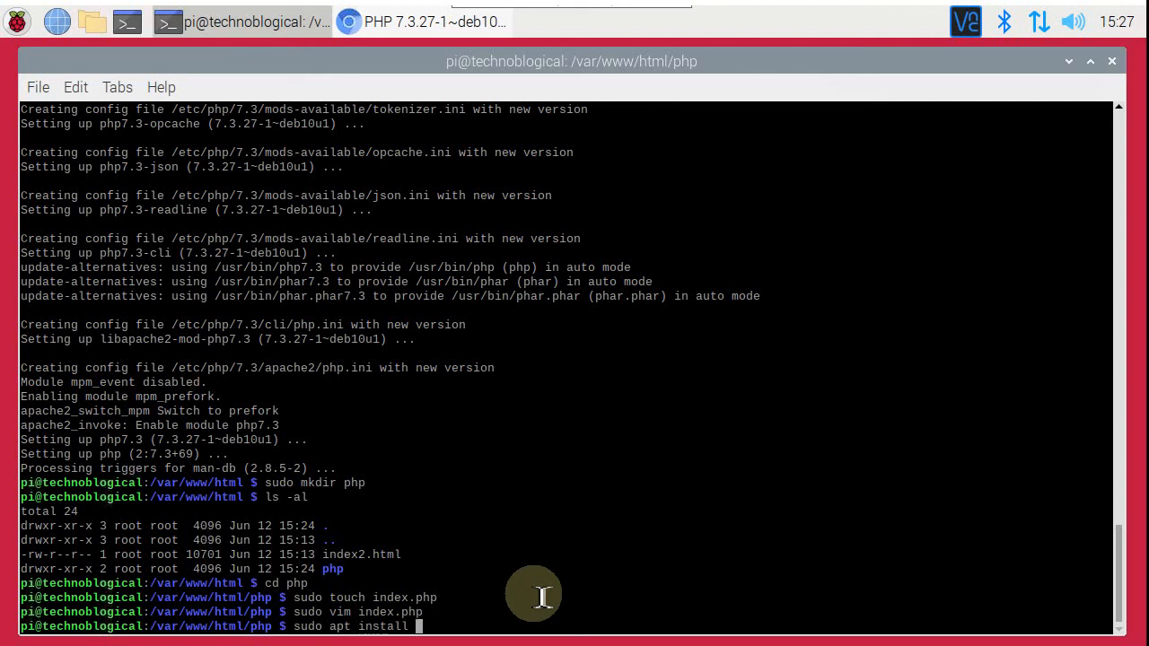
type("maria")
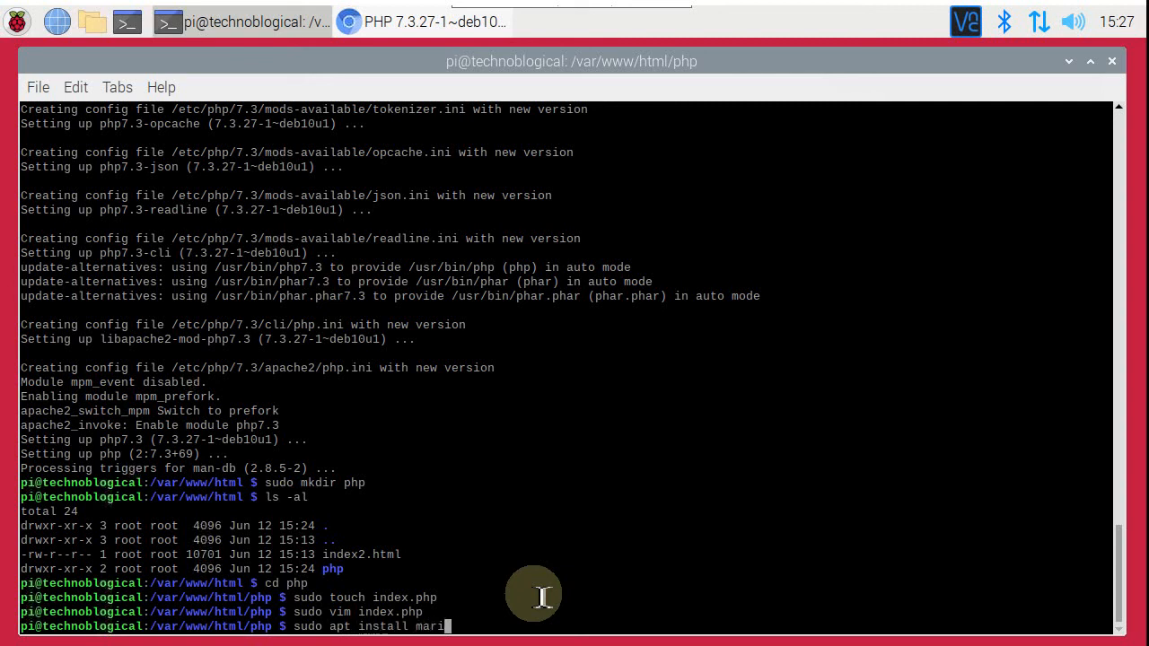
type("ad")
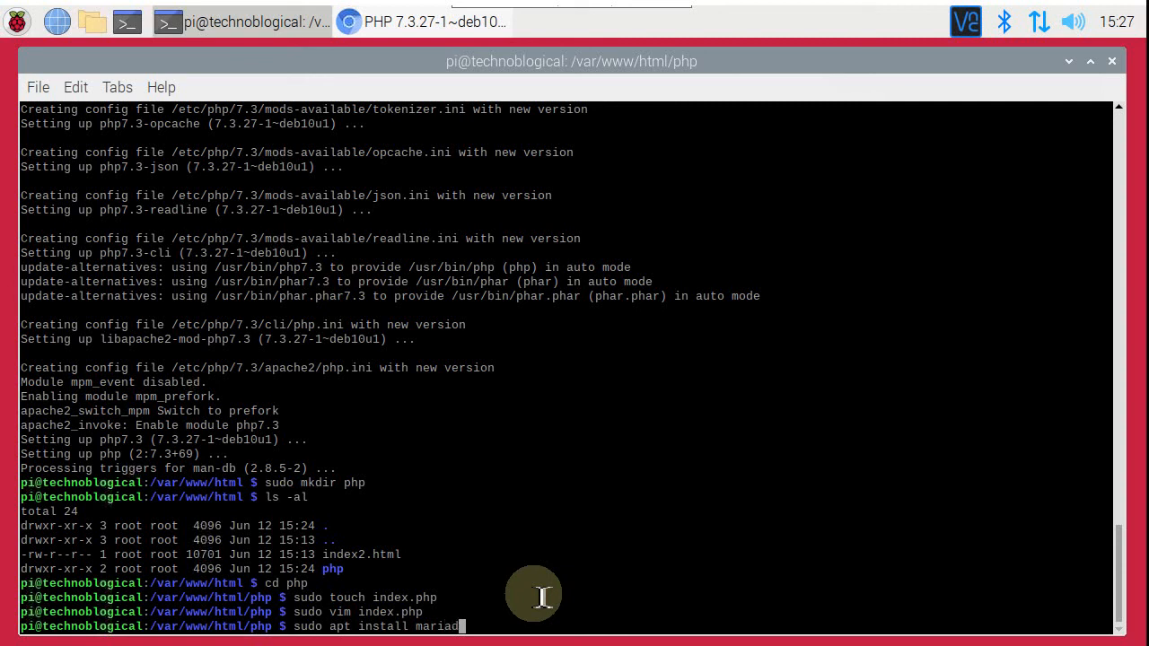
type("b-server")
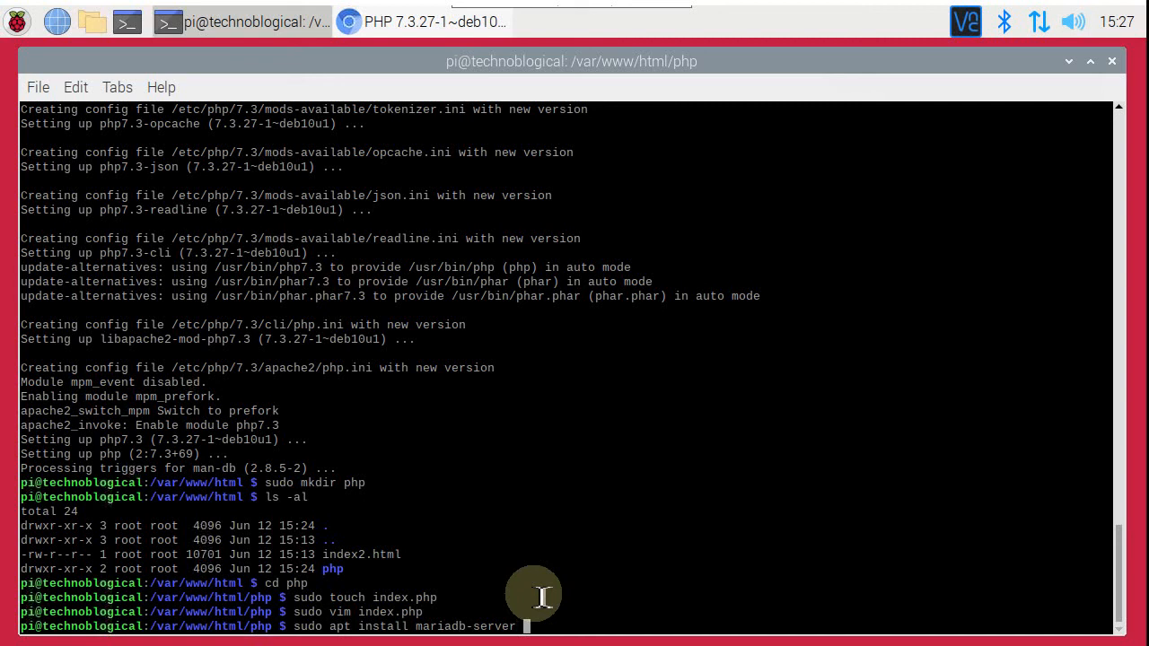
type("php")
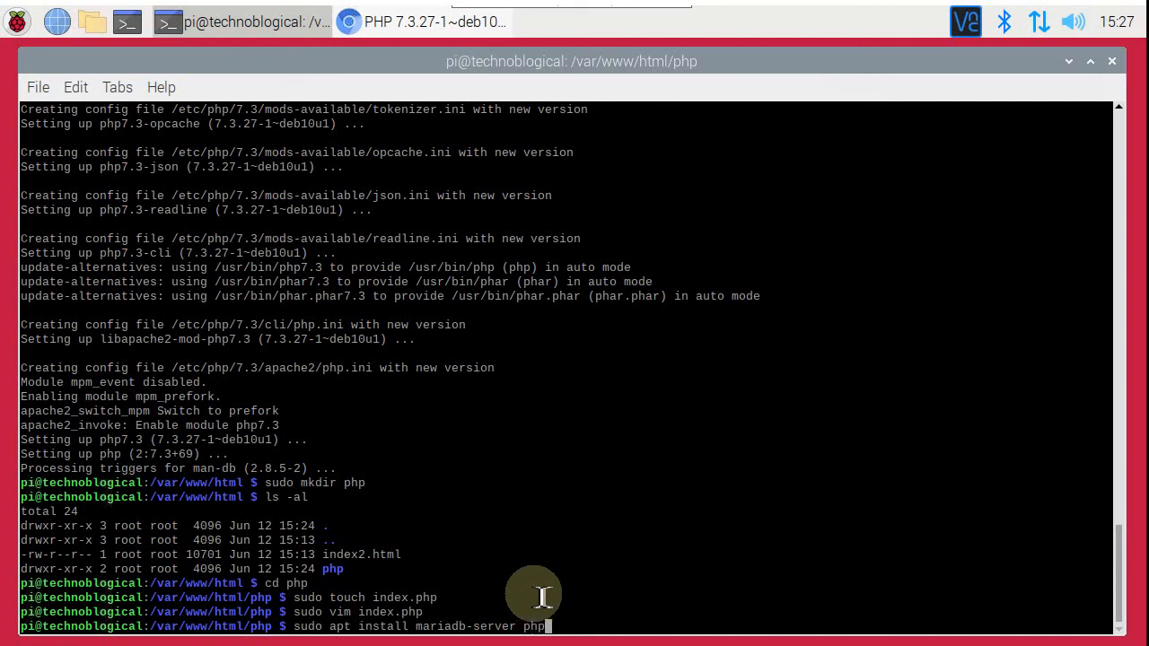
type("-mys")
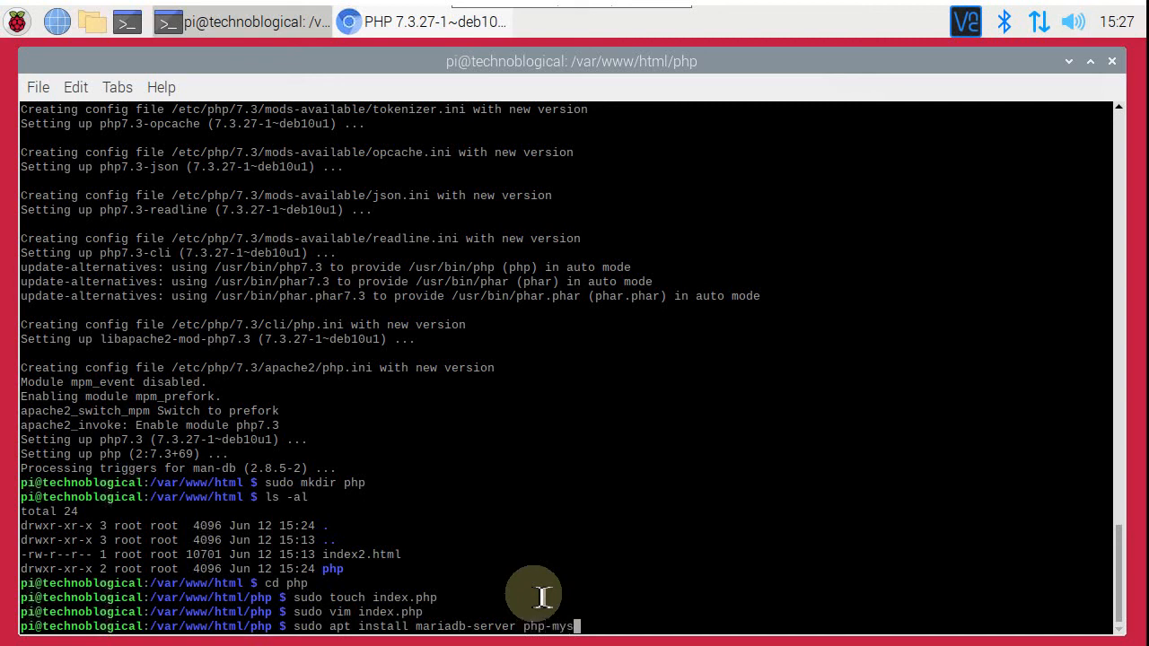
type("ql")
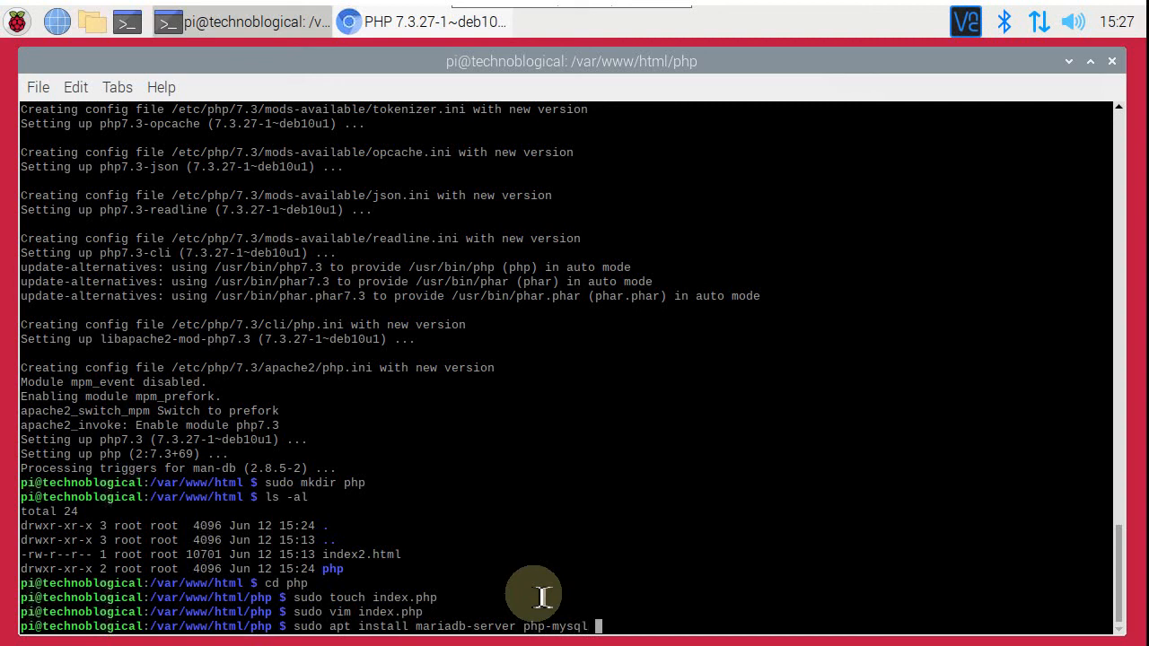
type("-y")
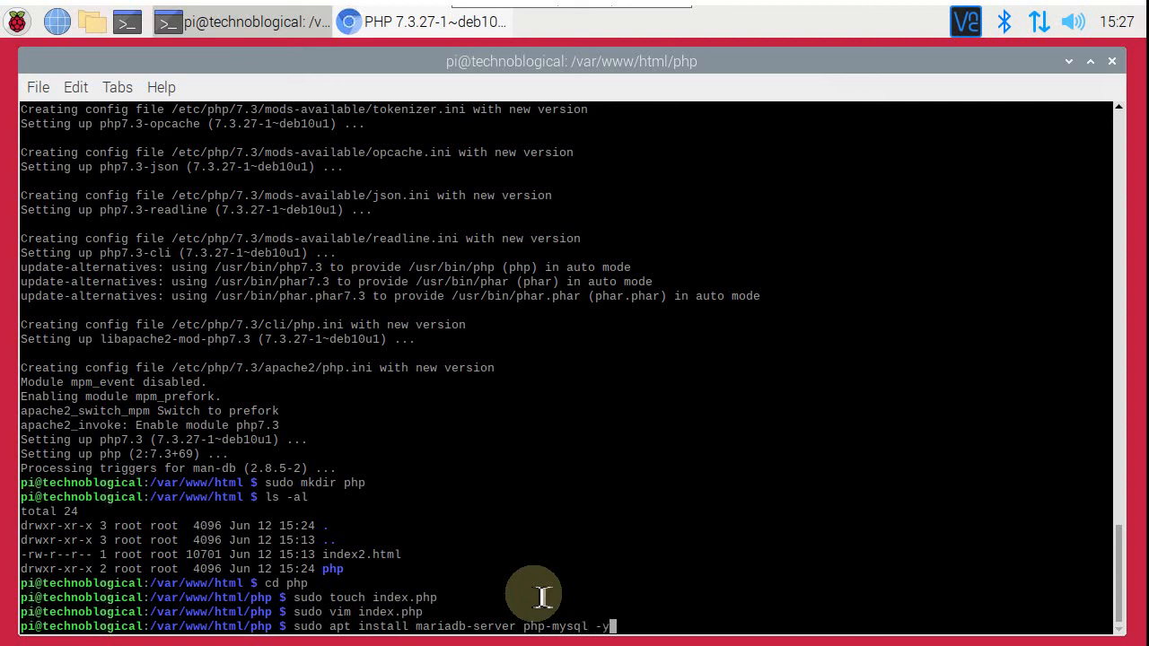